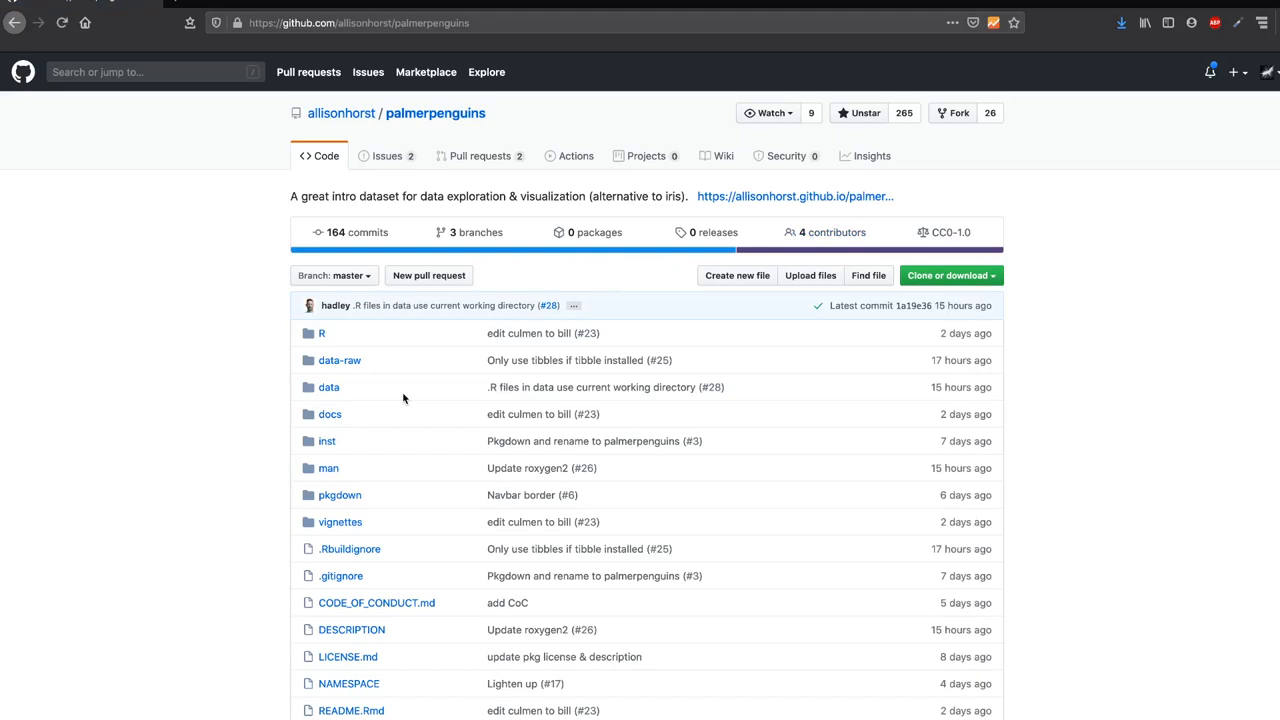
mouse_move(373, 368)
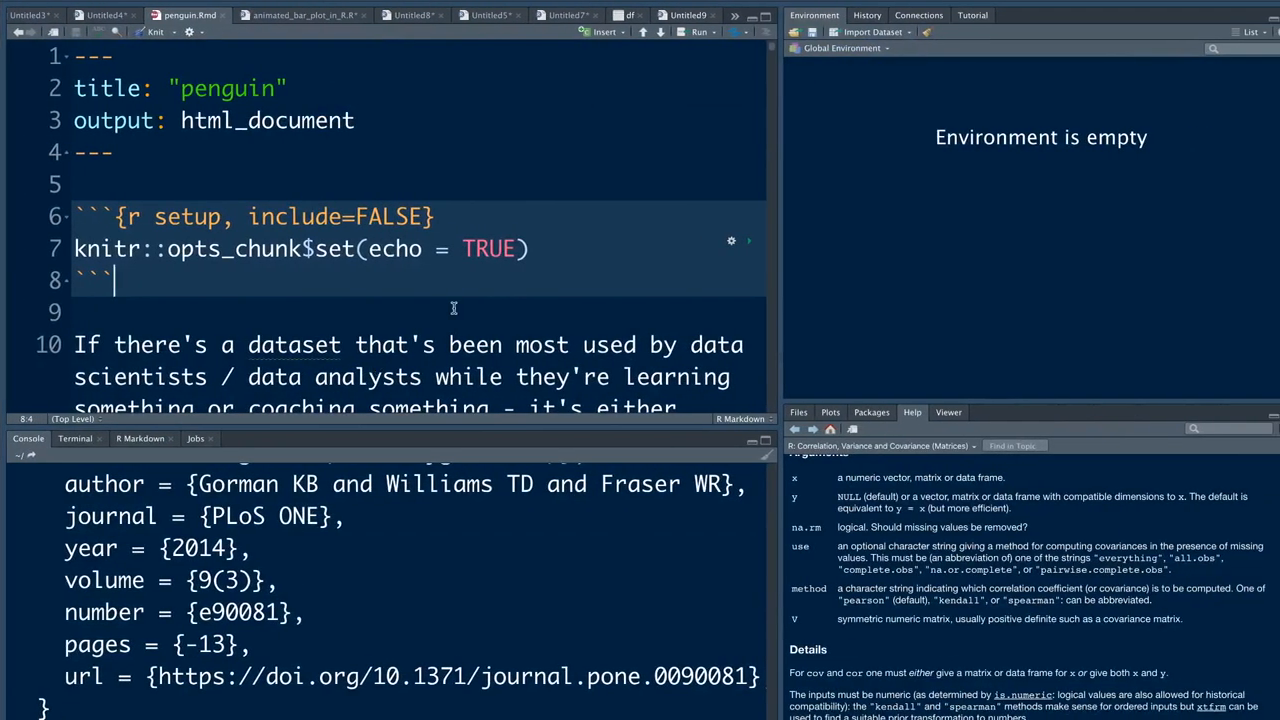
Scroll through the current page before starting the script
scroll(down, 3)
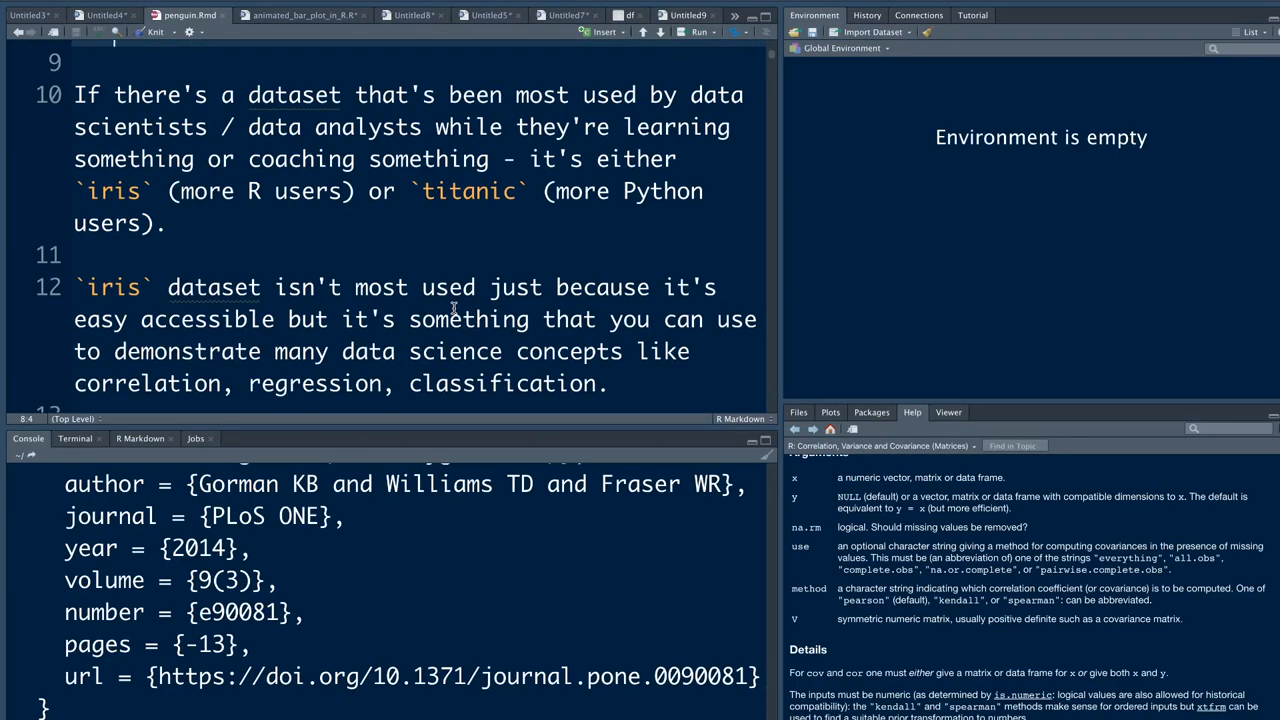
scroll(down, 3)
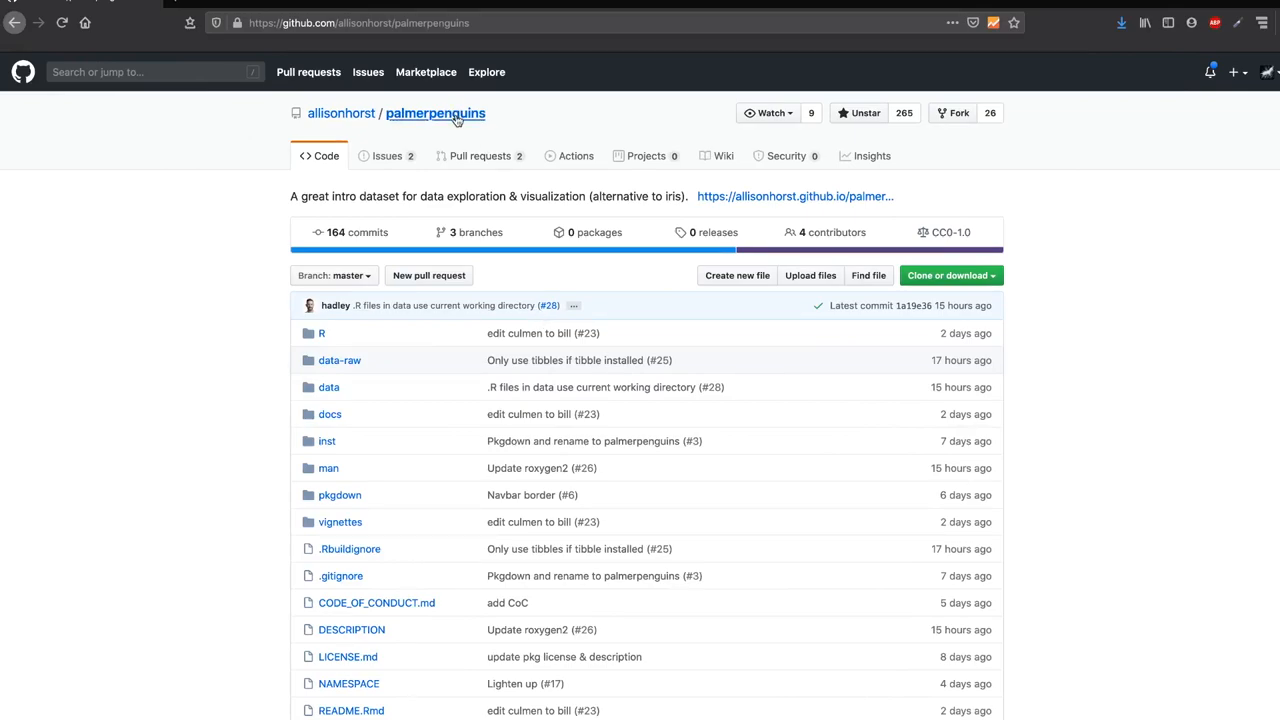
mouse_move(341, 113)
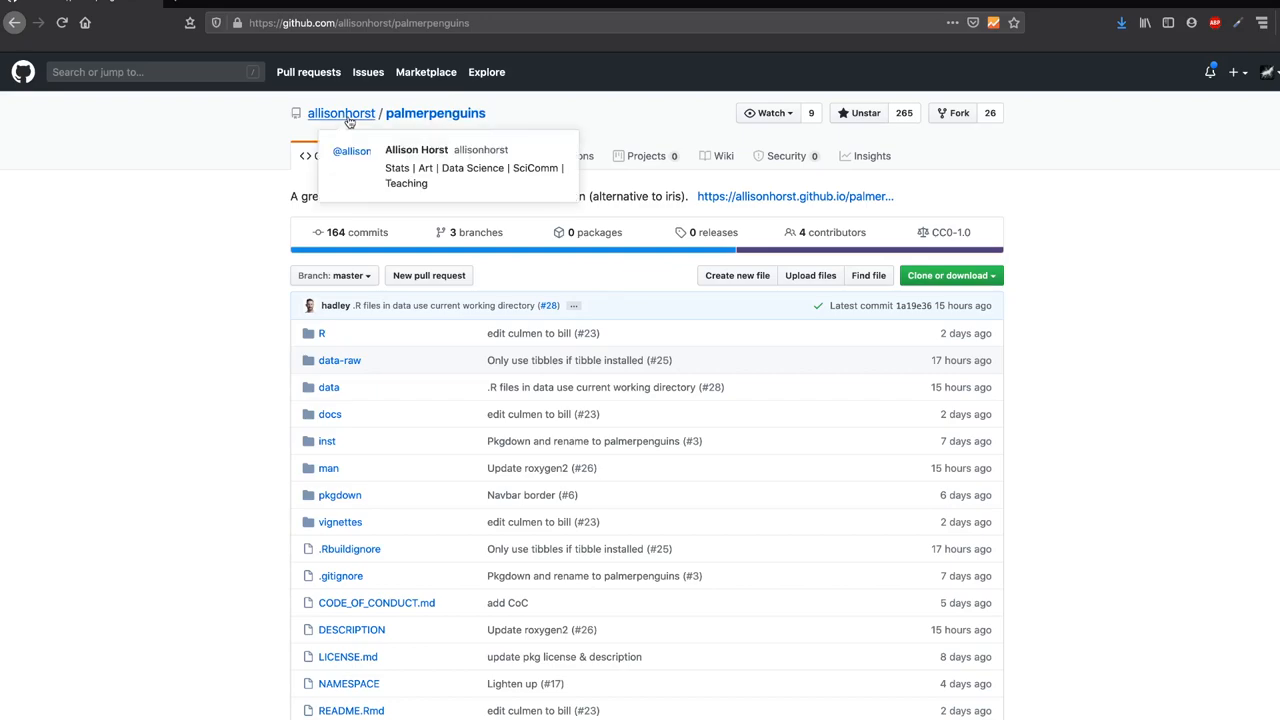
mouse_move(613, 110)
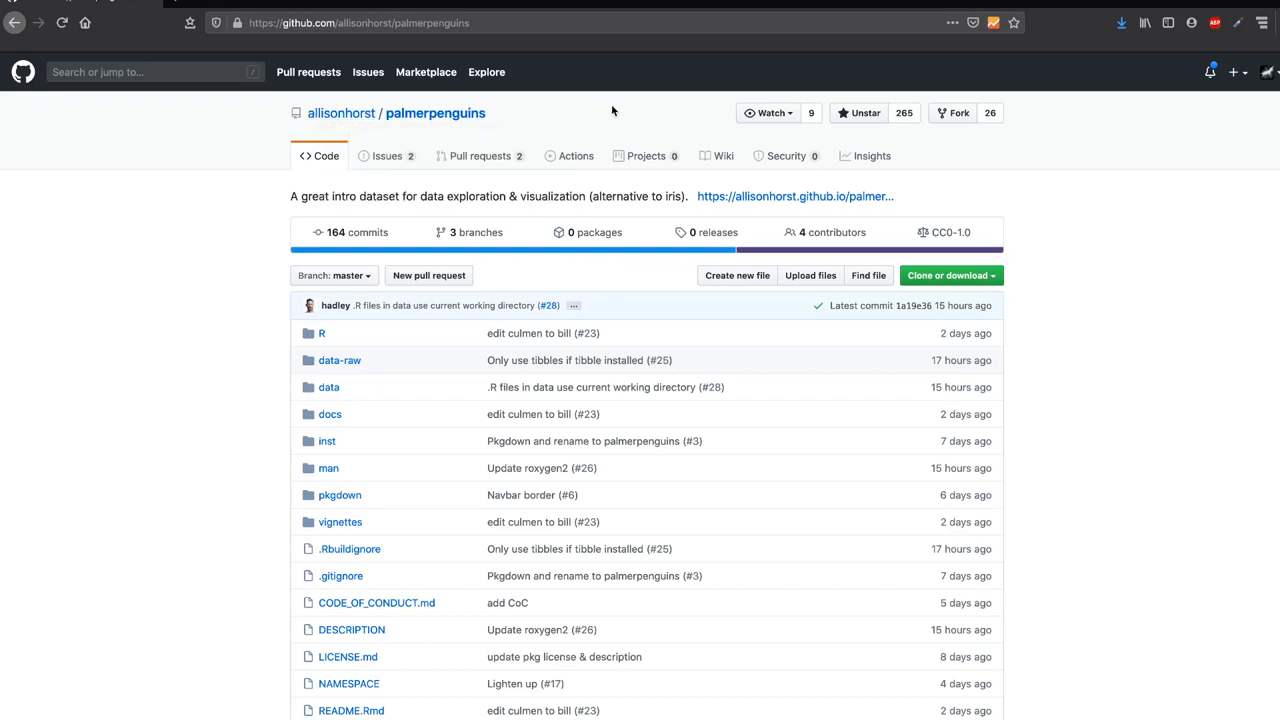
scroll(down, 3)
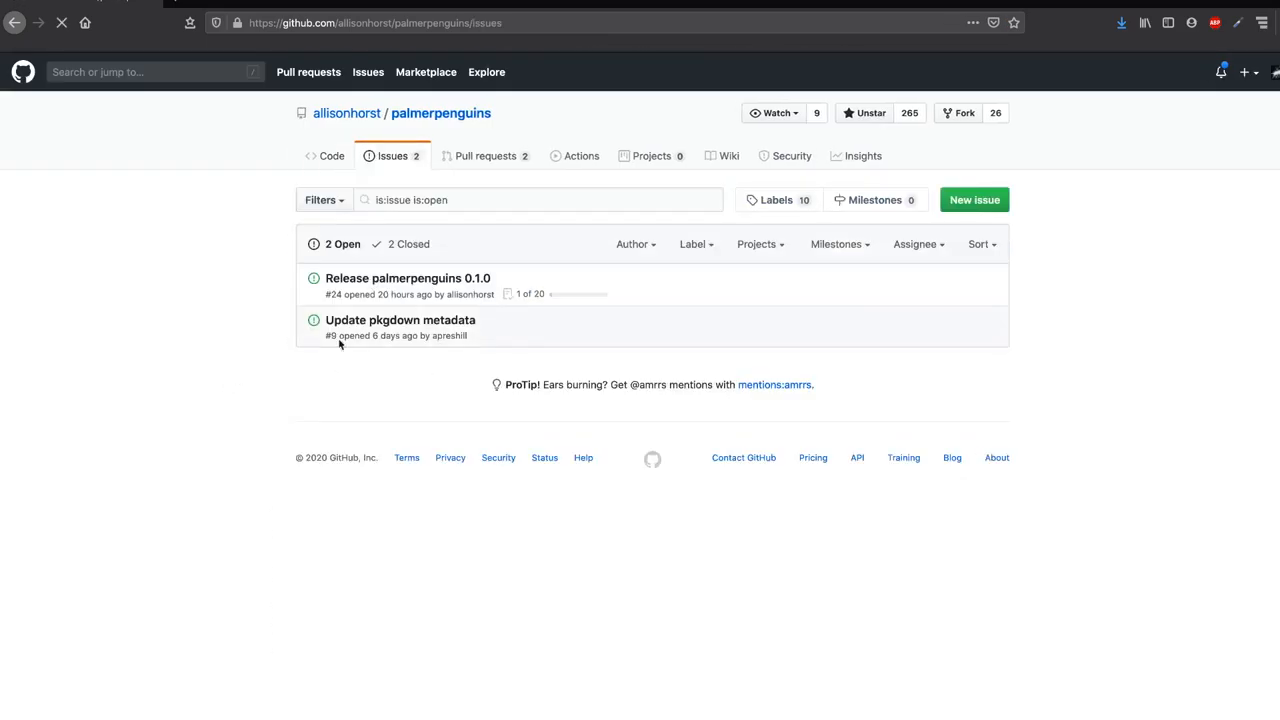
mouse_move(407, 278)
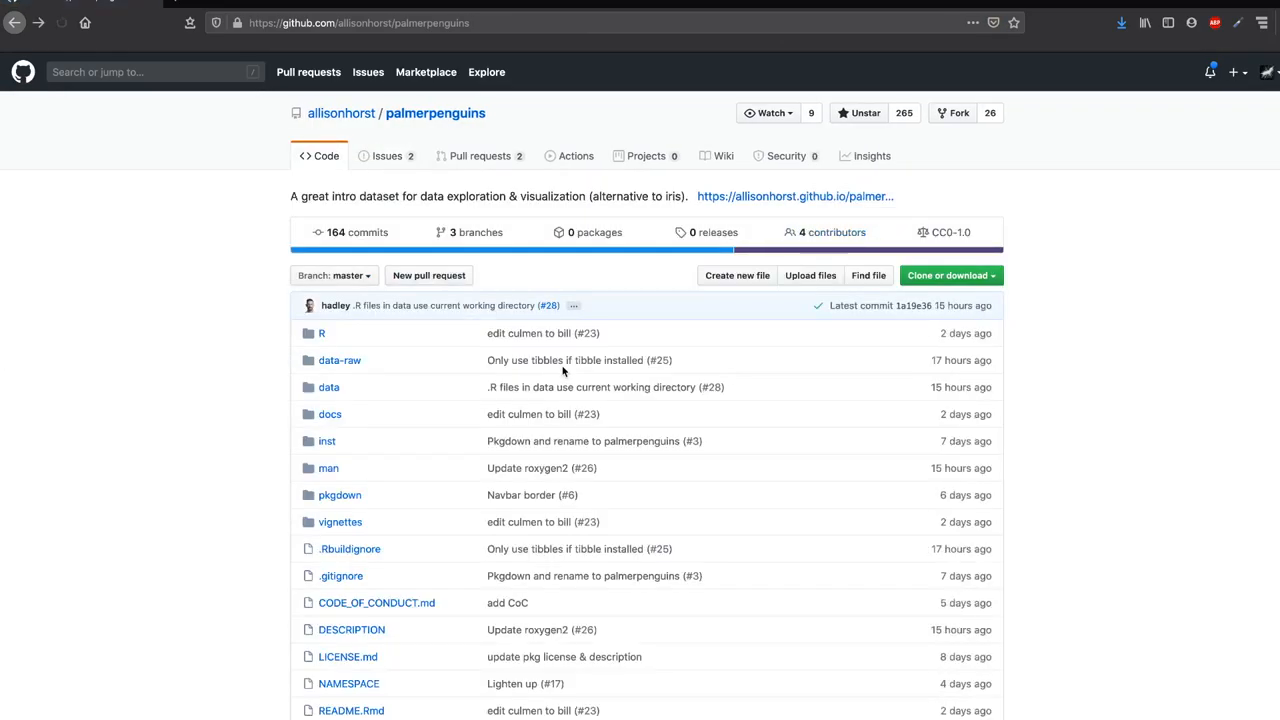
scroll(down, 3)
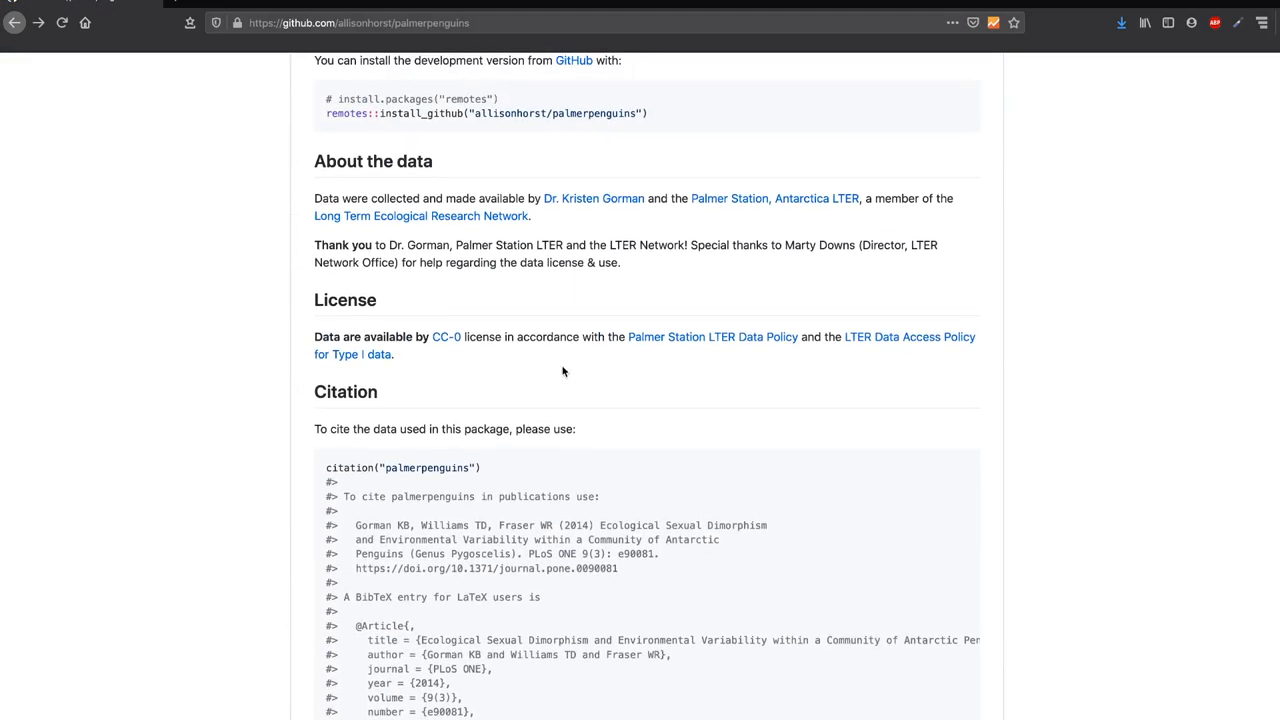
scroll(up, 3)
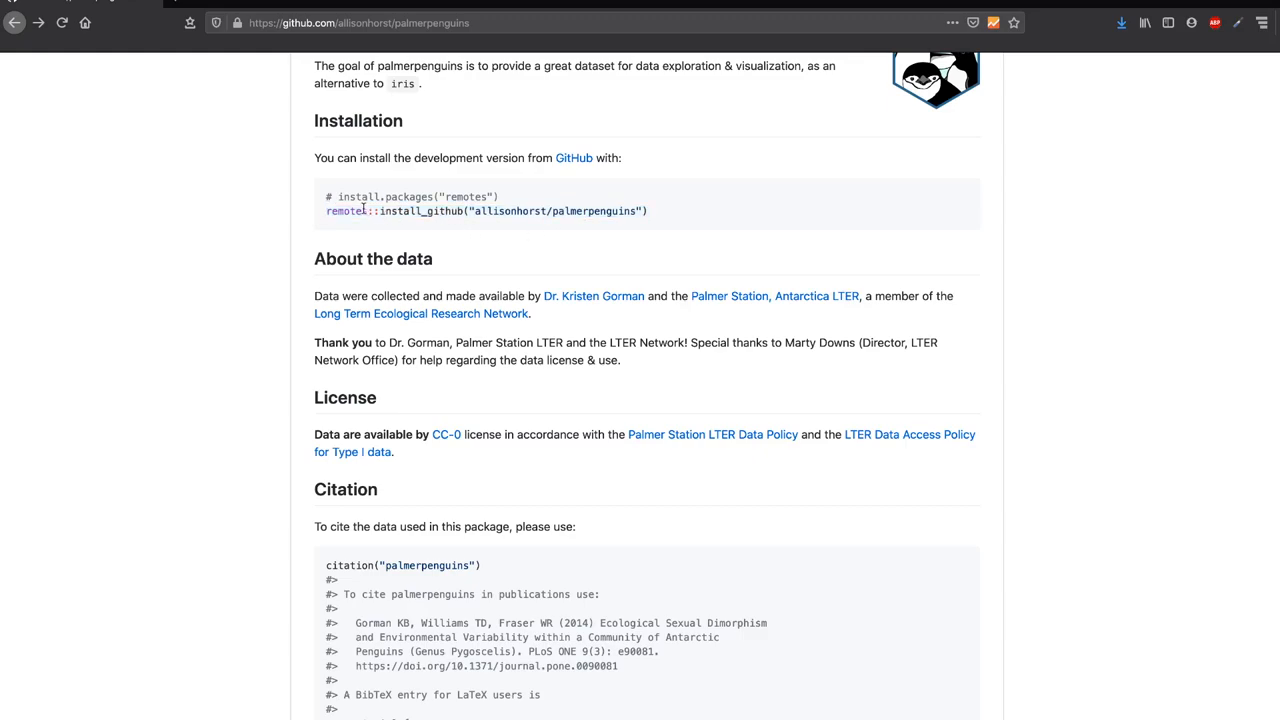
mouse_move(513, 202)
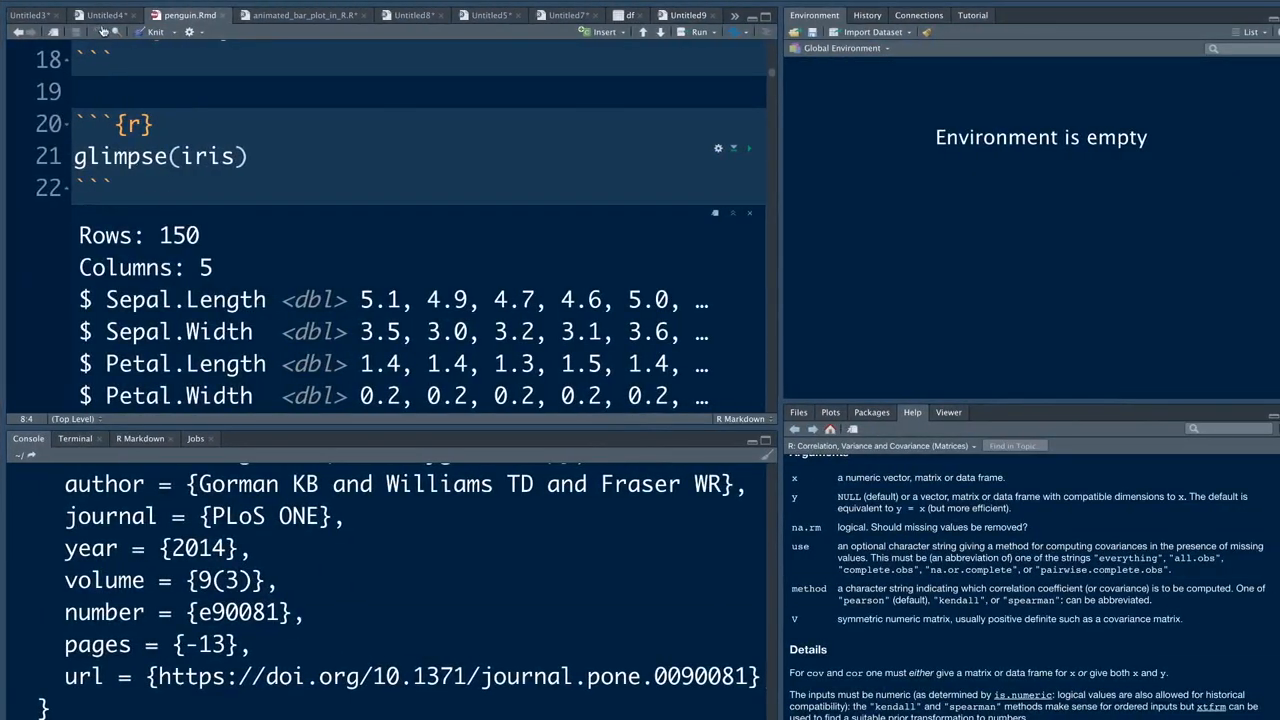
Start a new R script loading palmerpenguins and browse the dataset help
click(270, 14)
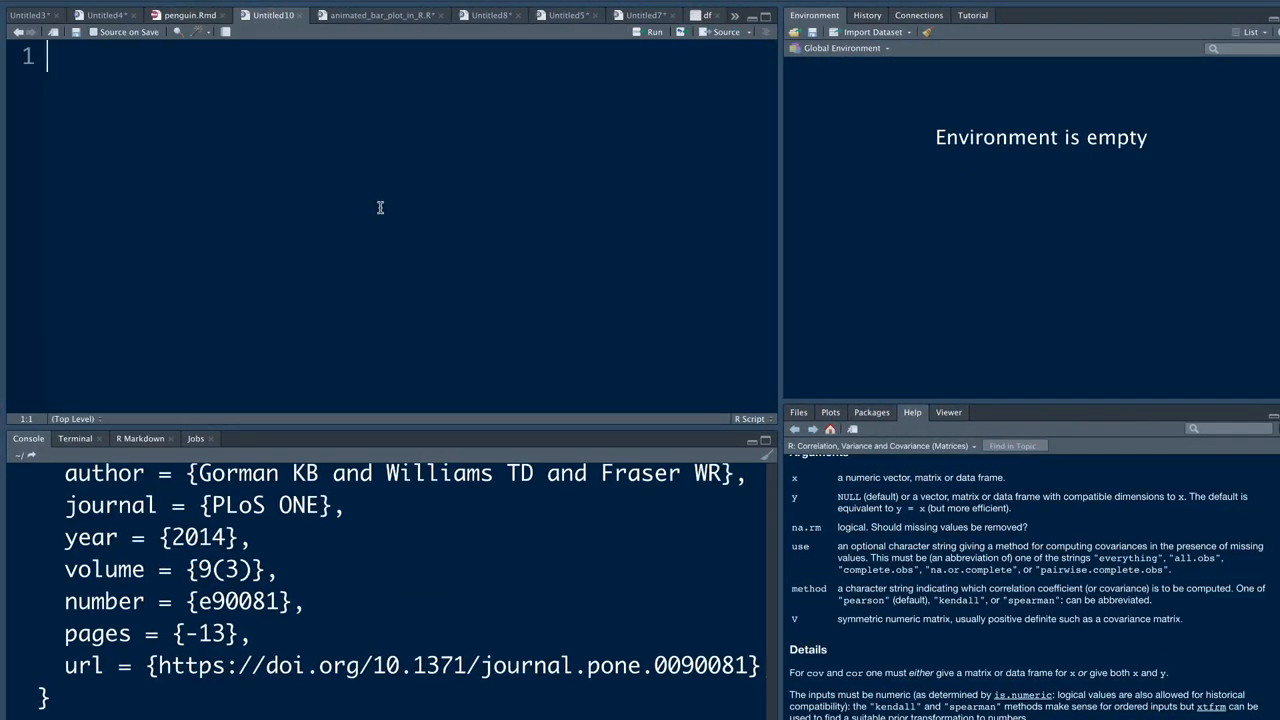
text(lo)
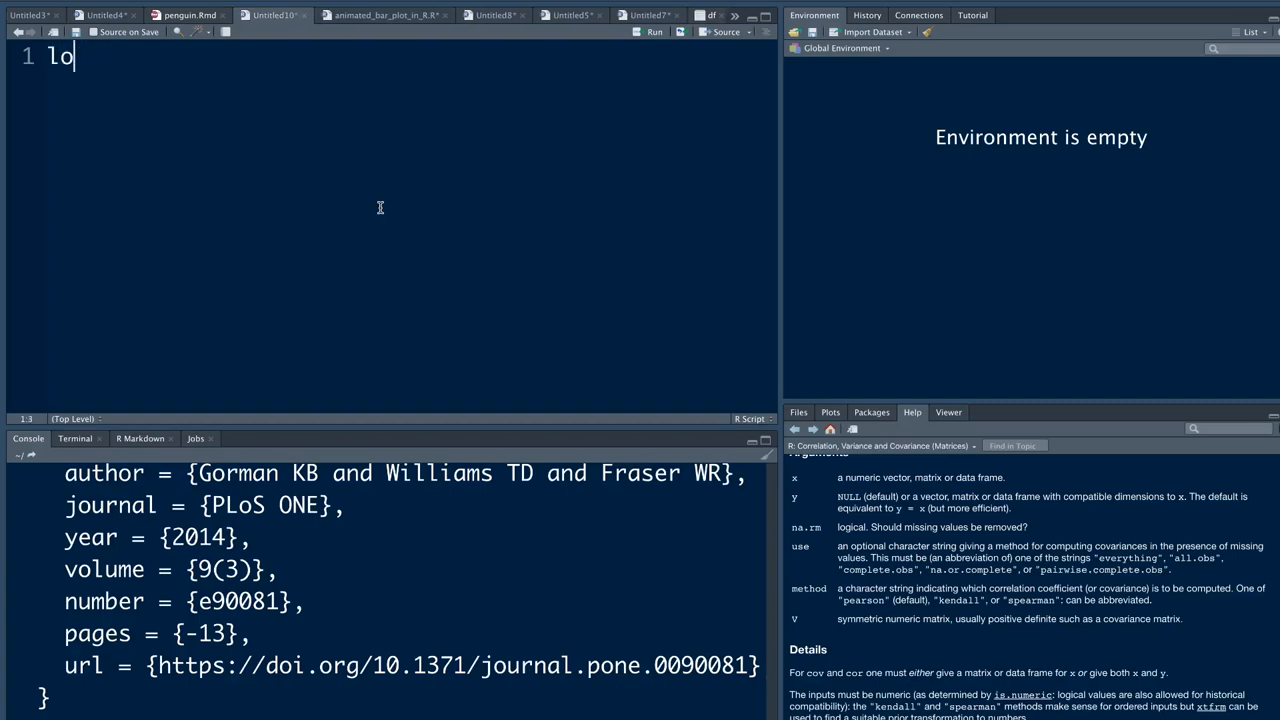
text(ibrary(palmerpenguins)
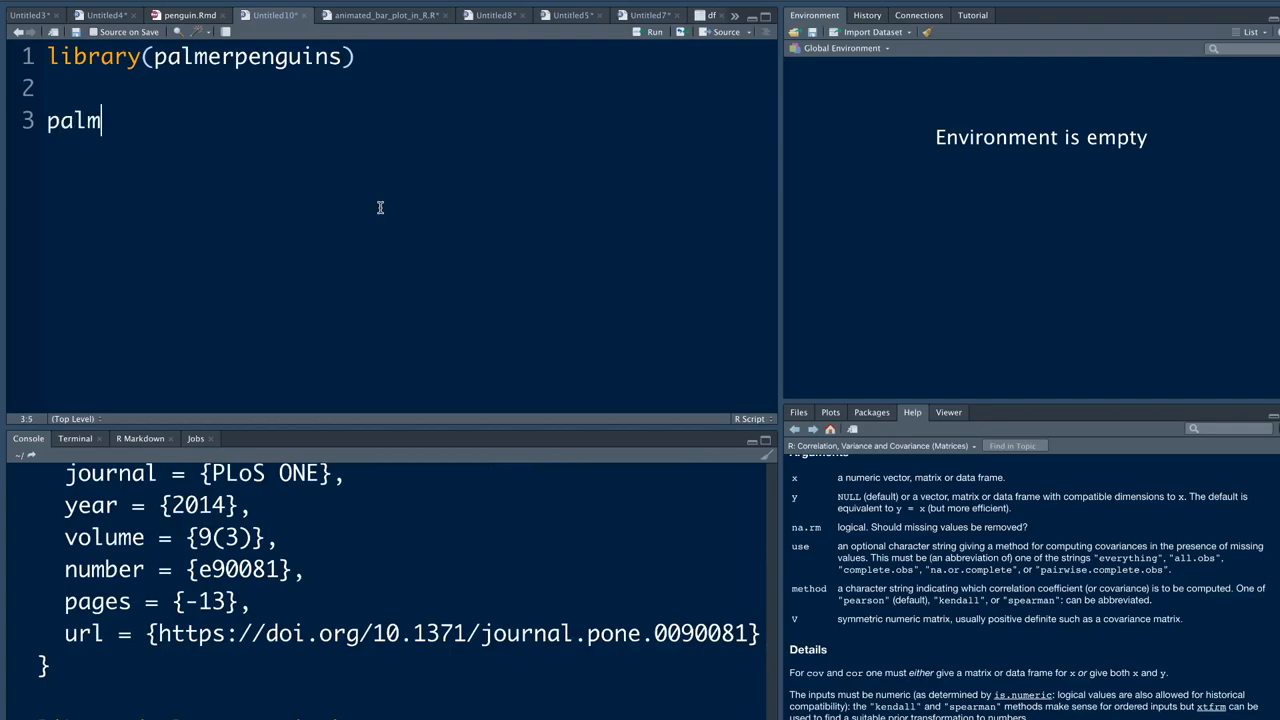
text(erpenguins::)
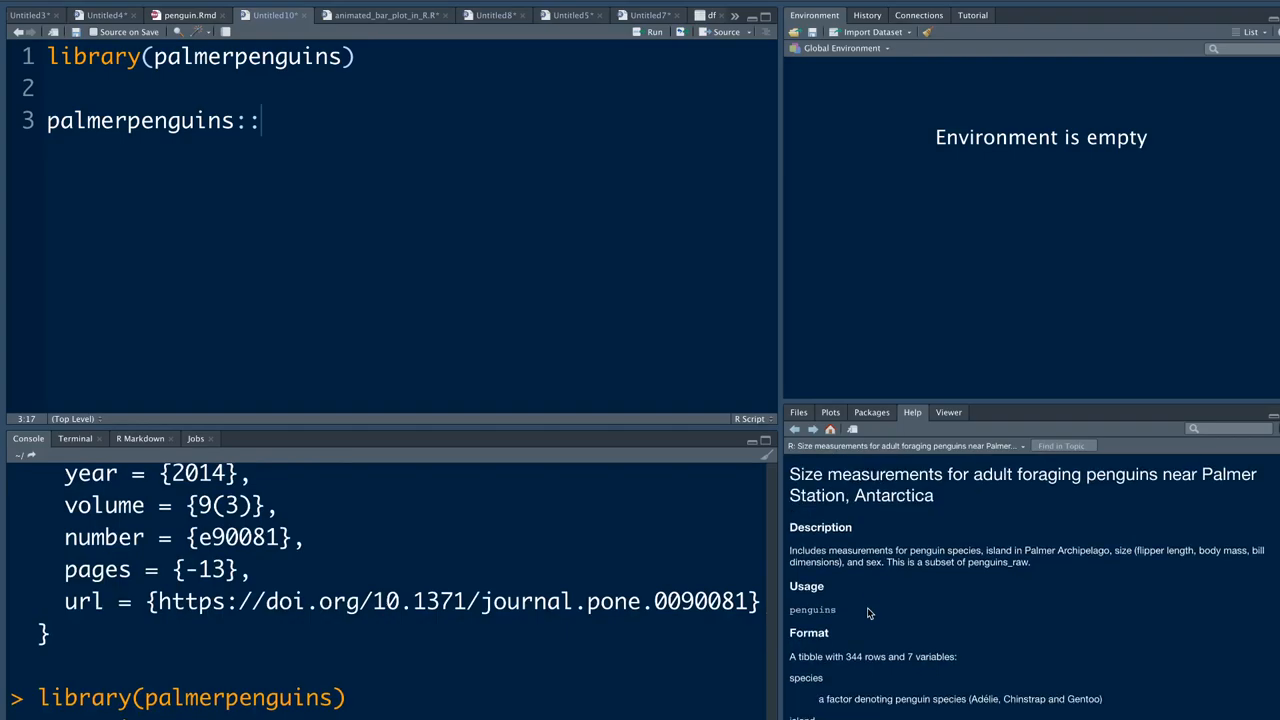
scroll(down, 3)
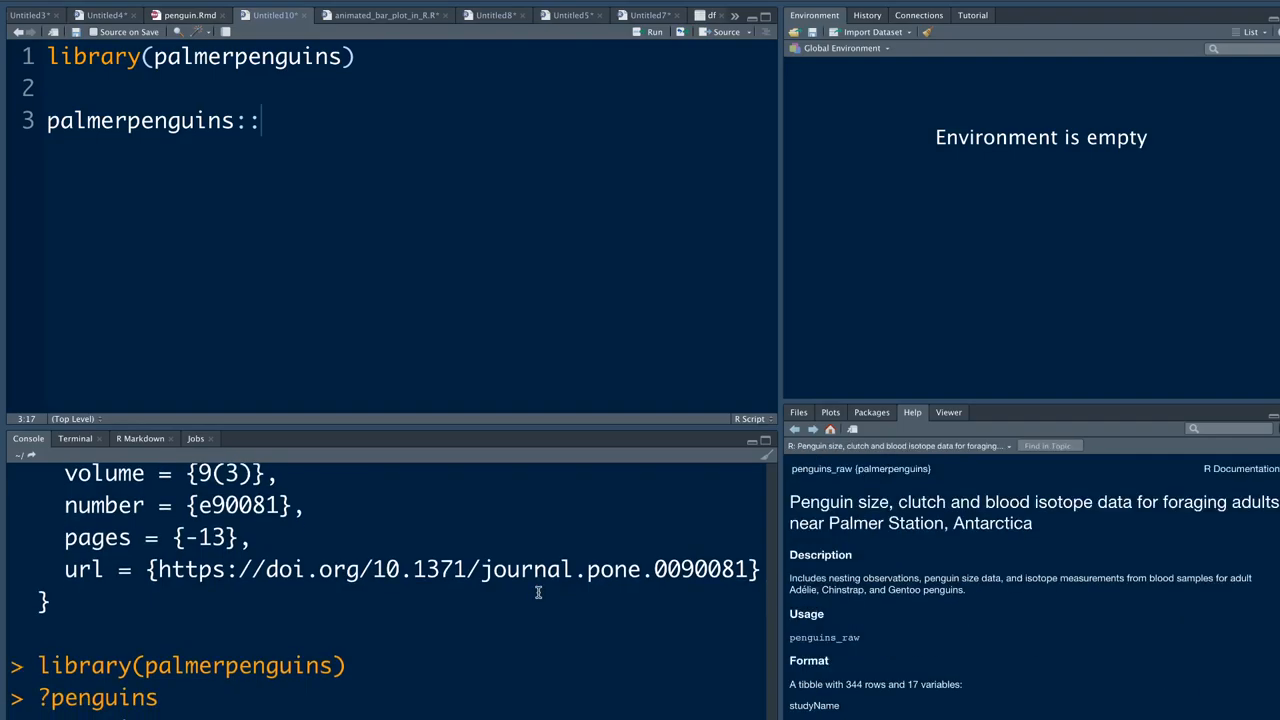
scroll(down, 3)
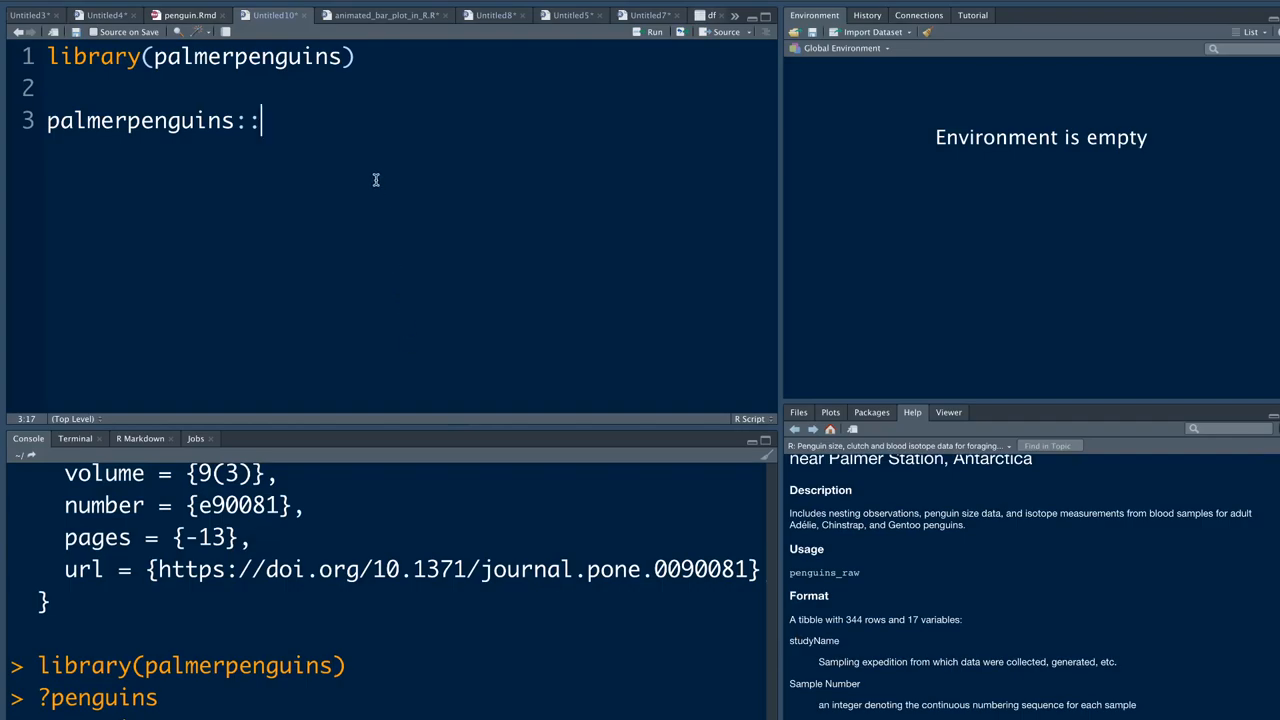
mouse_move(323, 143)
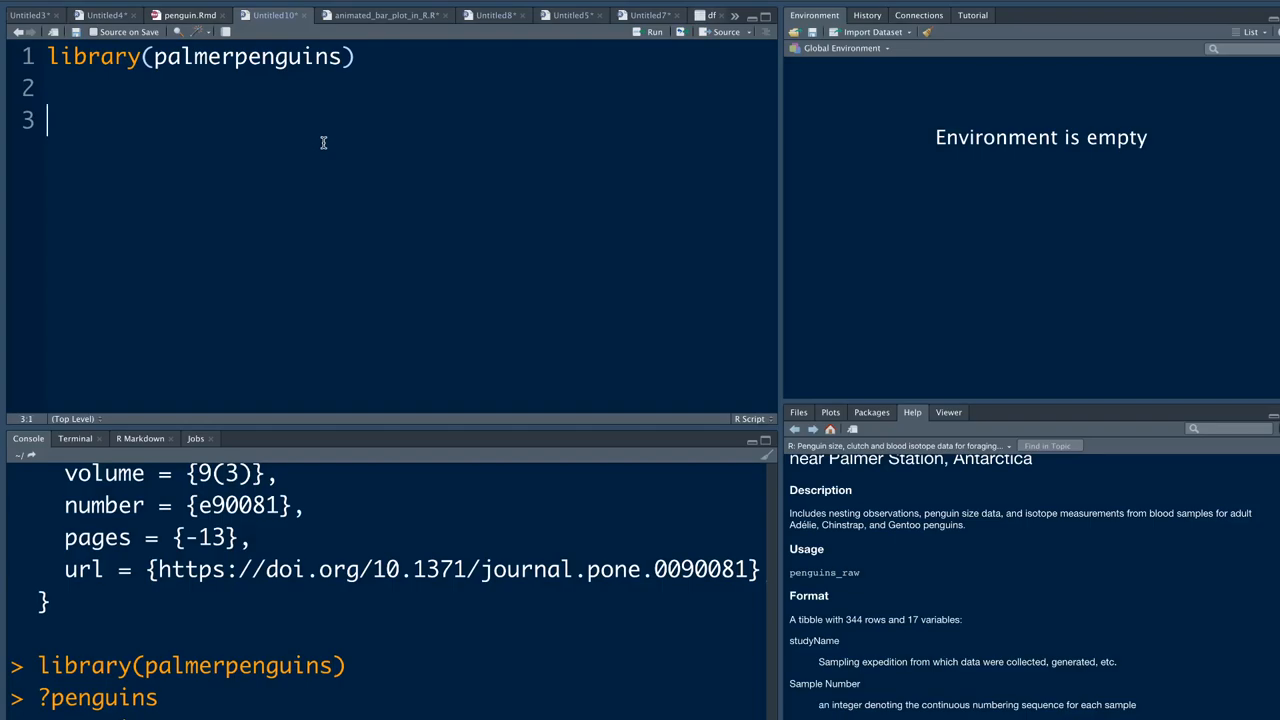
Store penguins as df, then add library(tidyverse) and glimpse(penguins) to the script
text(df <- peng)
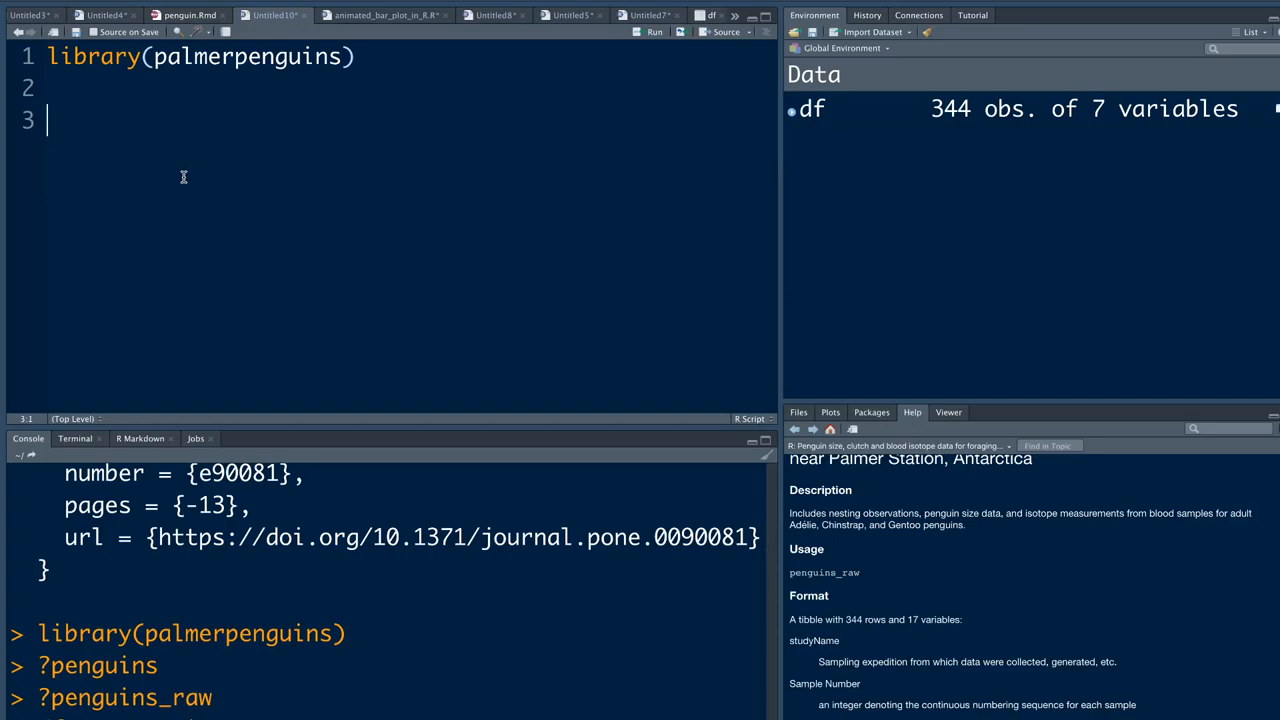
text(library()
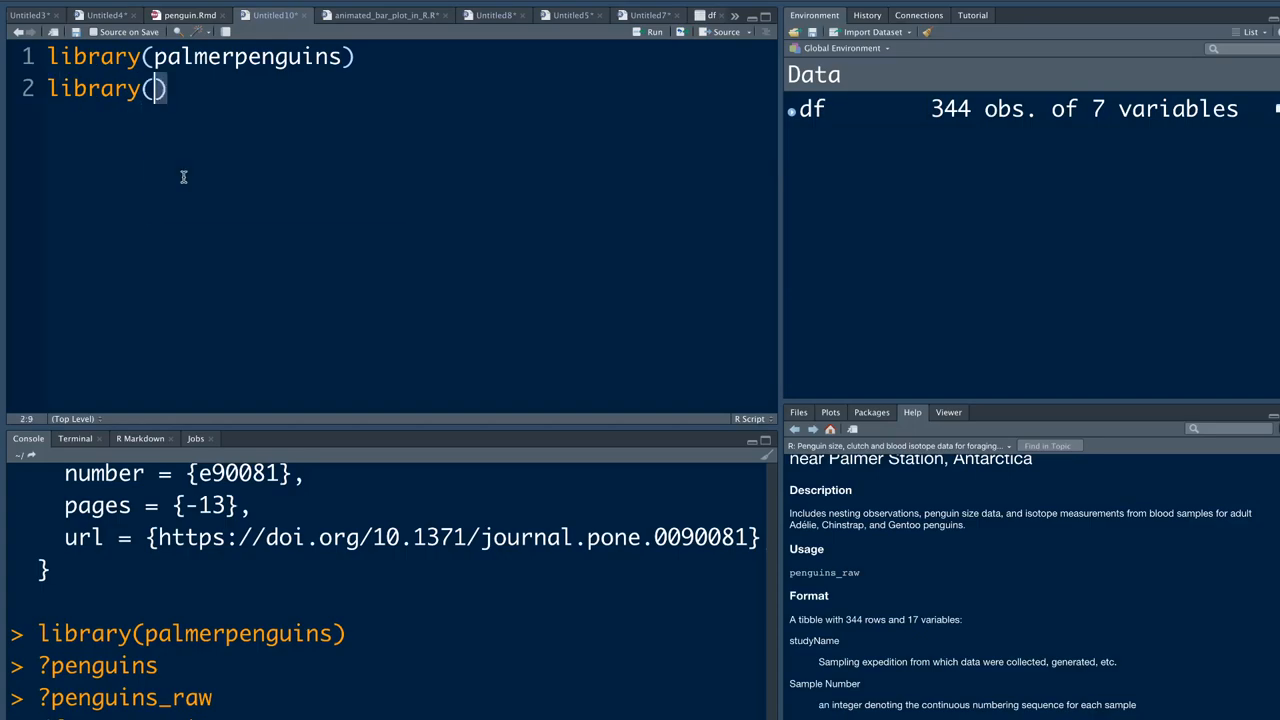
text(tidyverse)
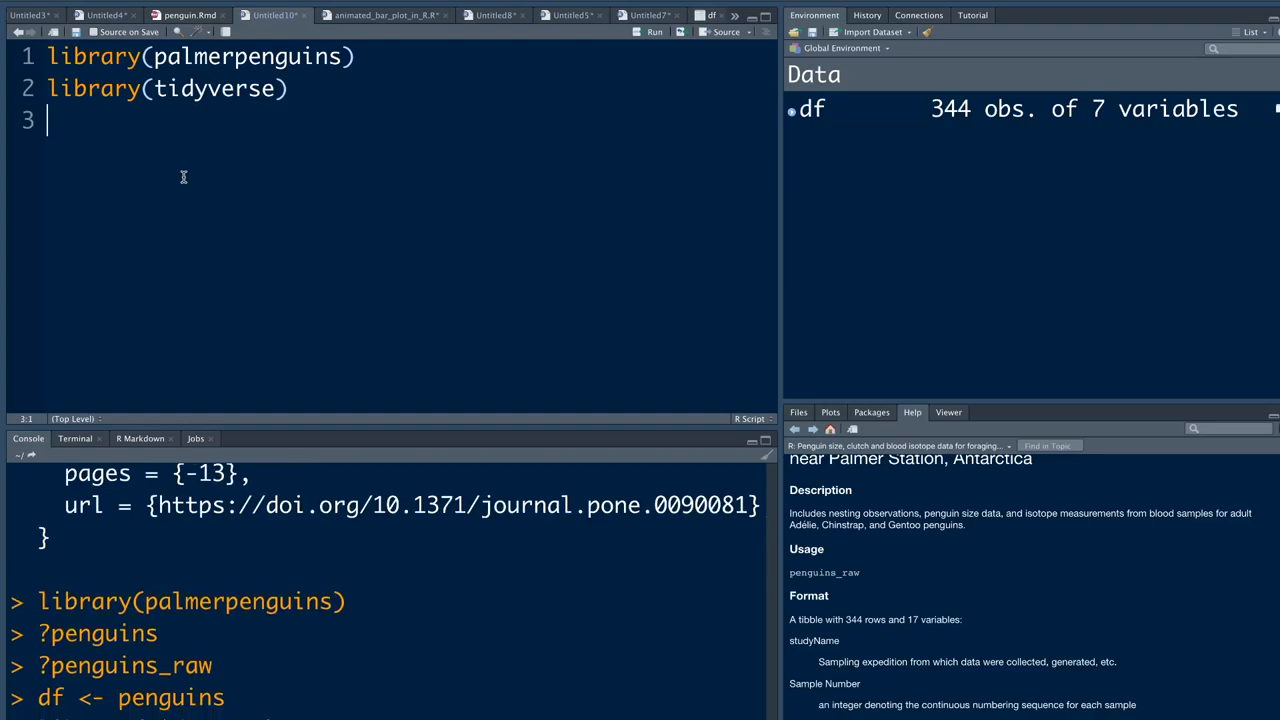
text(gli)
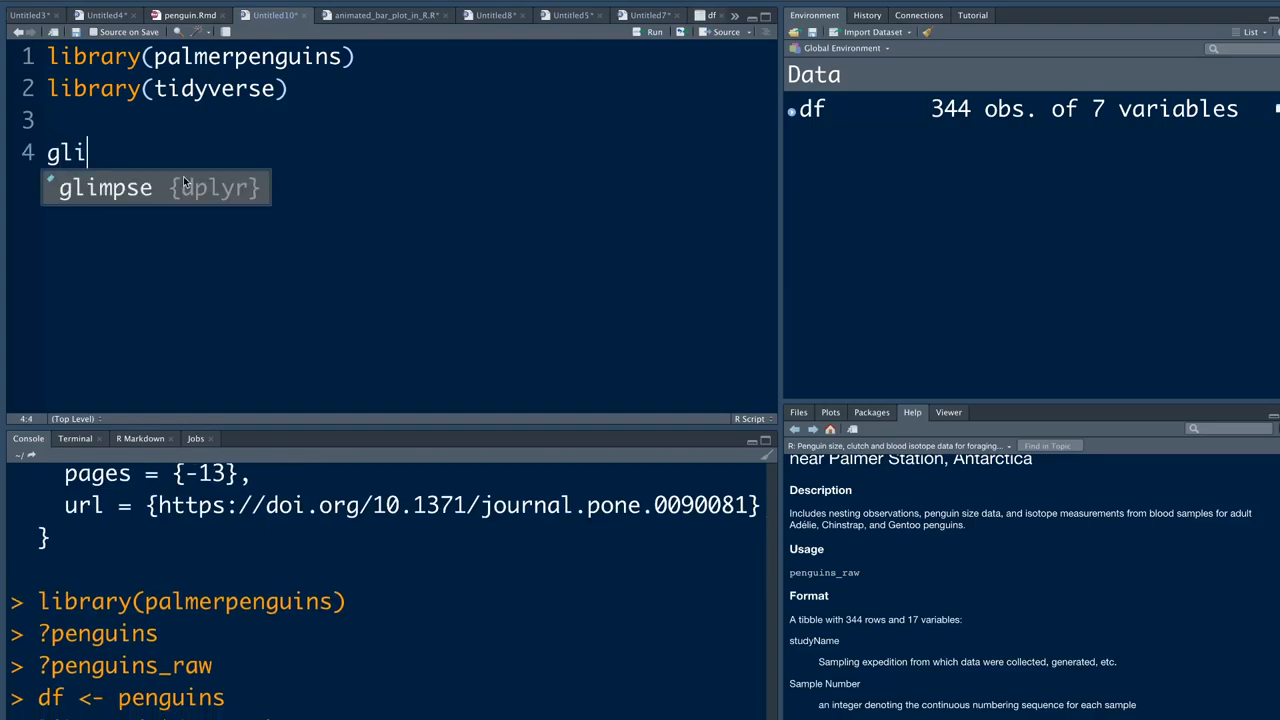
text(glimpse(pa)
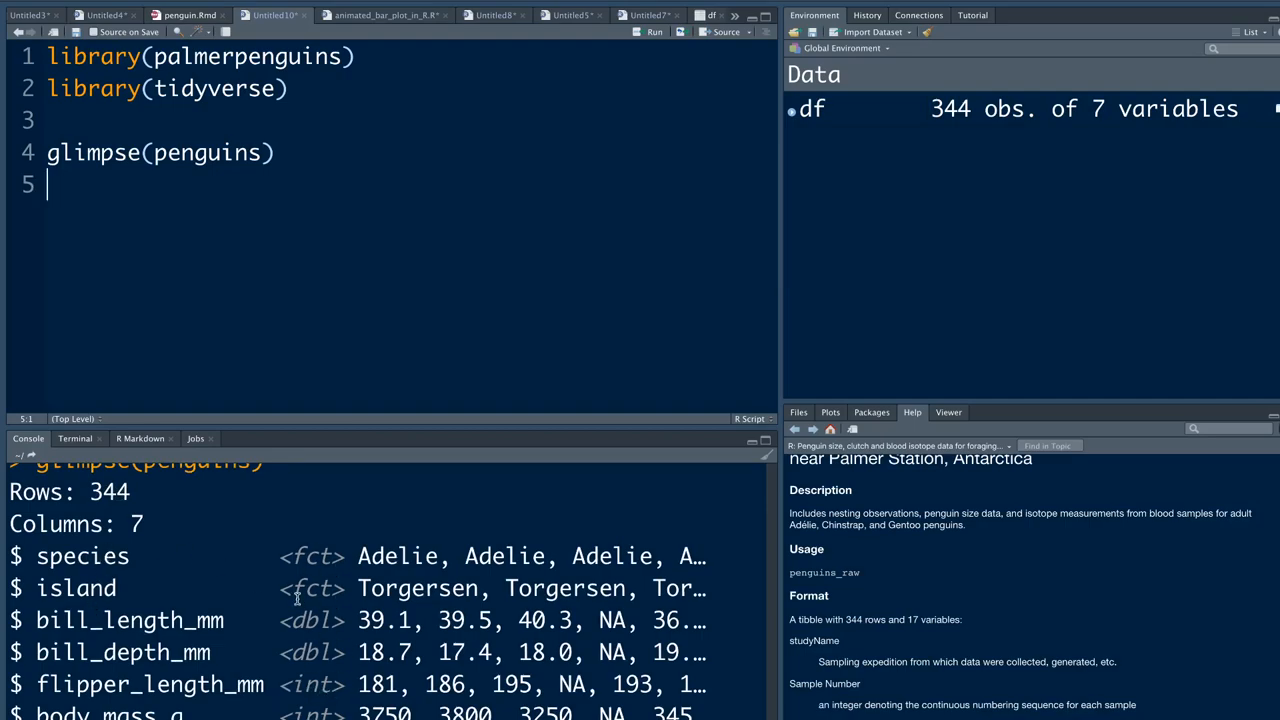
mouse_move(327, 175)
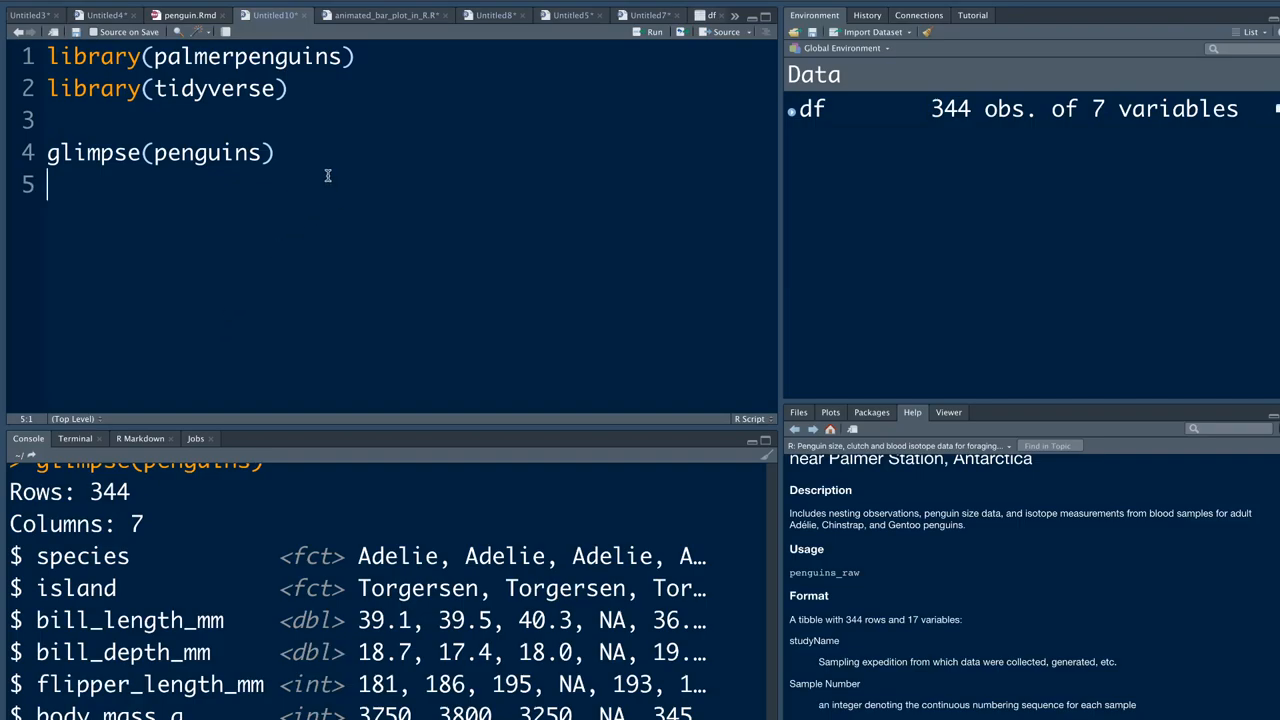
mouse_move(103, 537)
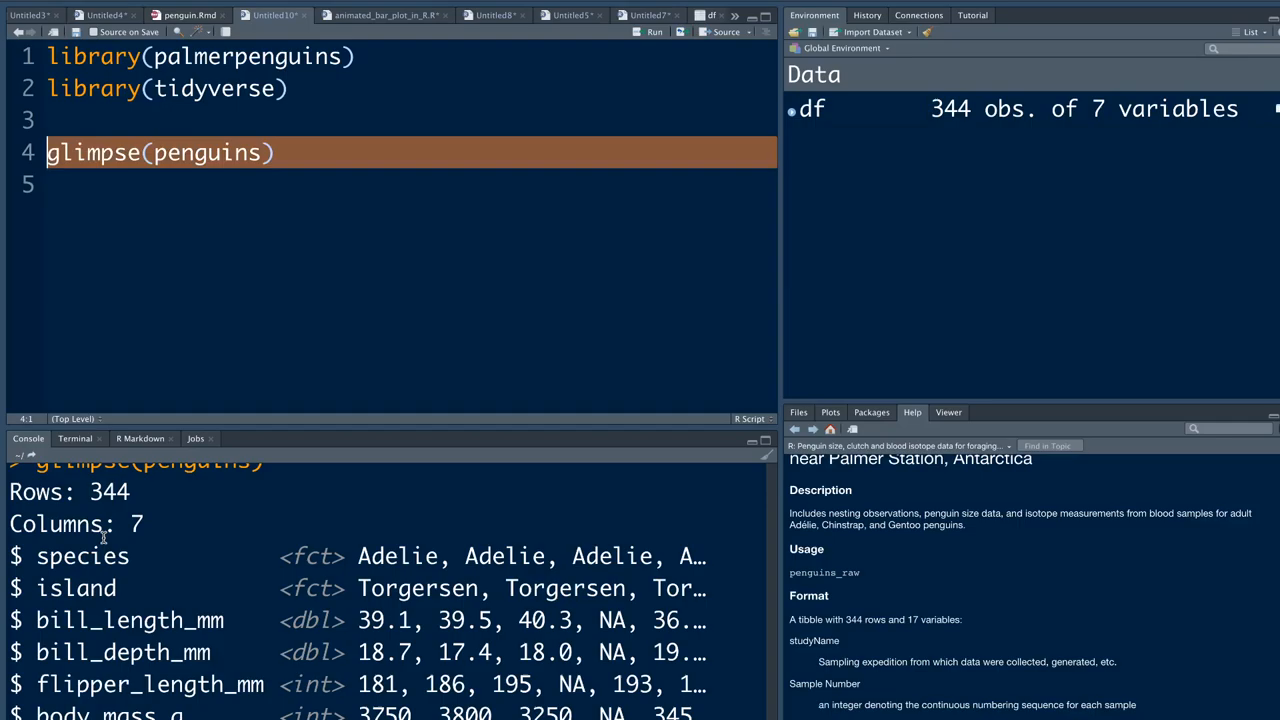
Count penguins by species, add summary(penguins), and remove the species count lines
text(penguins %)
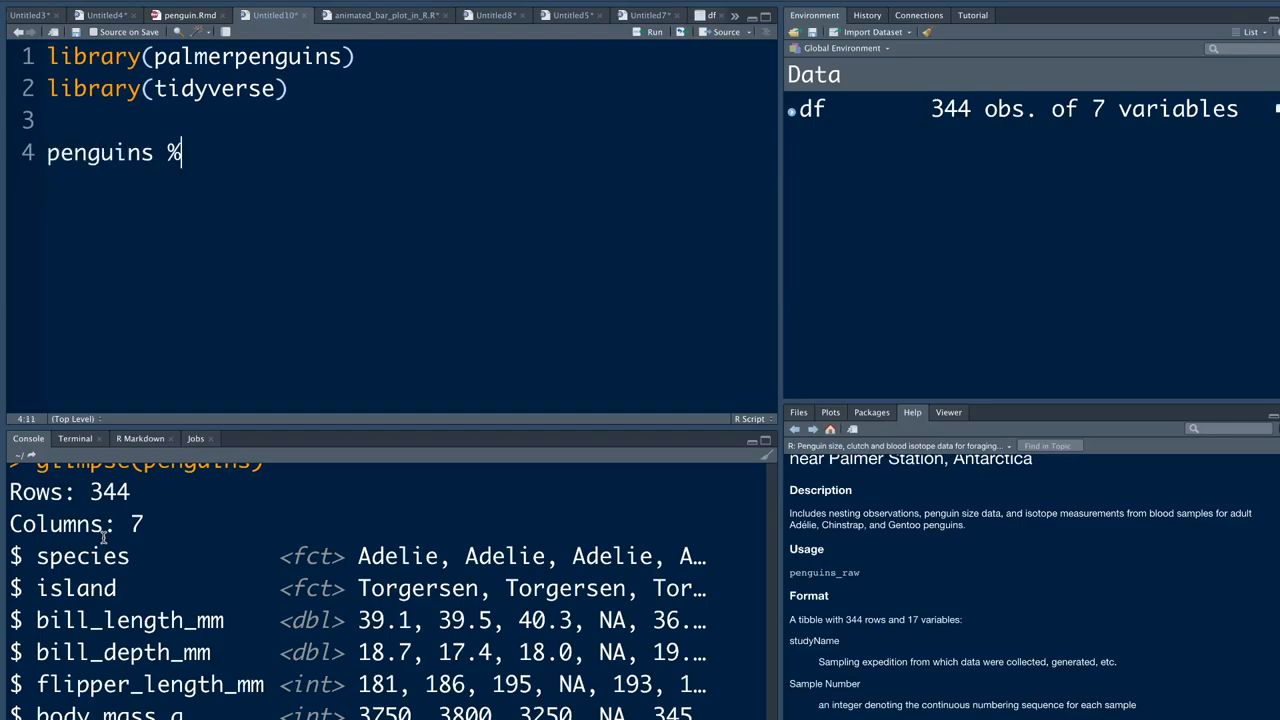
text(>%)
text(count(species))
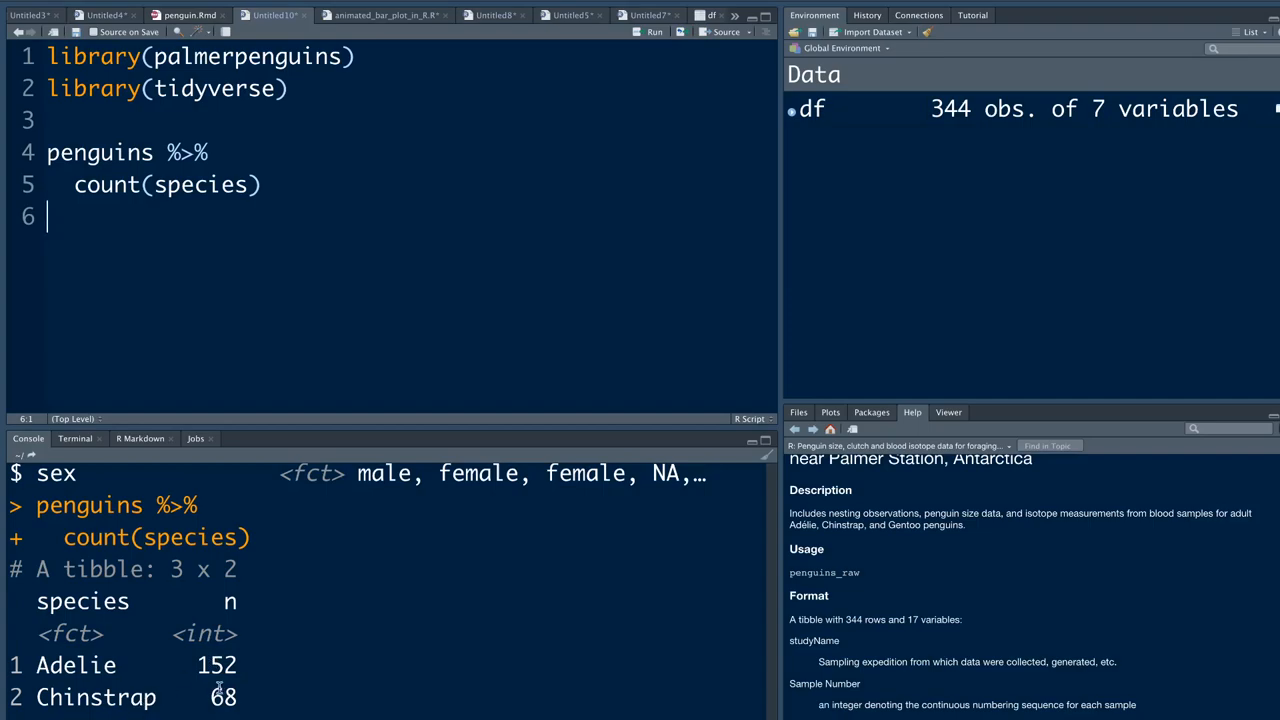
mouse_move(241, 308)
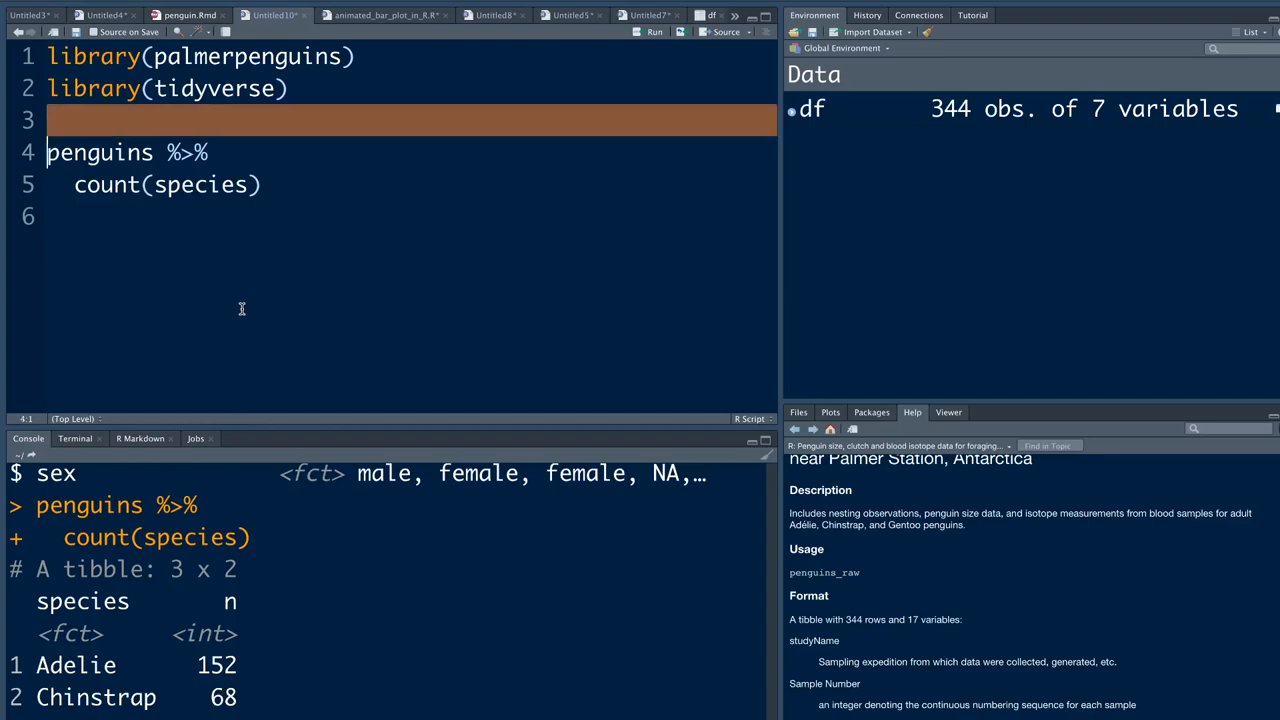
key(Enter)
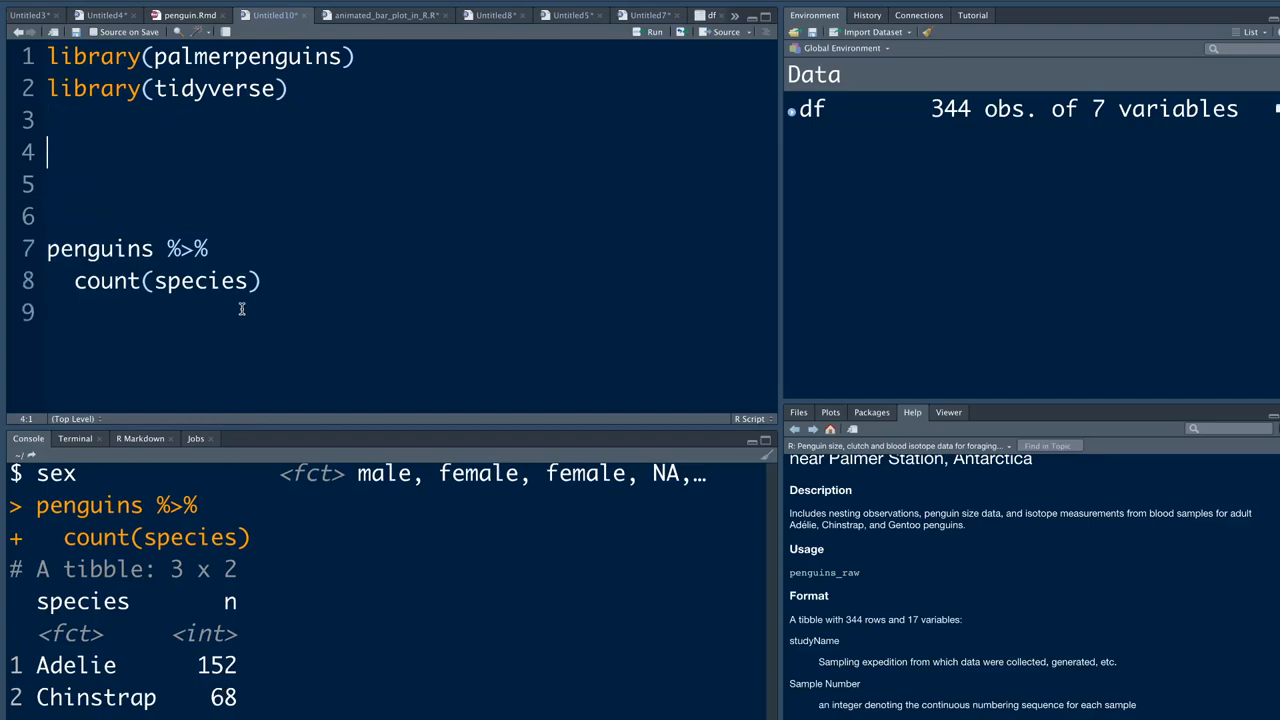
text(penguins %%)
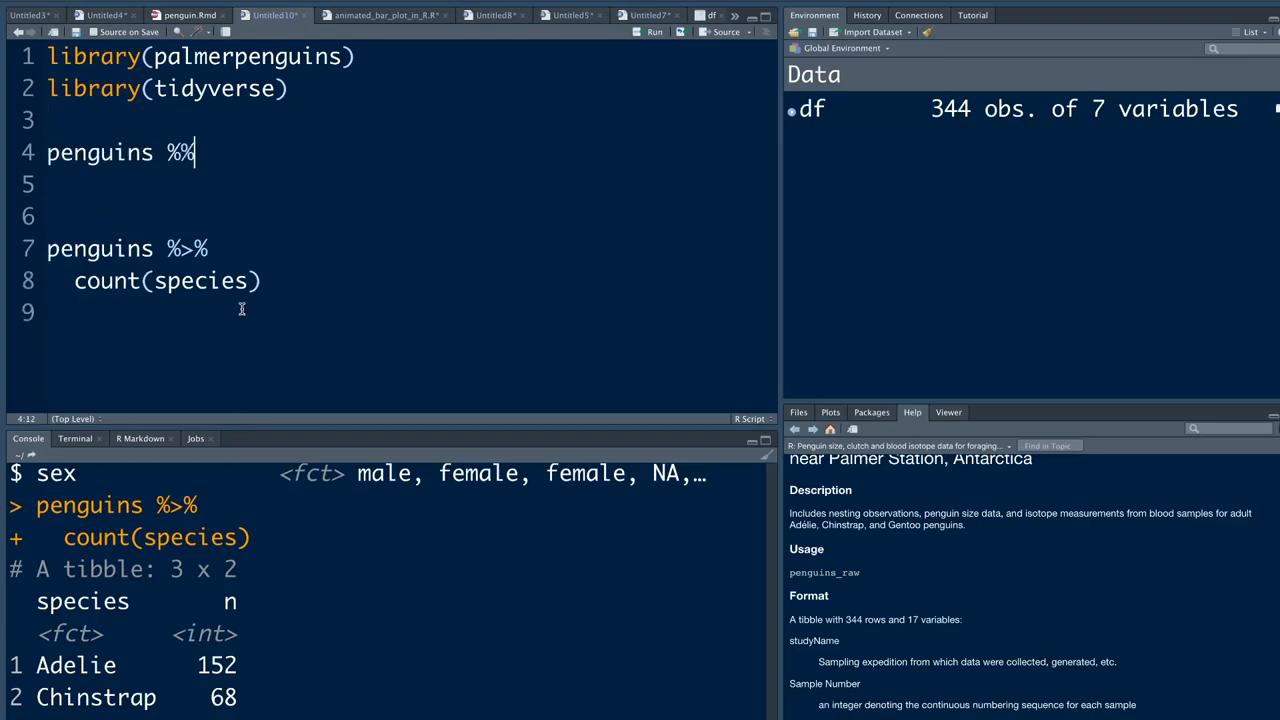
text(.)
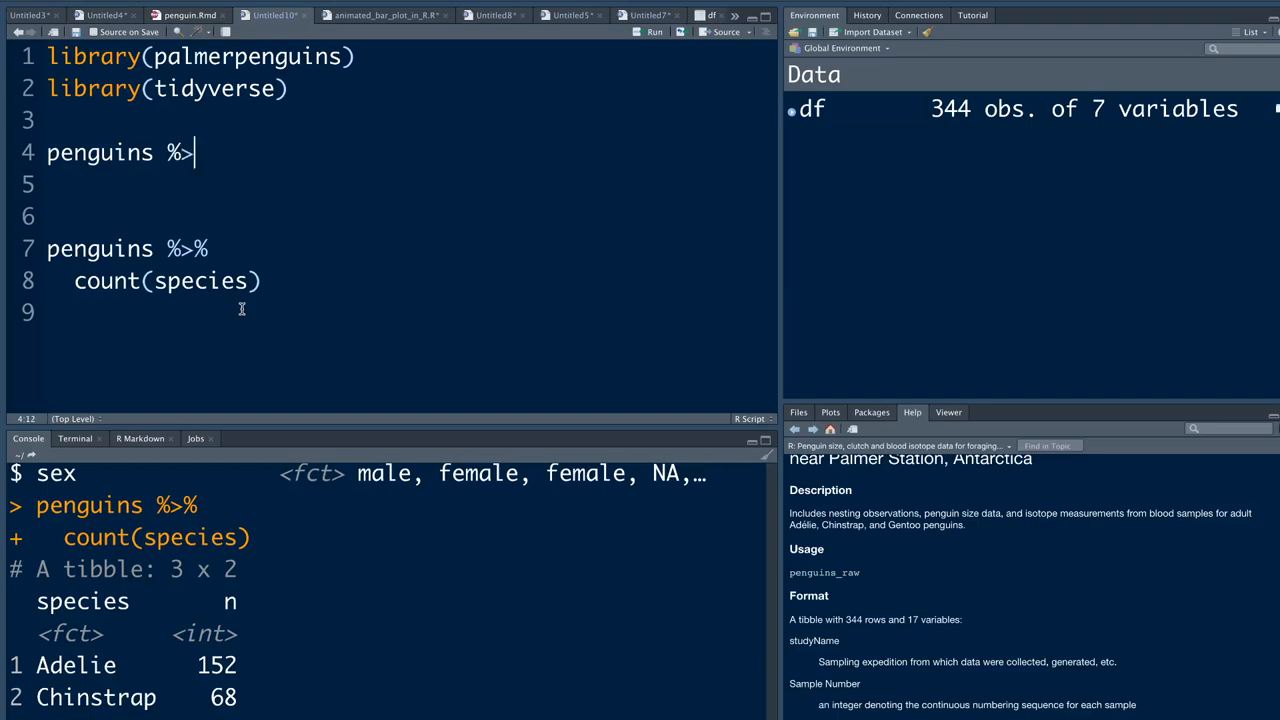
key(BackSpace)
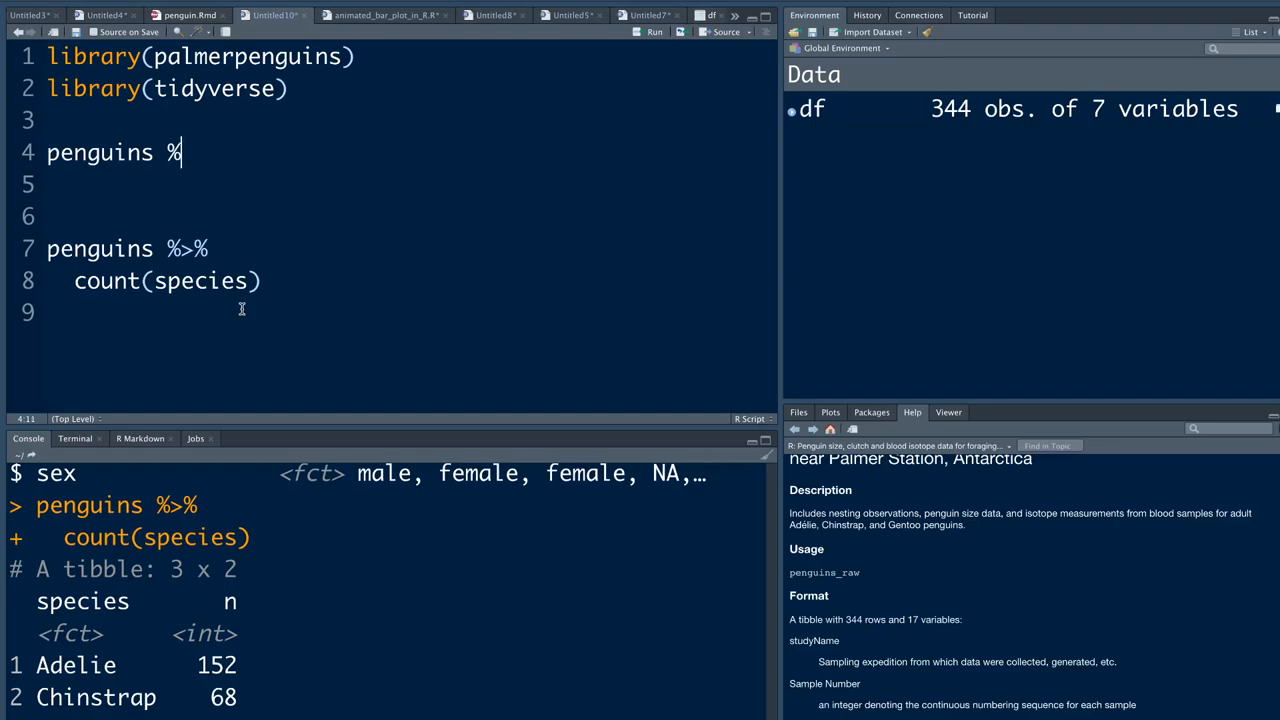
text(>%)
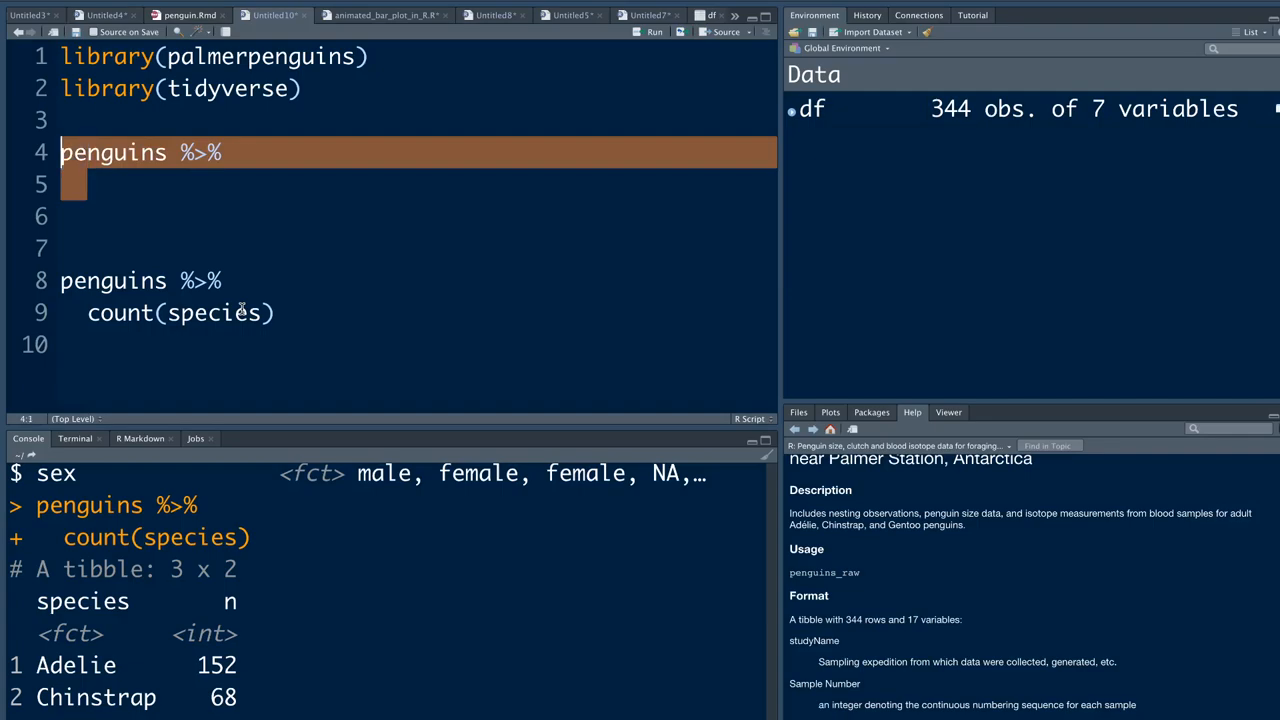
text(summary9=)
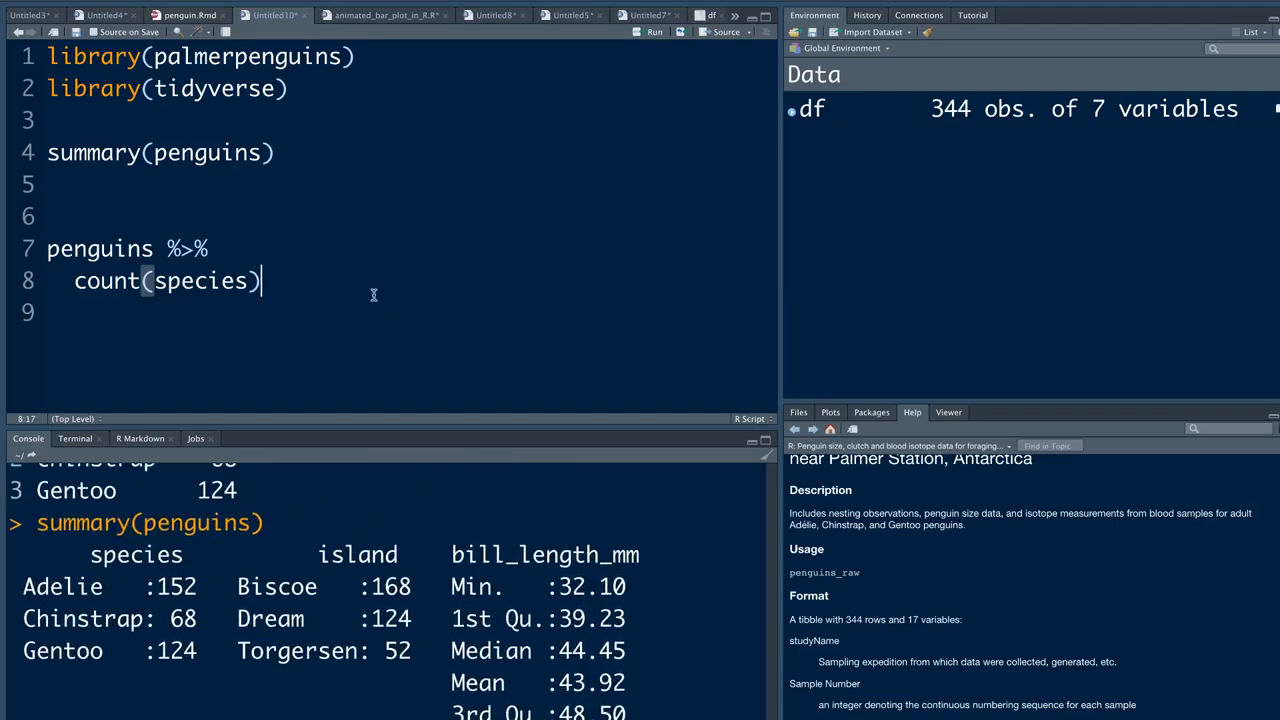
click(48, 216)
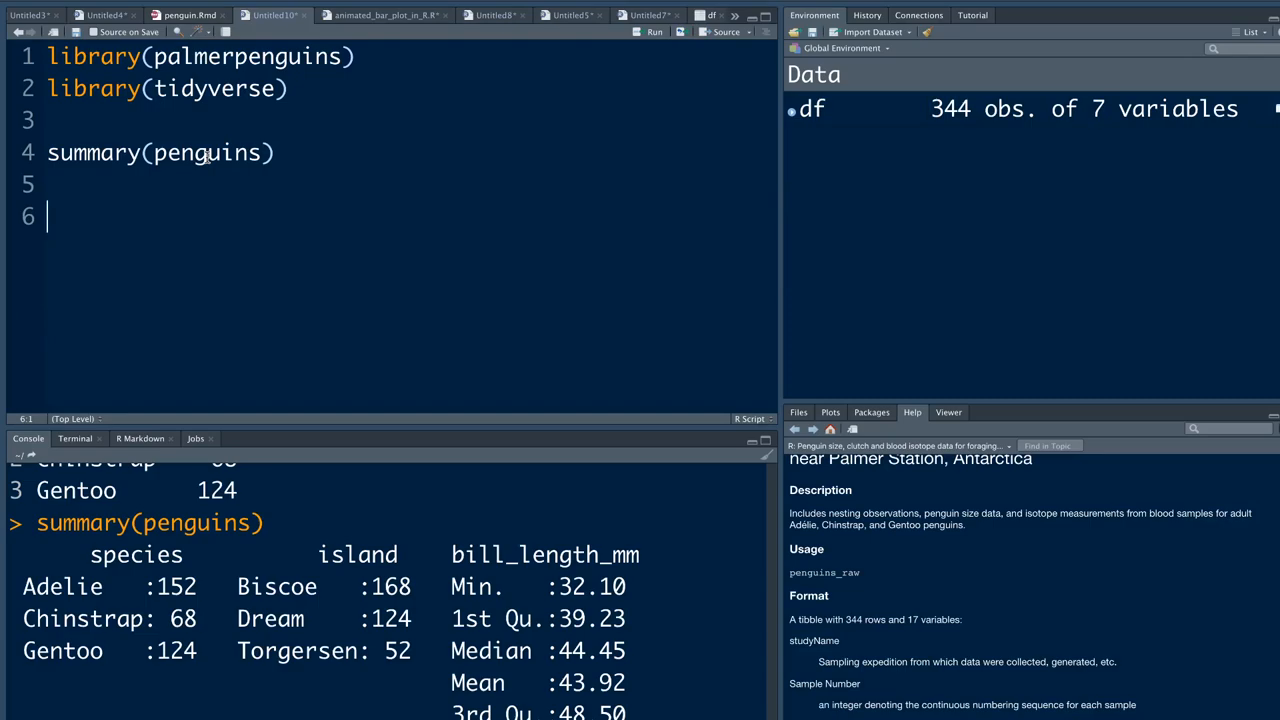
Draw the iris scatterplot matrix, then change the line to plot(penguins)
text(plot()
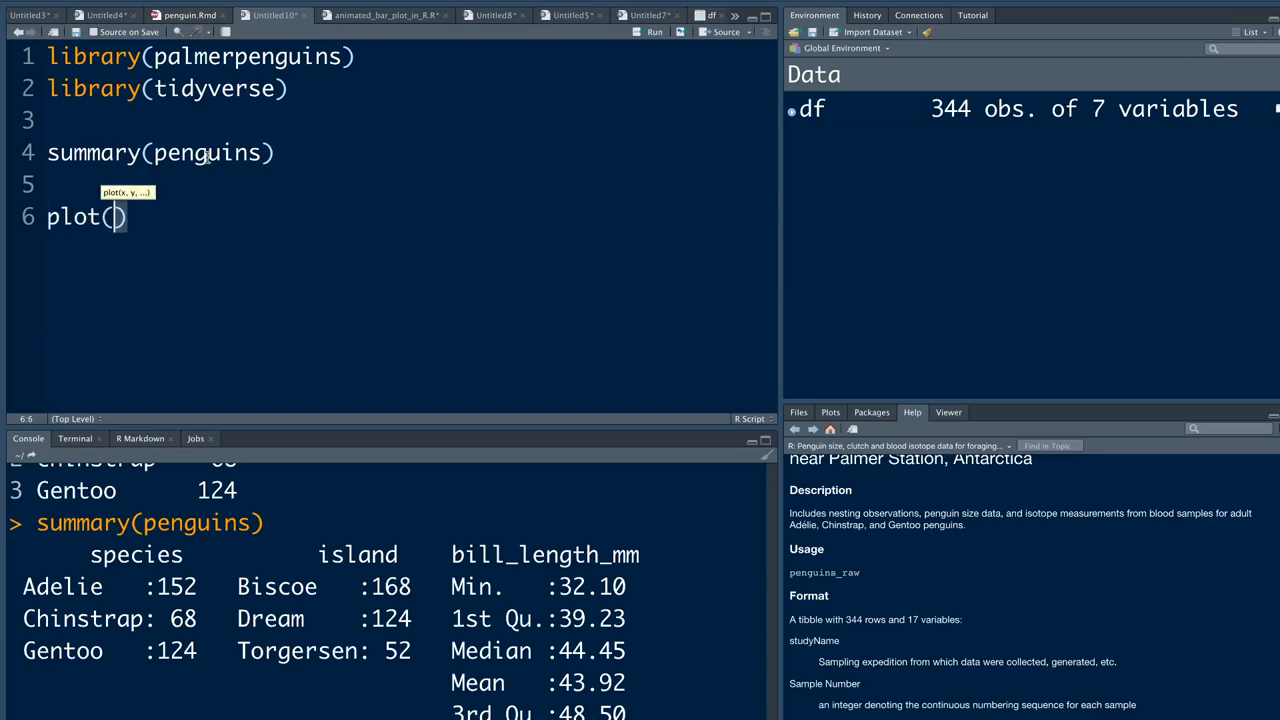
text(iris)
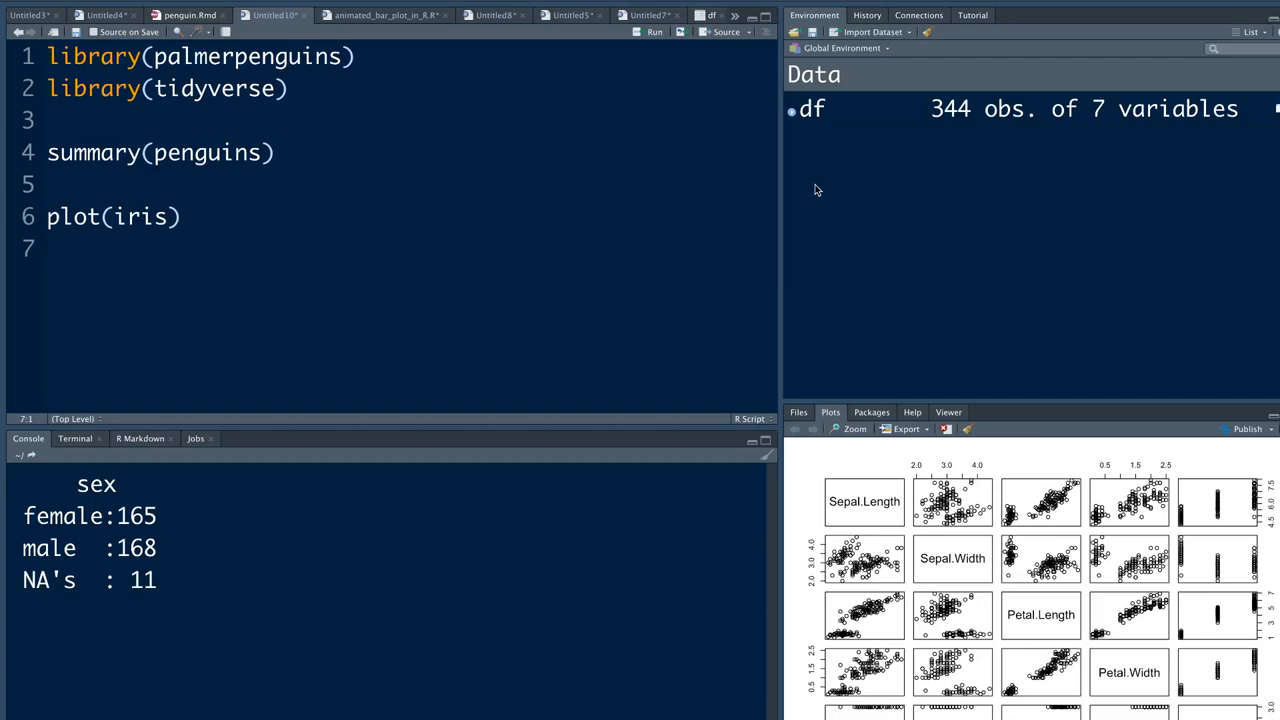
mouse_move(967, 492)
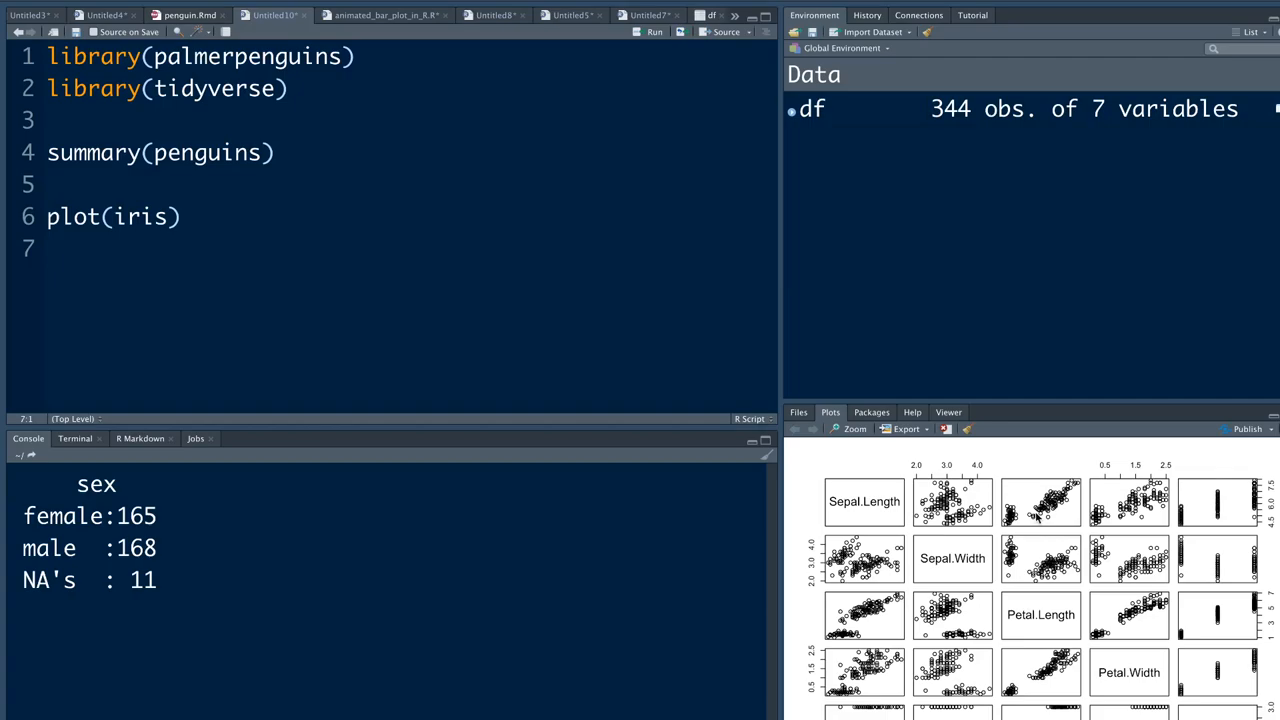
double_click(141, 216)
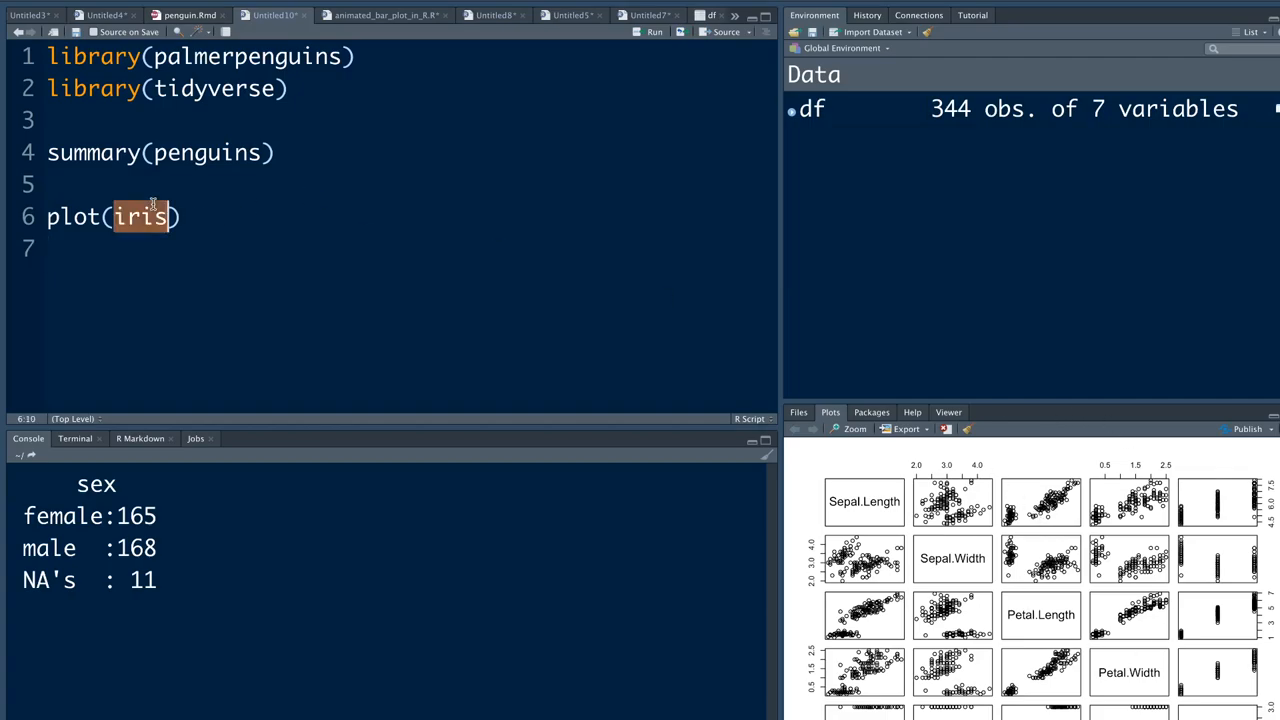
text(pengu)
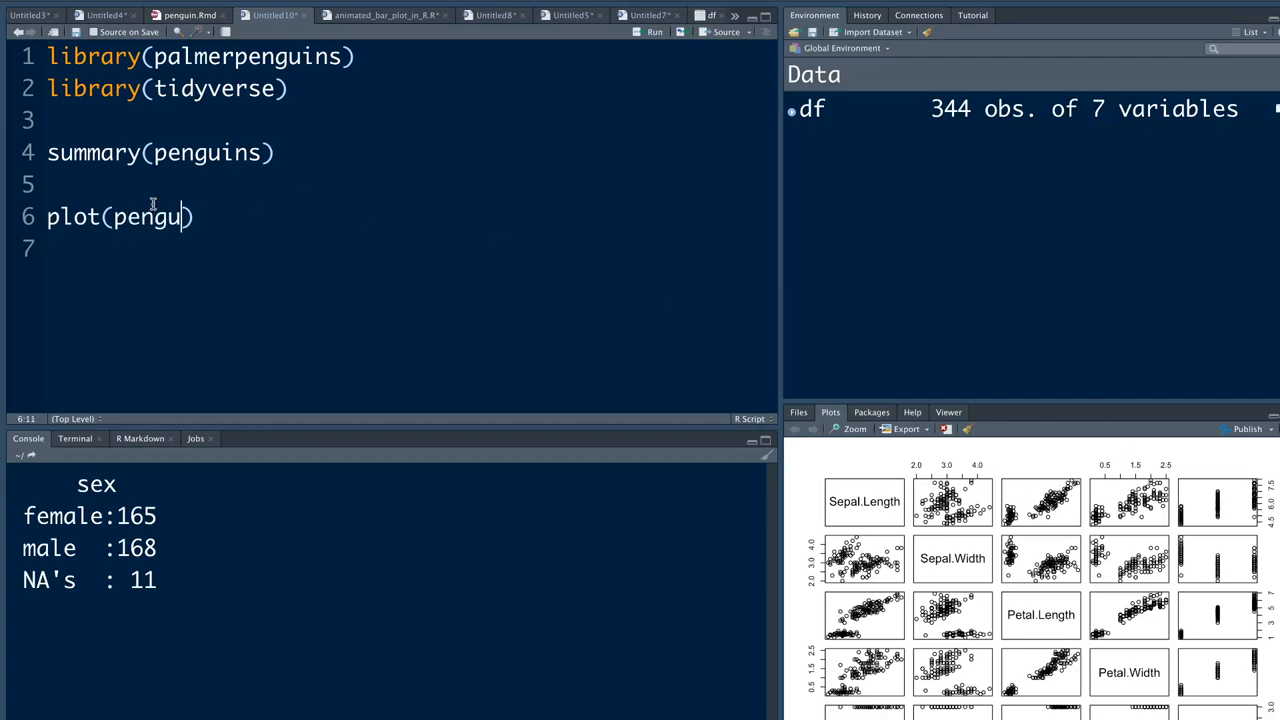
text(ins)
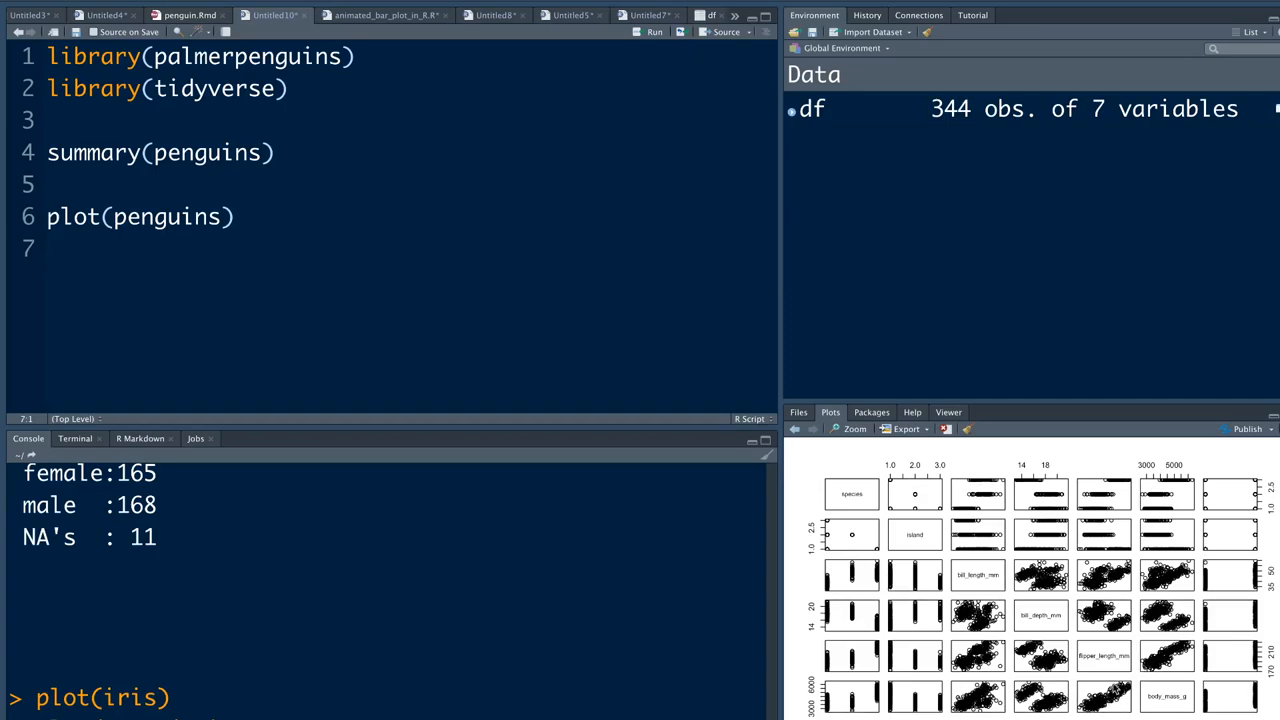
mouse_move(1163, 708)
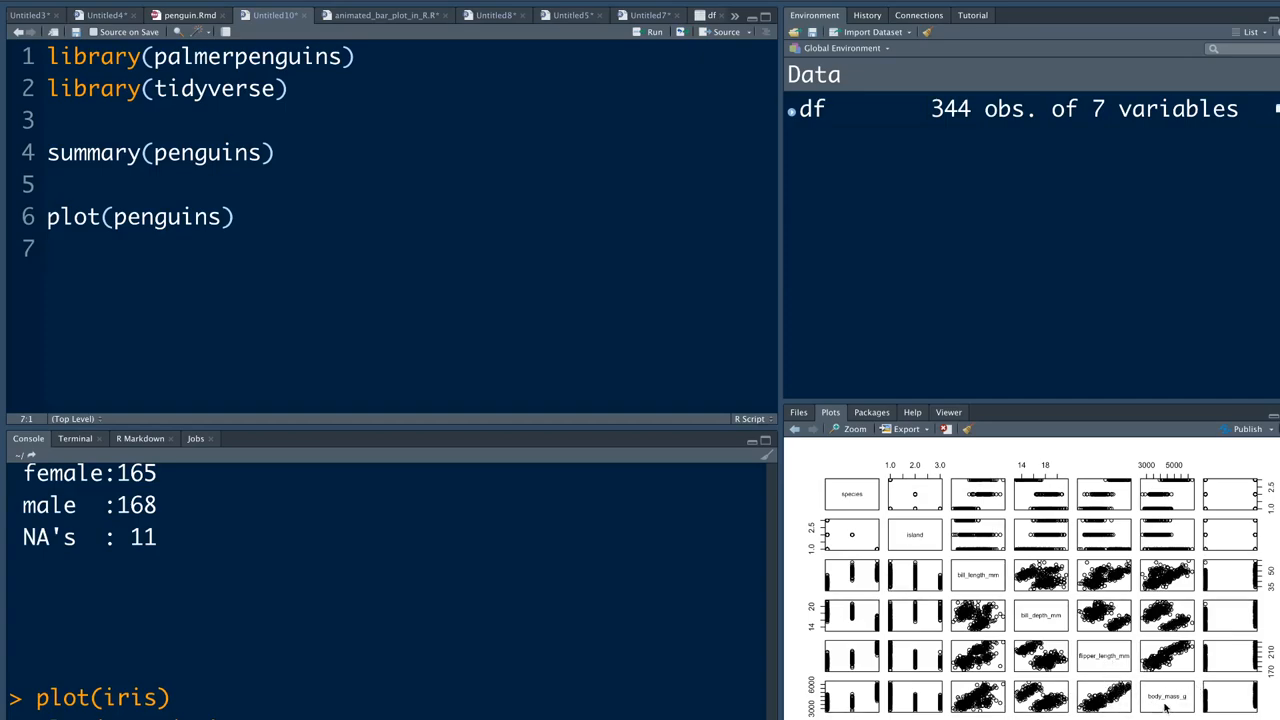
mouse_move(595, 298)
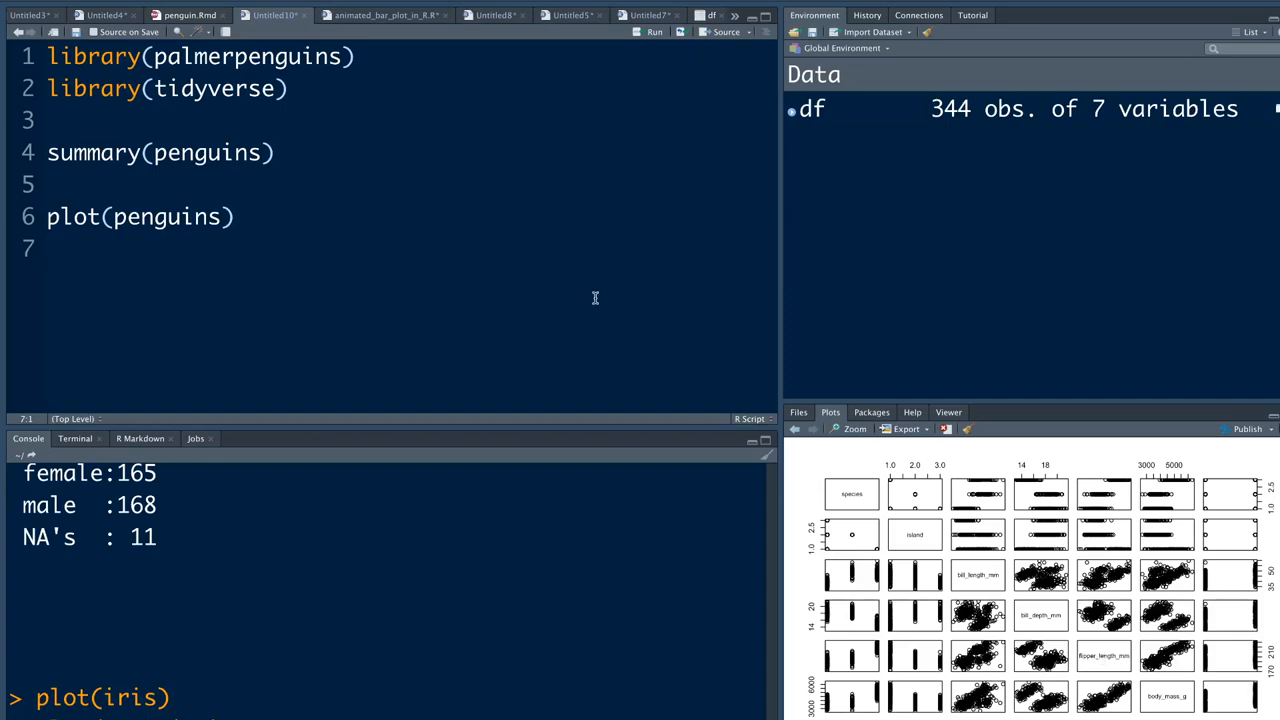
mouse_move(560, 341)
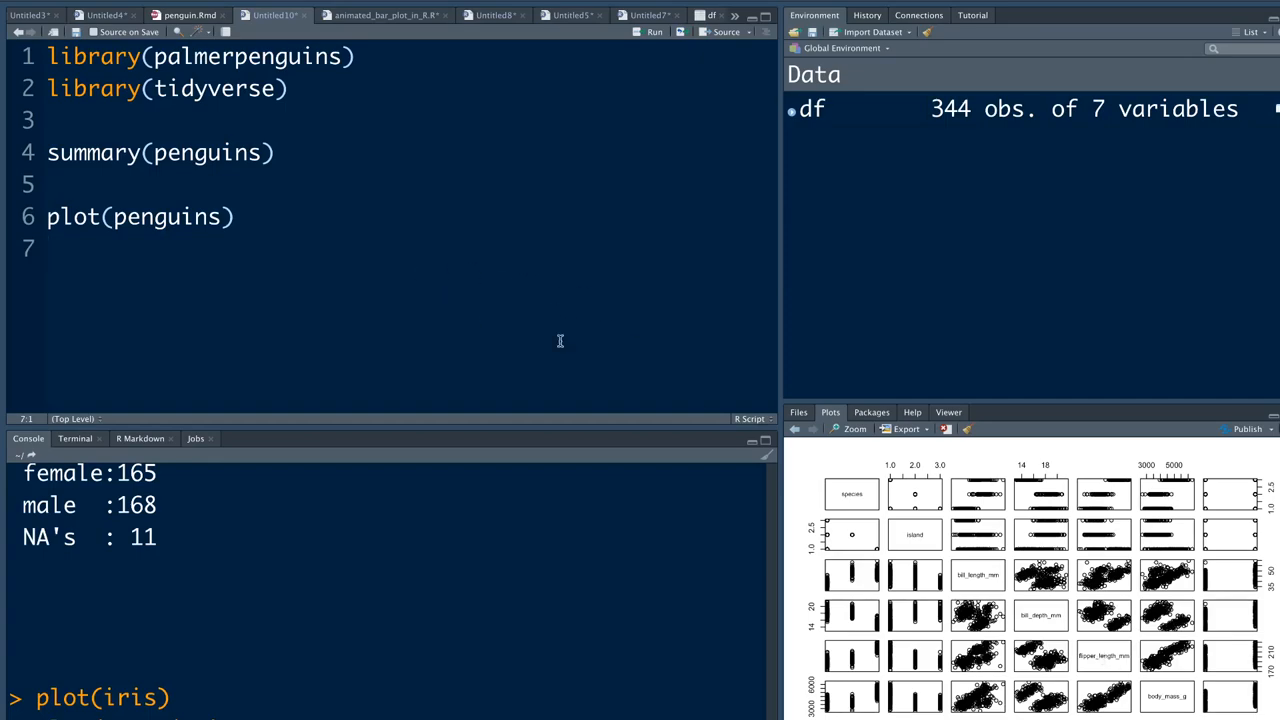
mouse_move(438, 261)
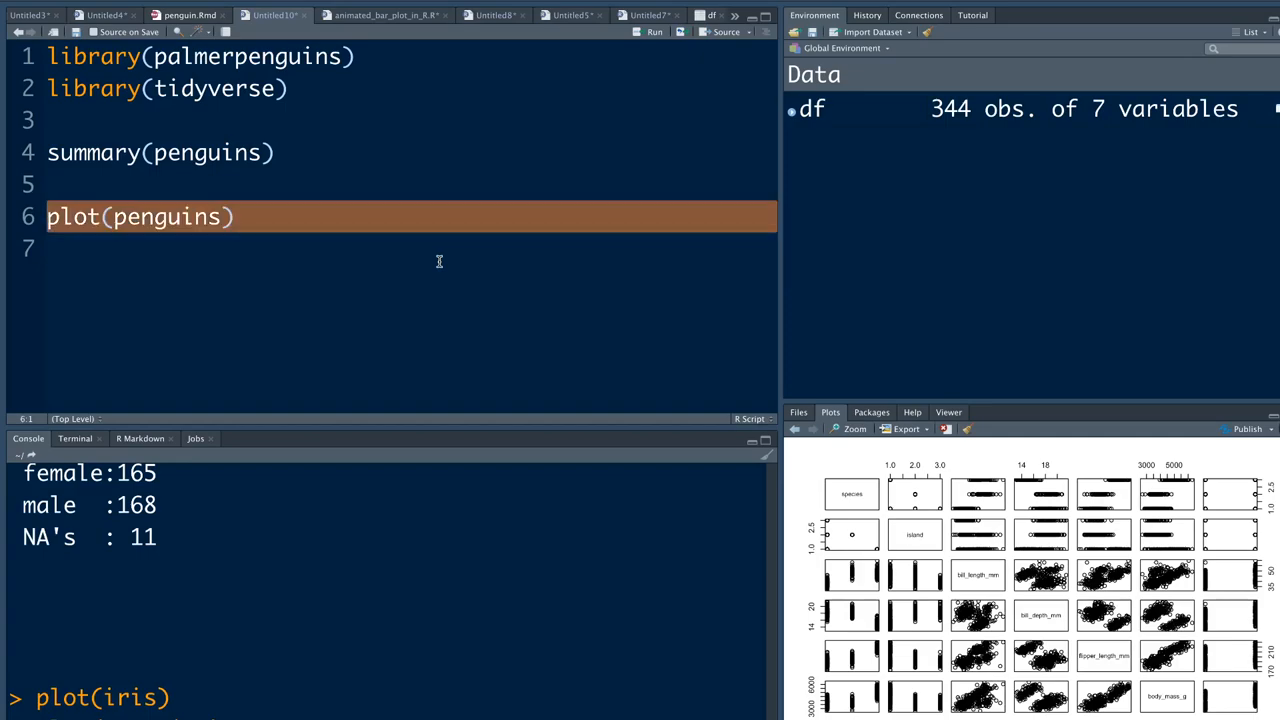
Run penguins %>% drop_na() %>% select(is.numeric) %>% cor(), which raises a tidyselect error
text(penguins %)
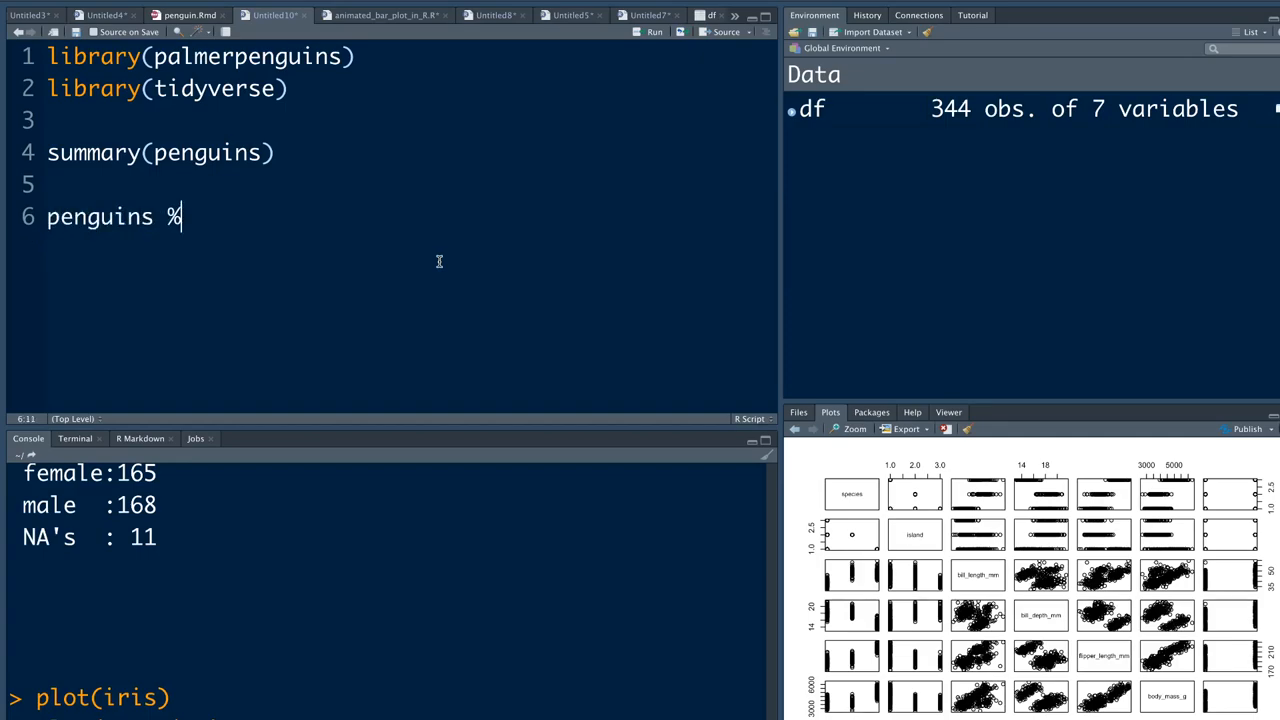
text(>%)
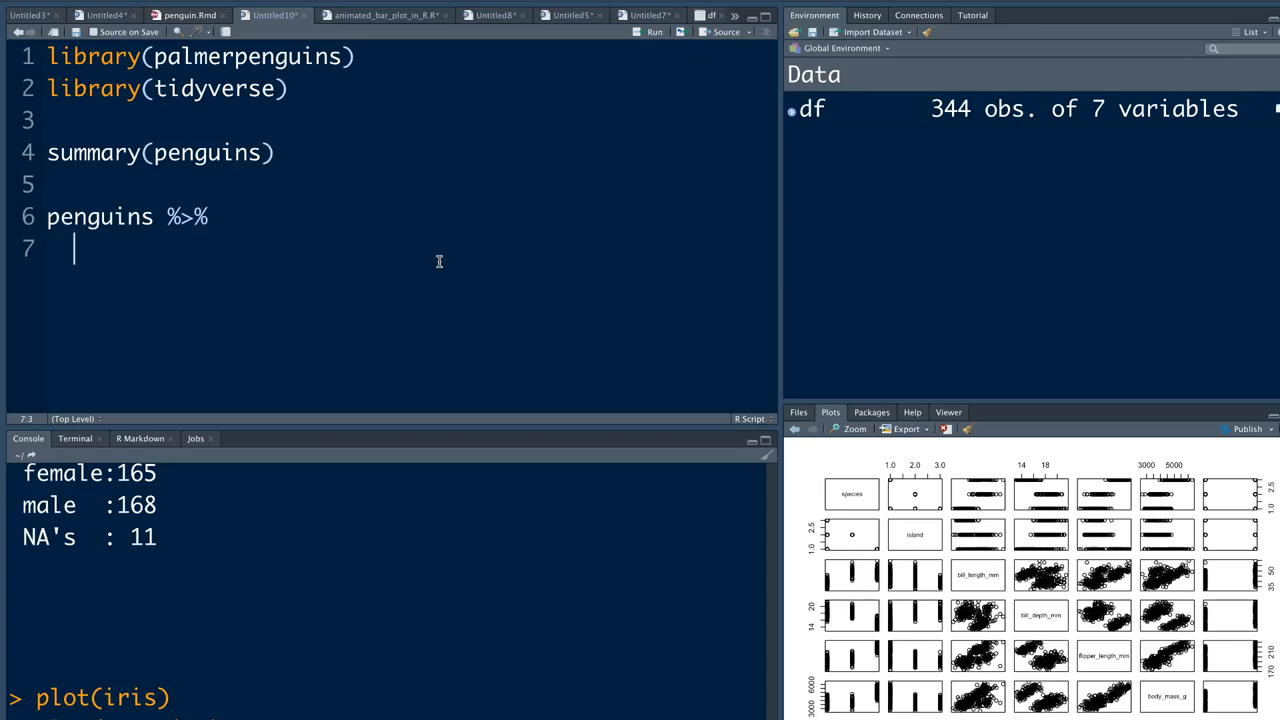
text(drop_nae)
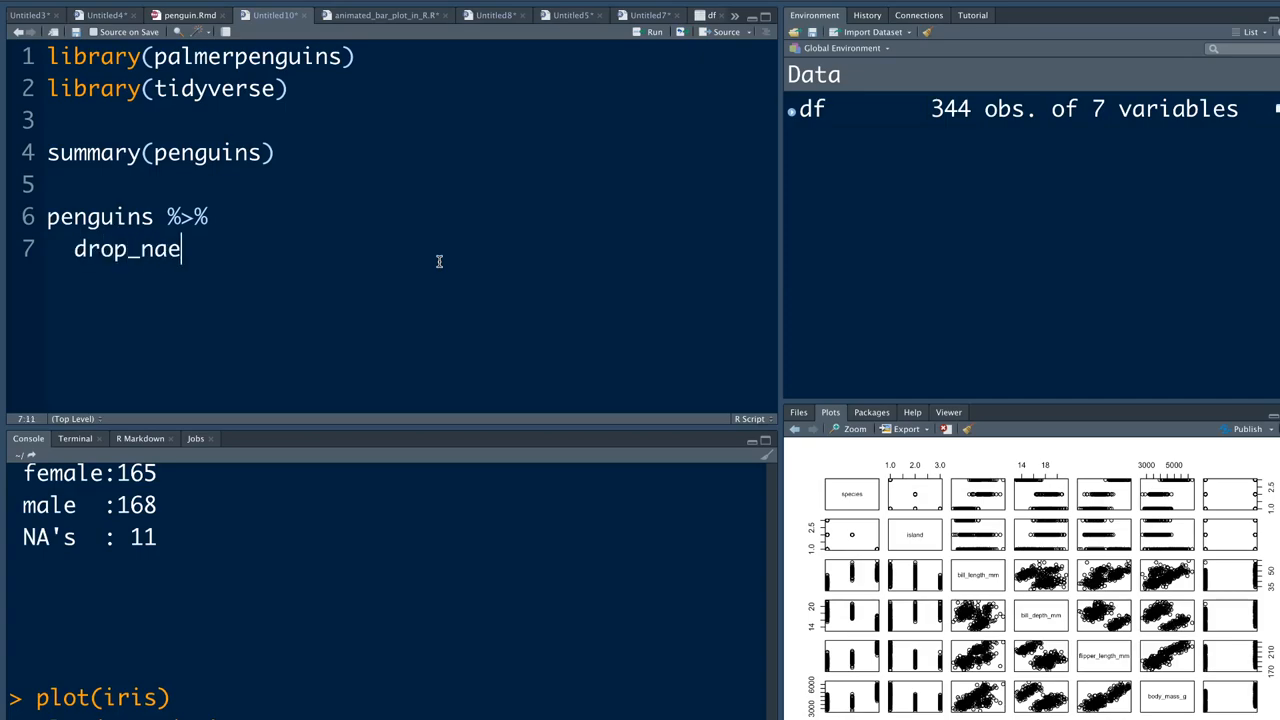
text(() %>%)
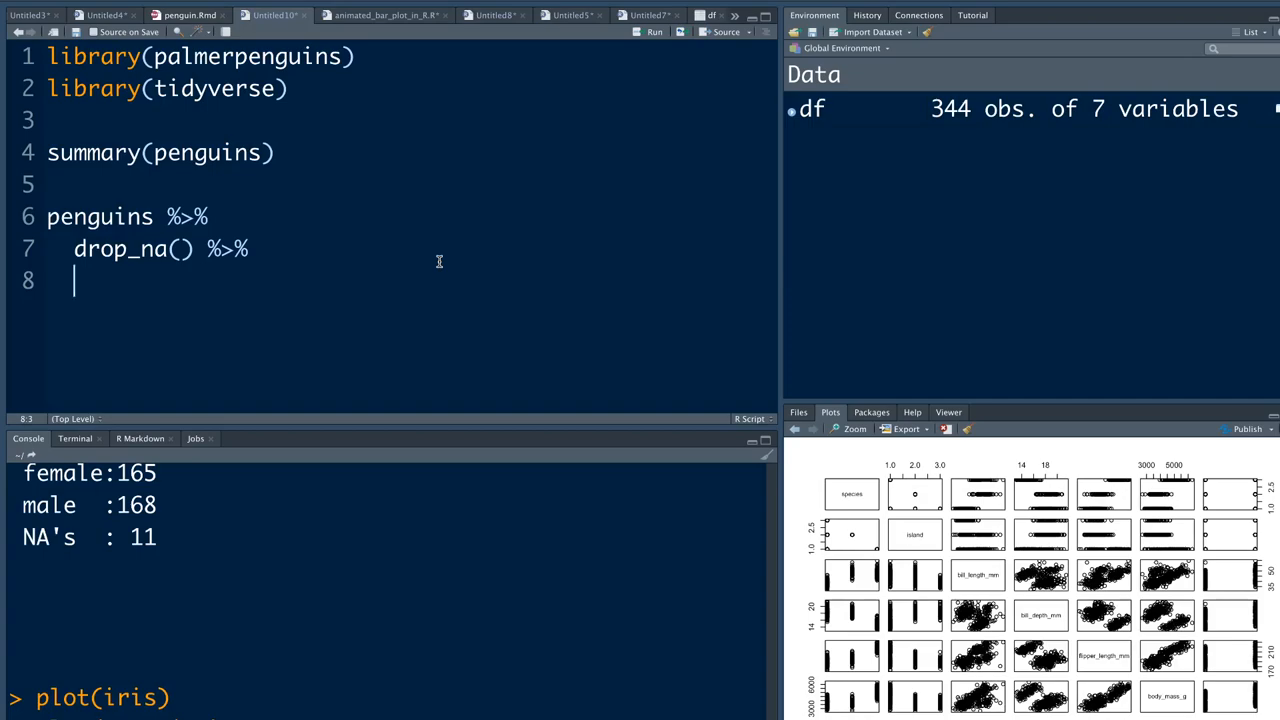
text(select()
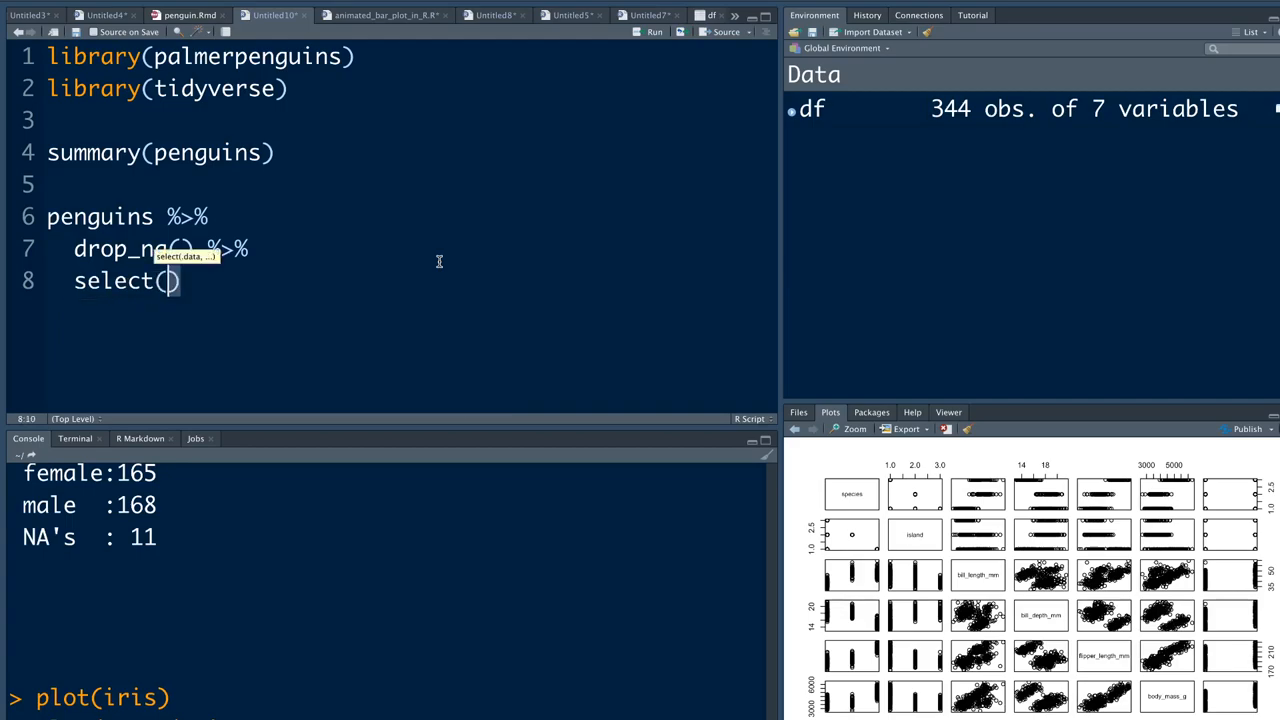
text(is.numer)
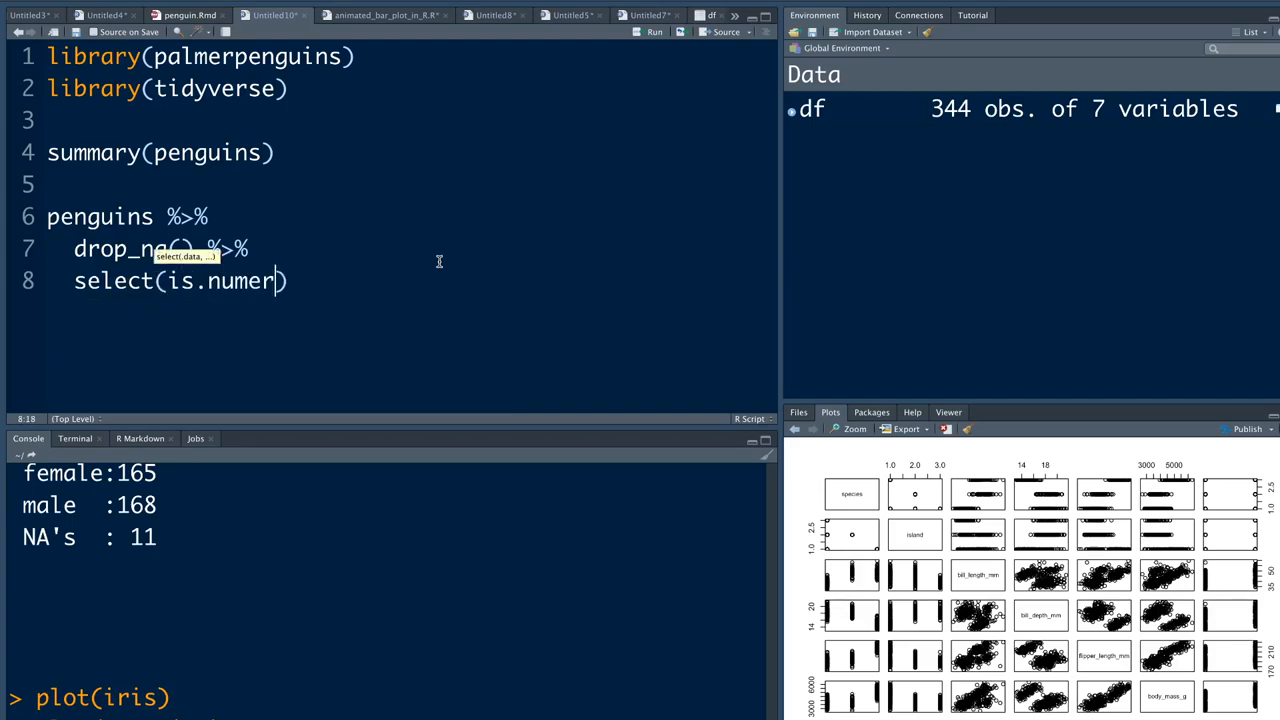
text(ic) %>%)
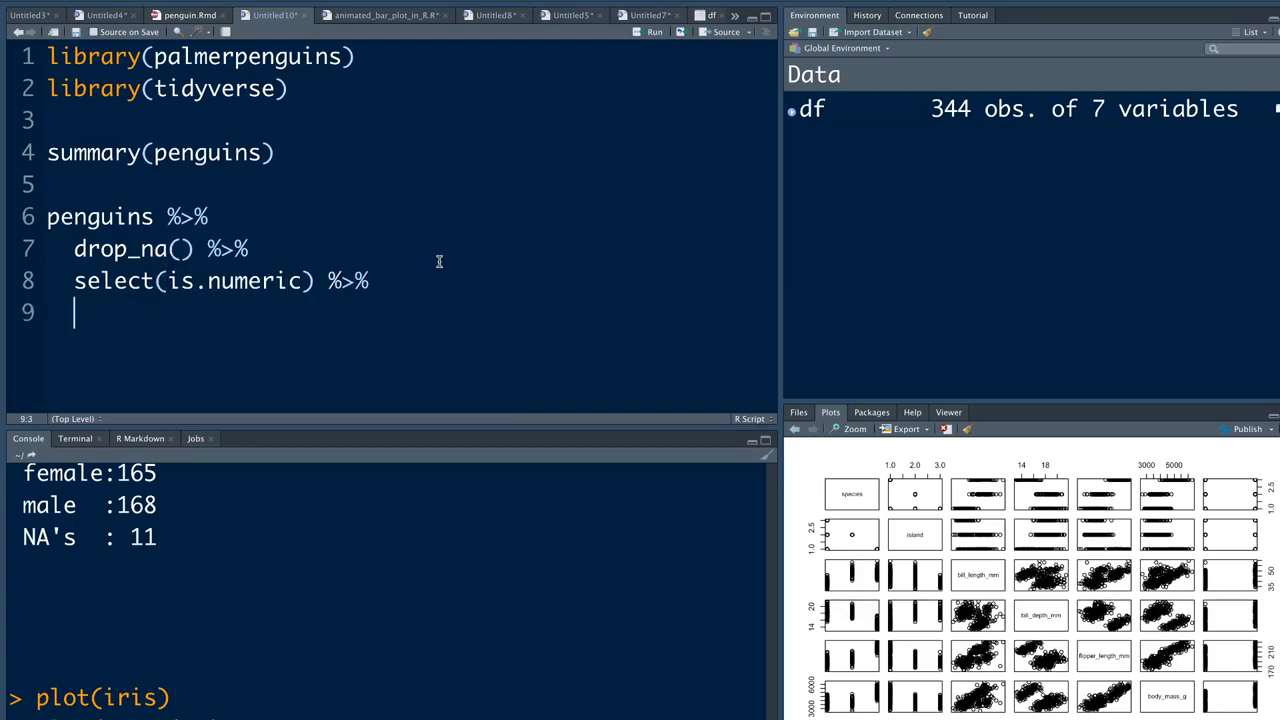
text(cor()
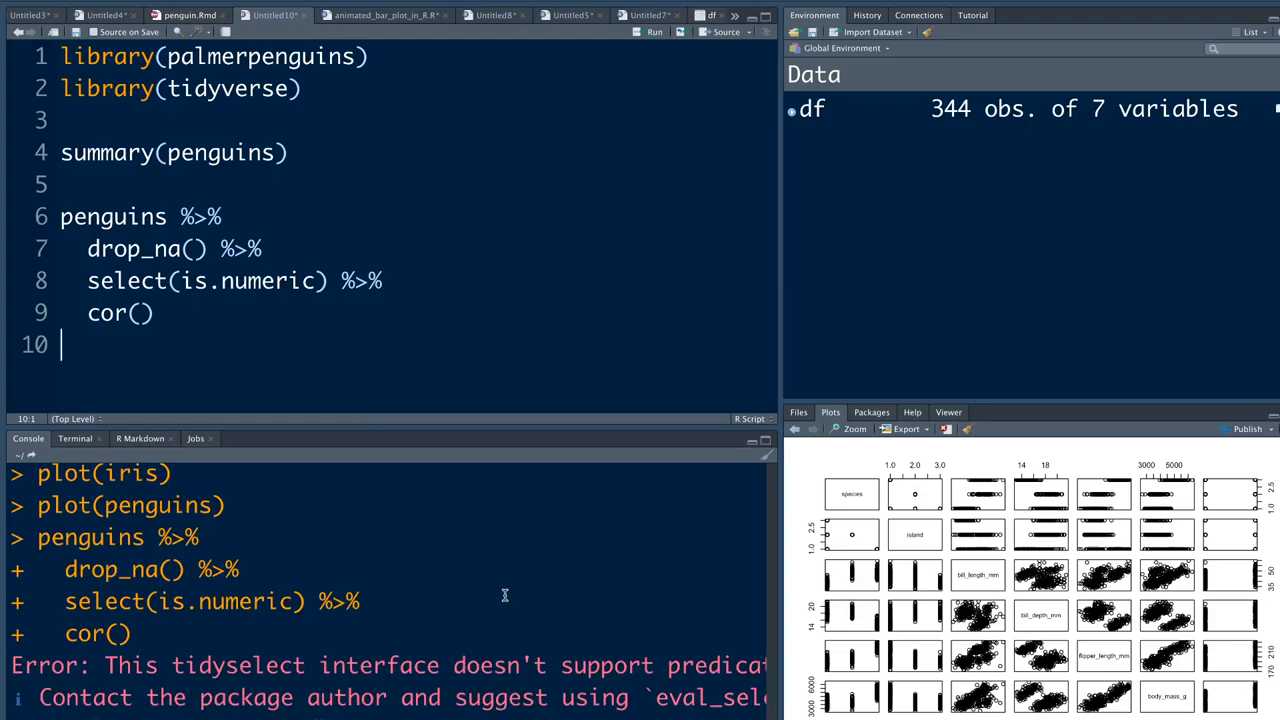
click(153, 313)
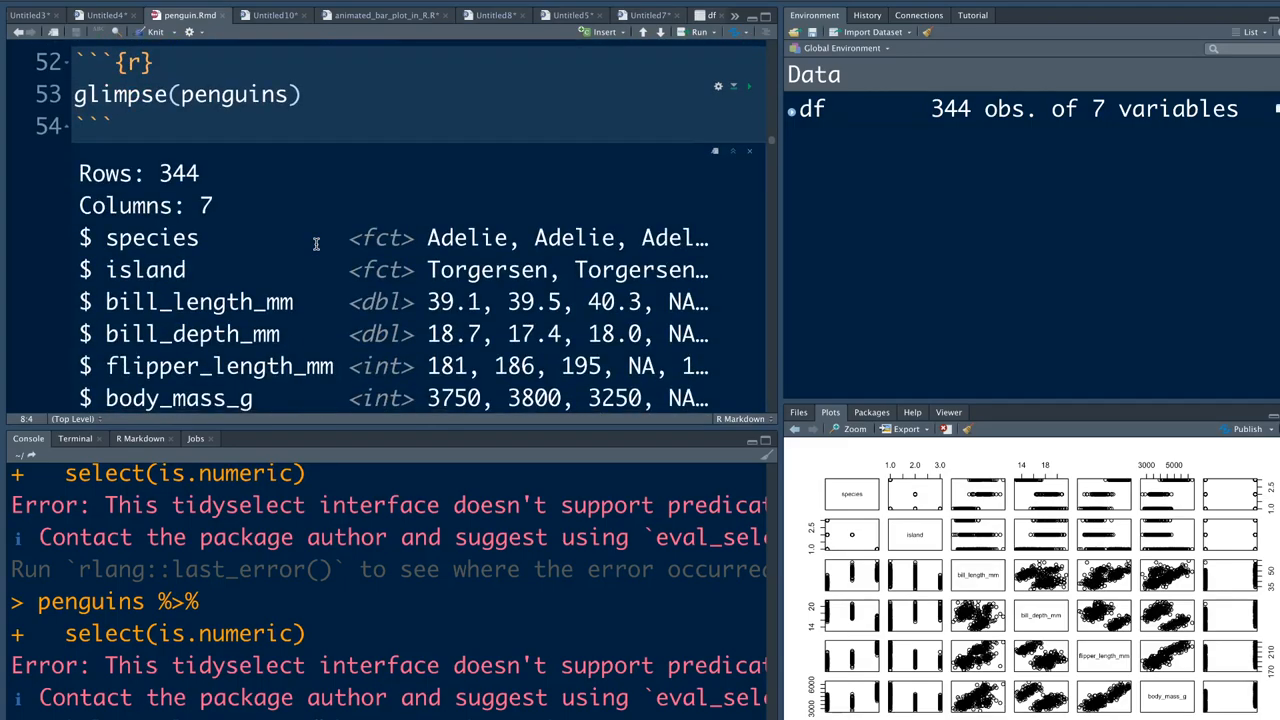
Scroll penguin.Rmd down to the glimpse(penguins) output listing seven columns
scroll(down, 3)
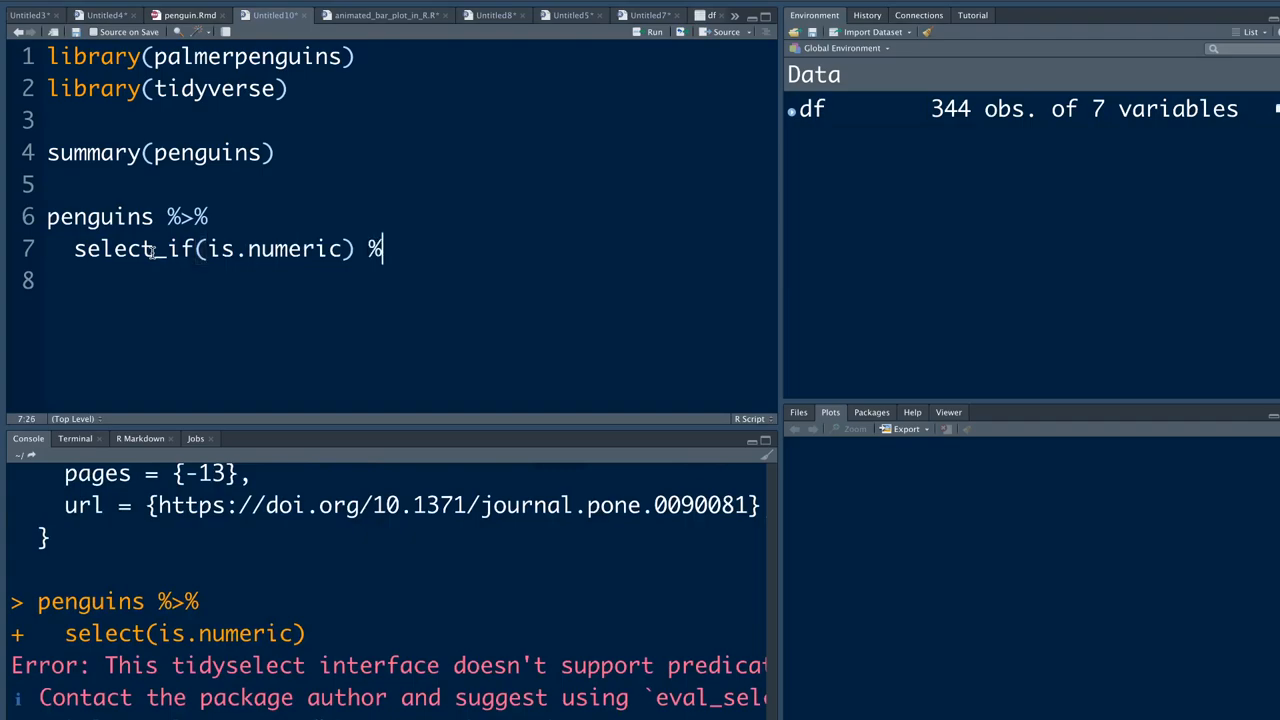
Rewrite the pipeline as drop_na() %>% select_if(is.numeric) %>% cor() and run it
text(>%)
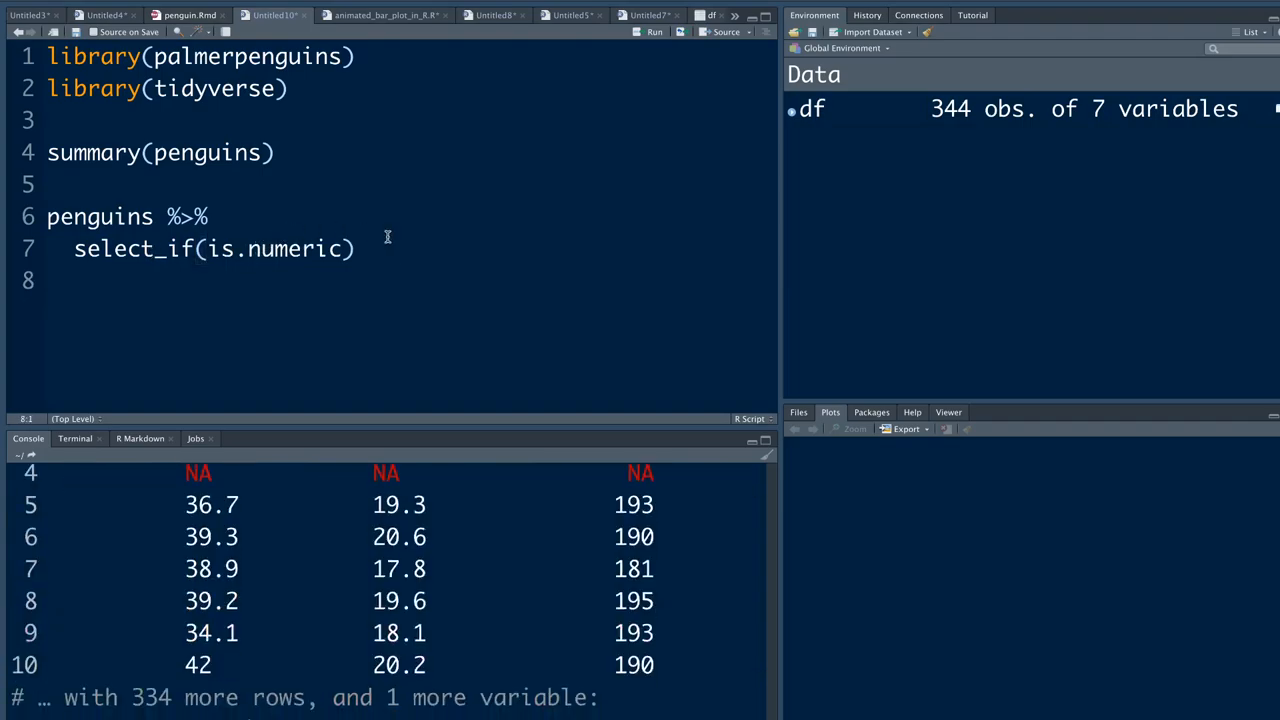
text(%>%)
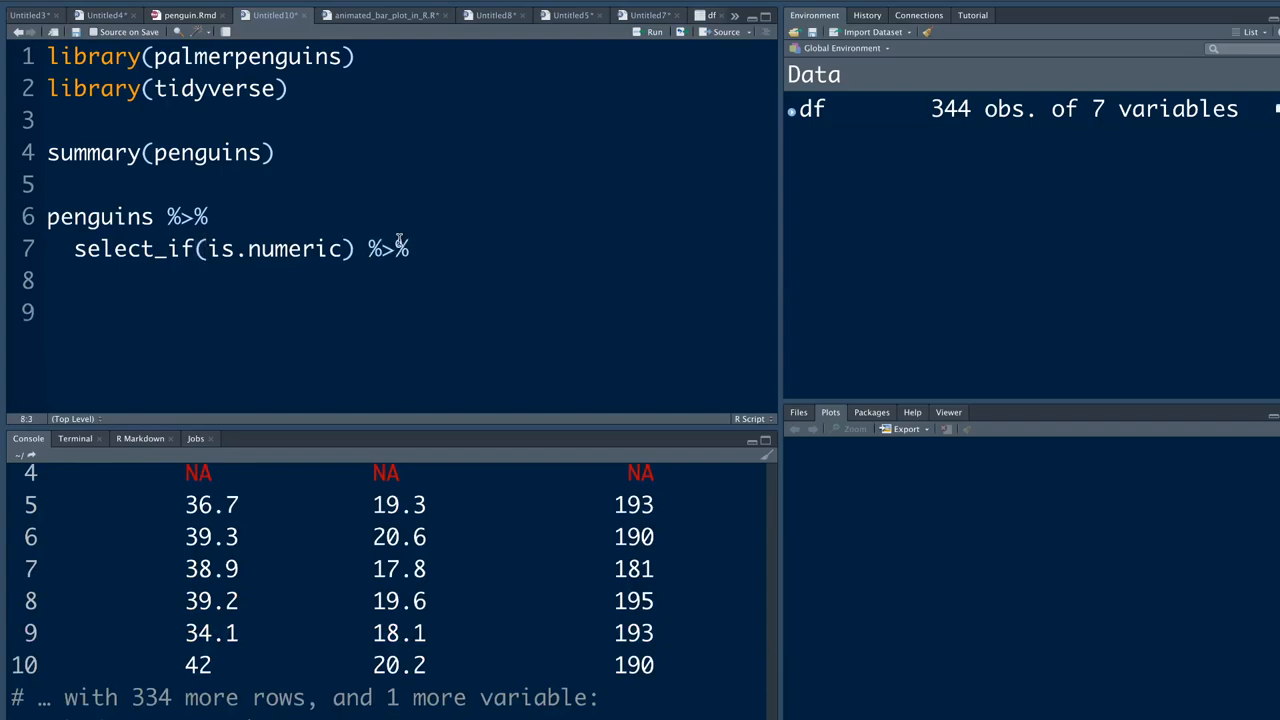
text(cor())
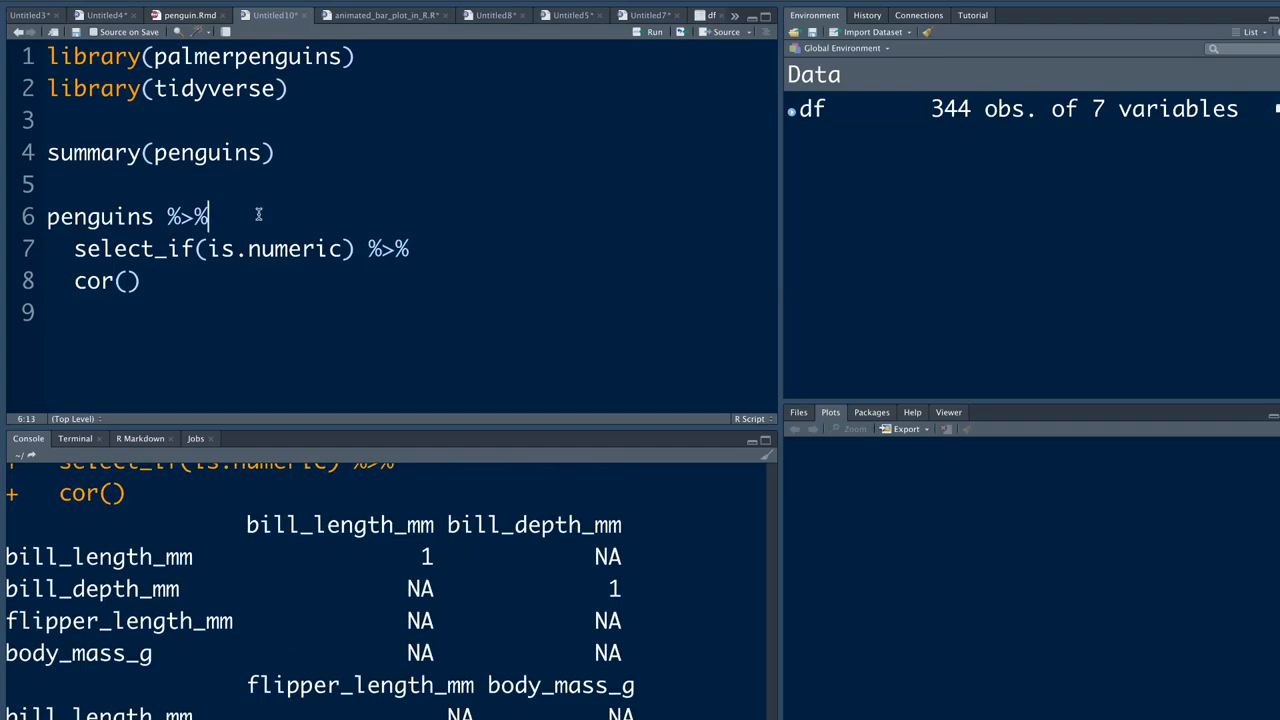
text(drop_na())
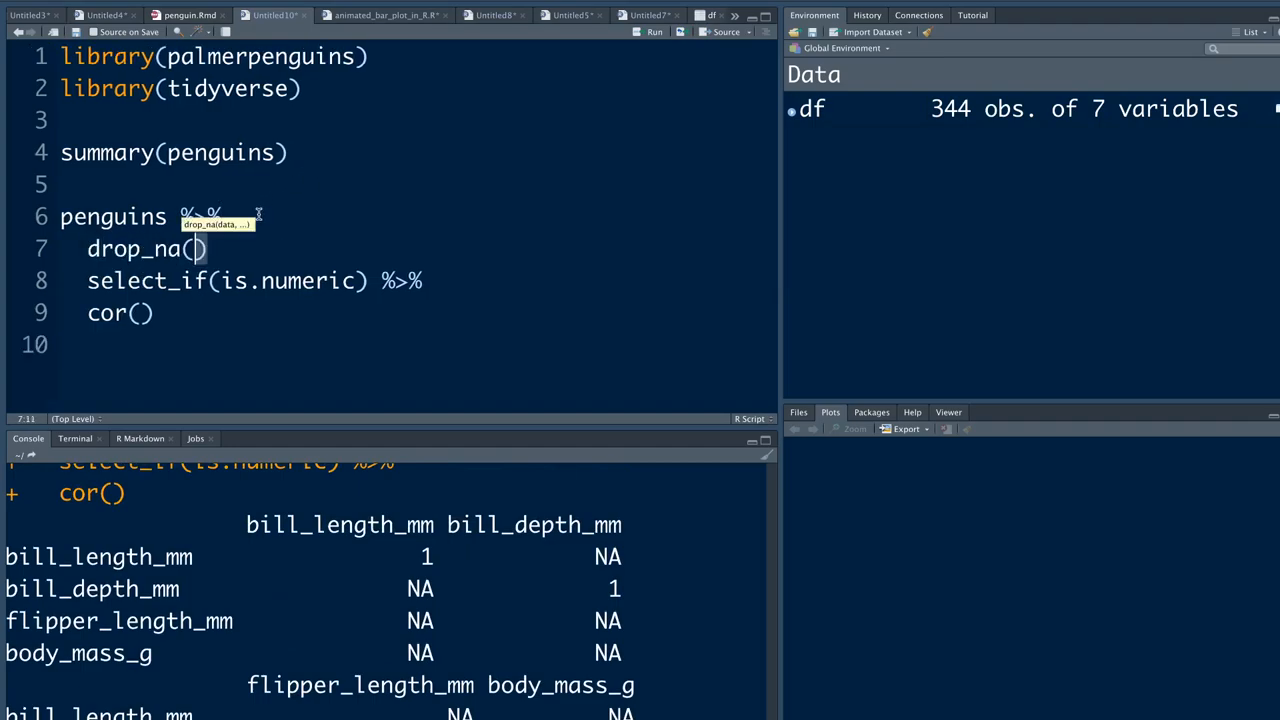
text(%>%)
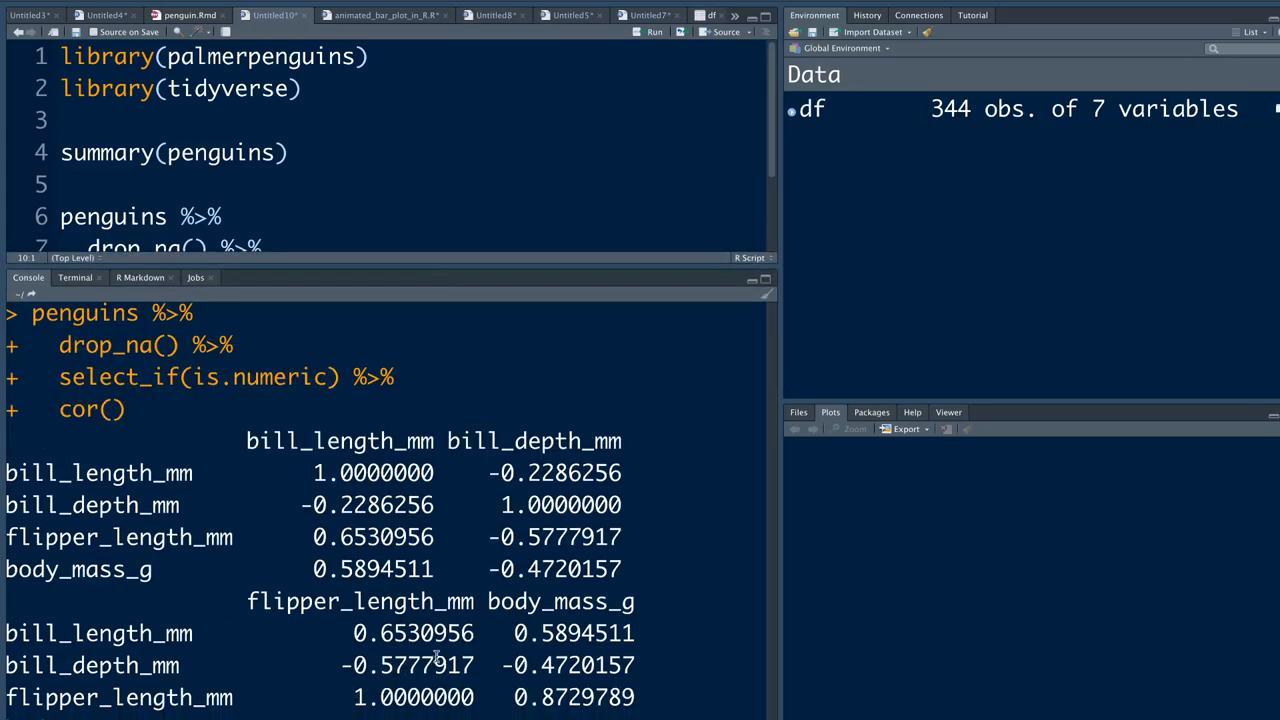
mouse_move(335, 615)
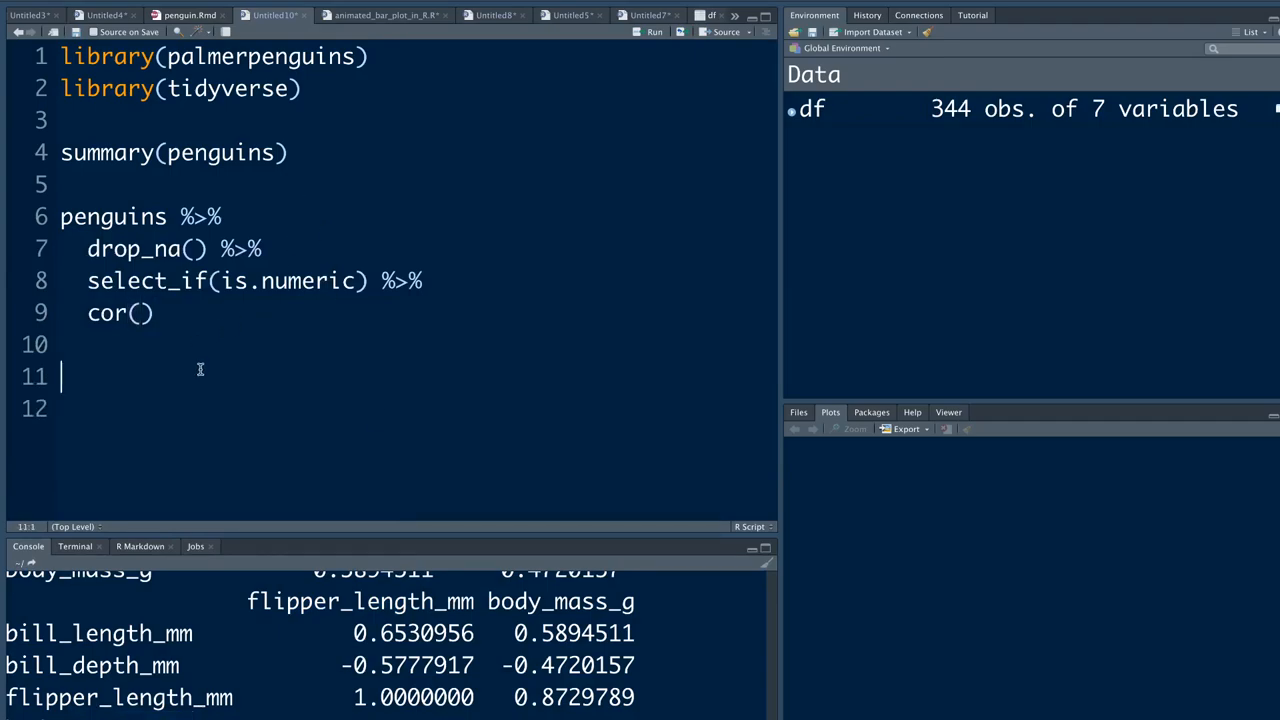
Pipe penguins into ggplot(aes(flipper_length_mm, body_mass_g))
text(p)
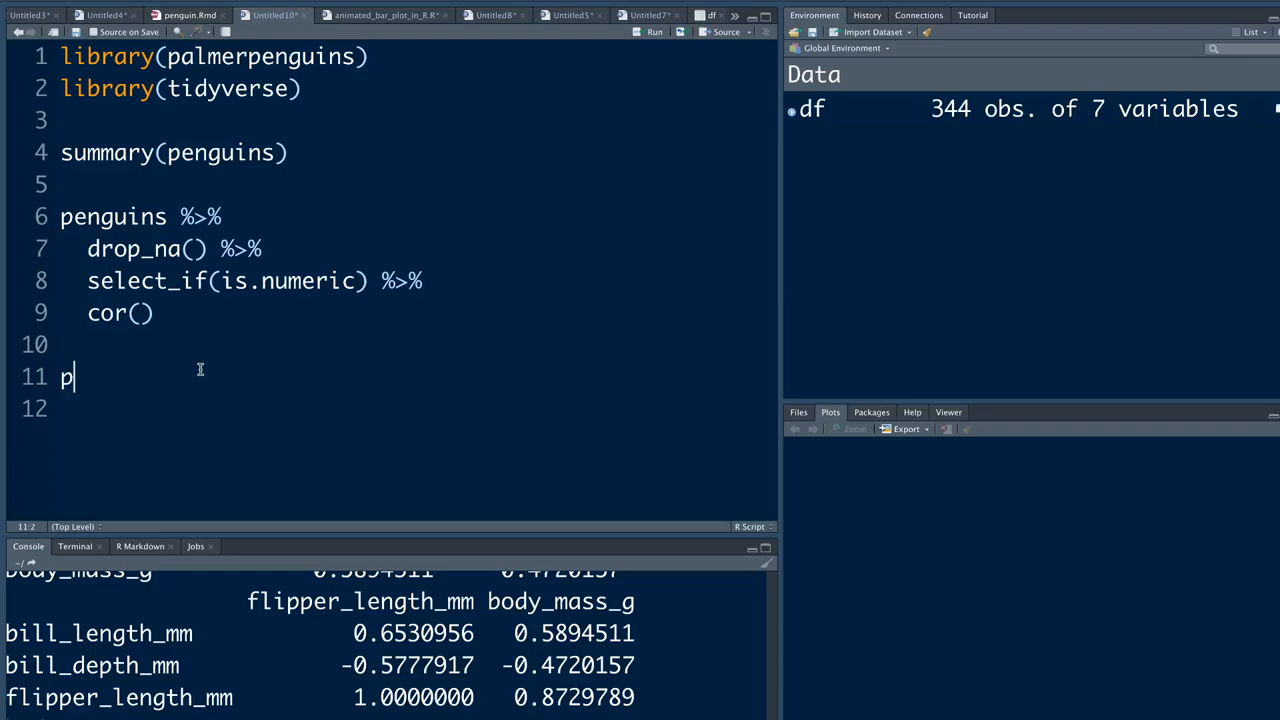
text(enguins %>%)
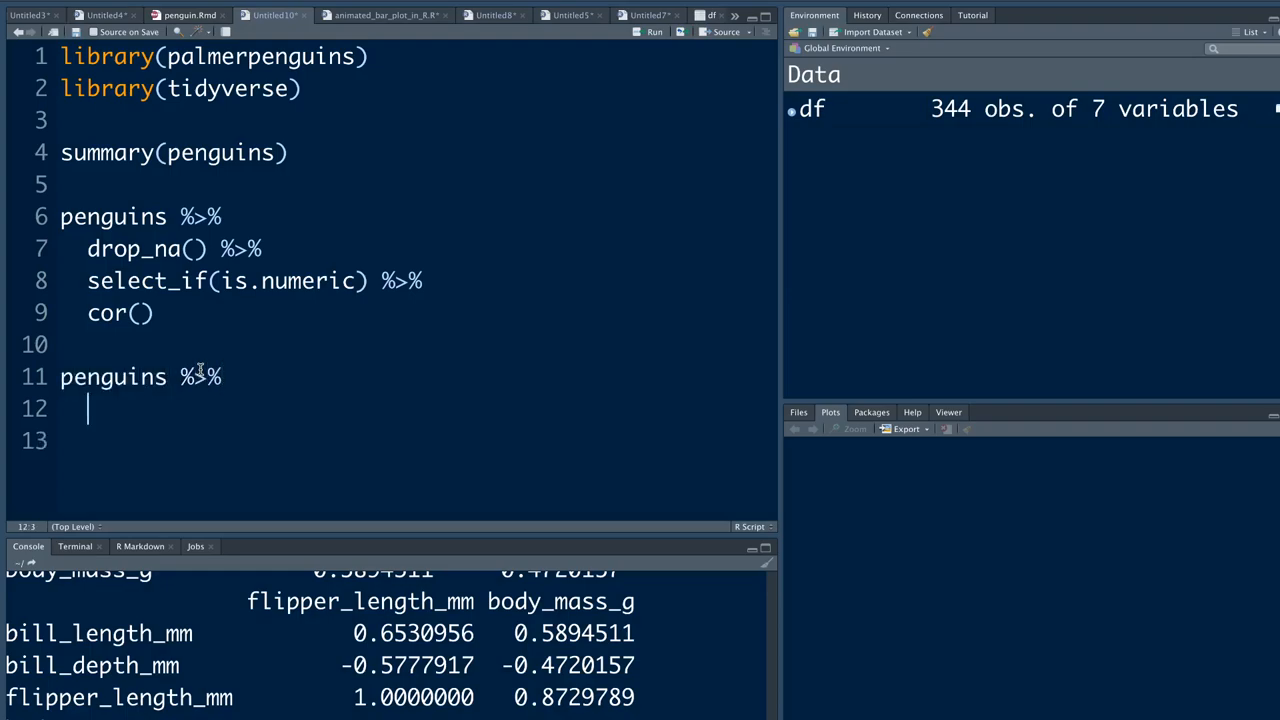
text(ggp)
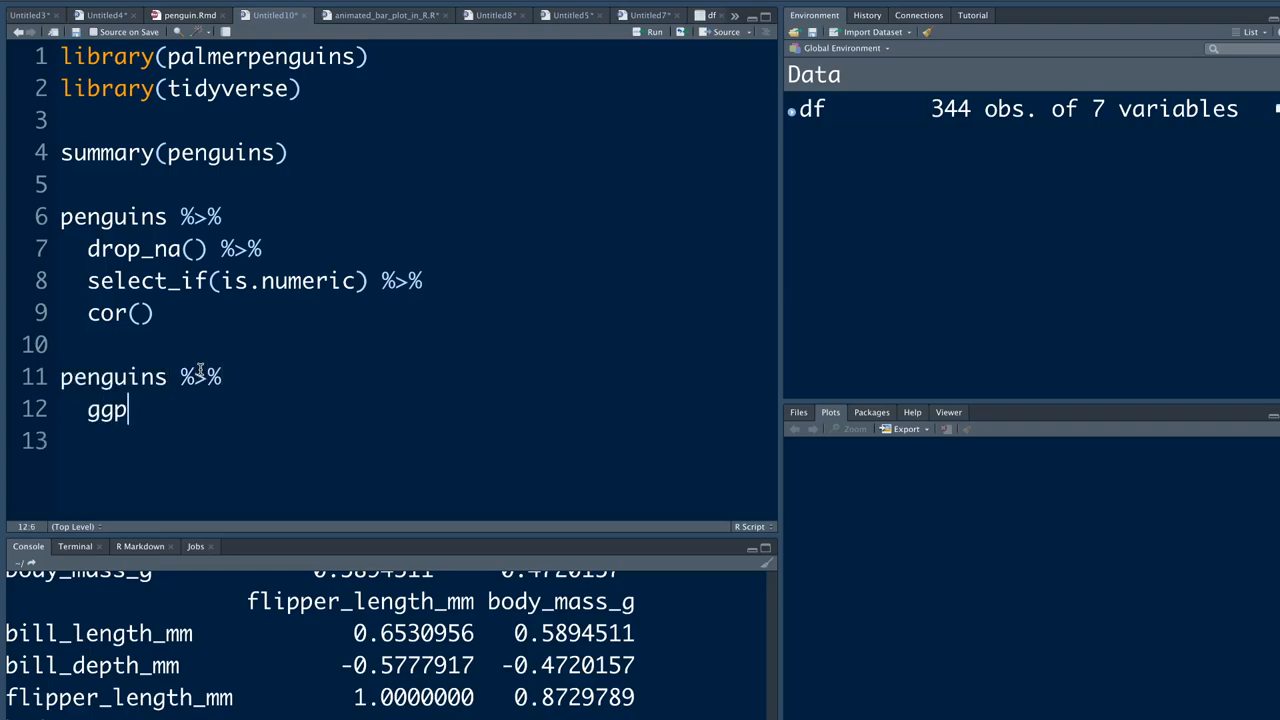
key(BackSpace)
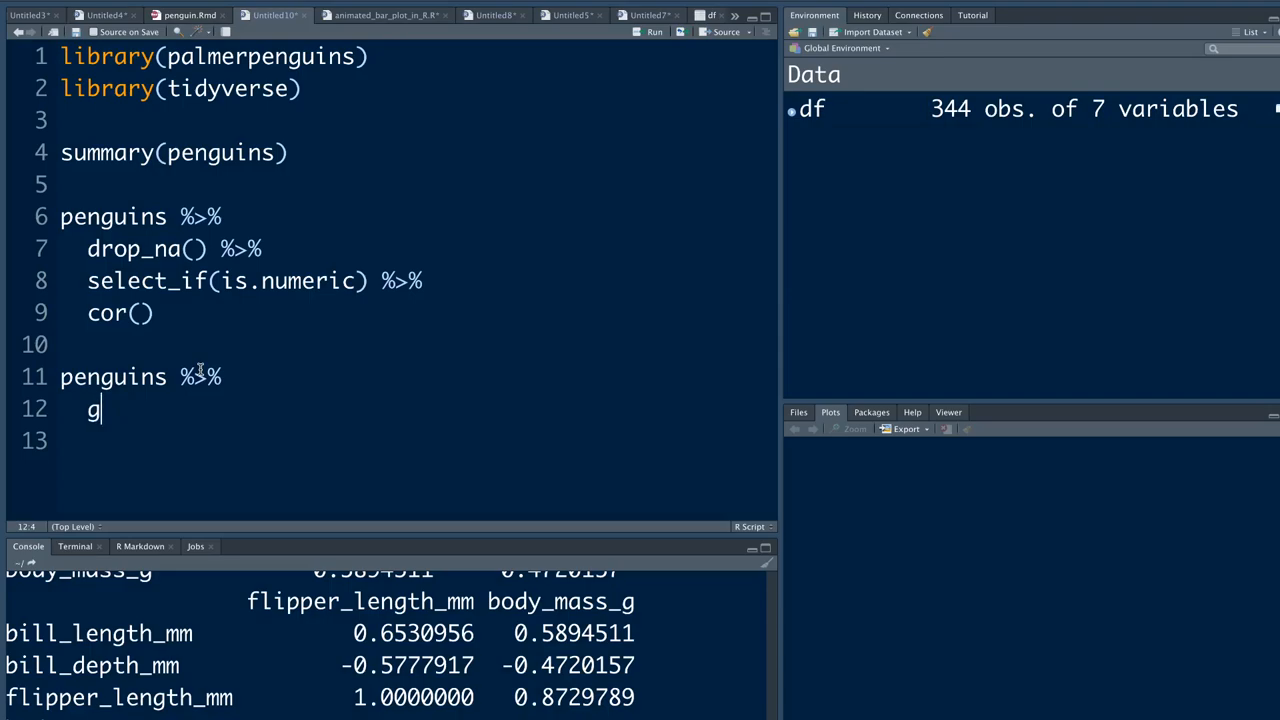
text(gplot())
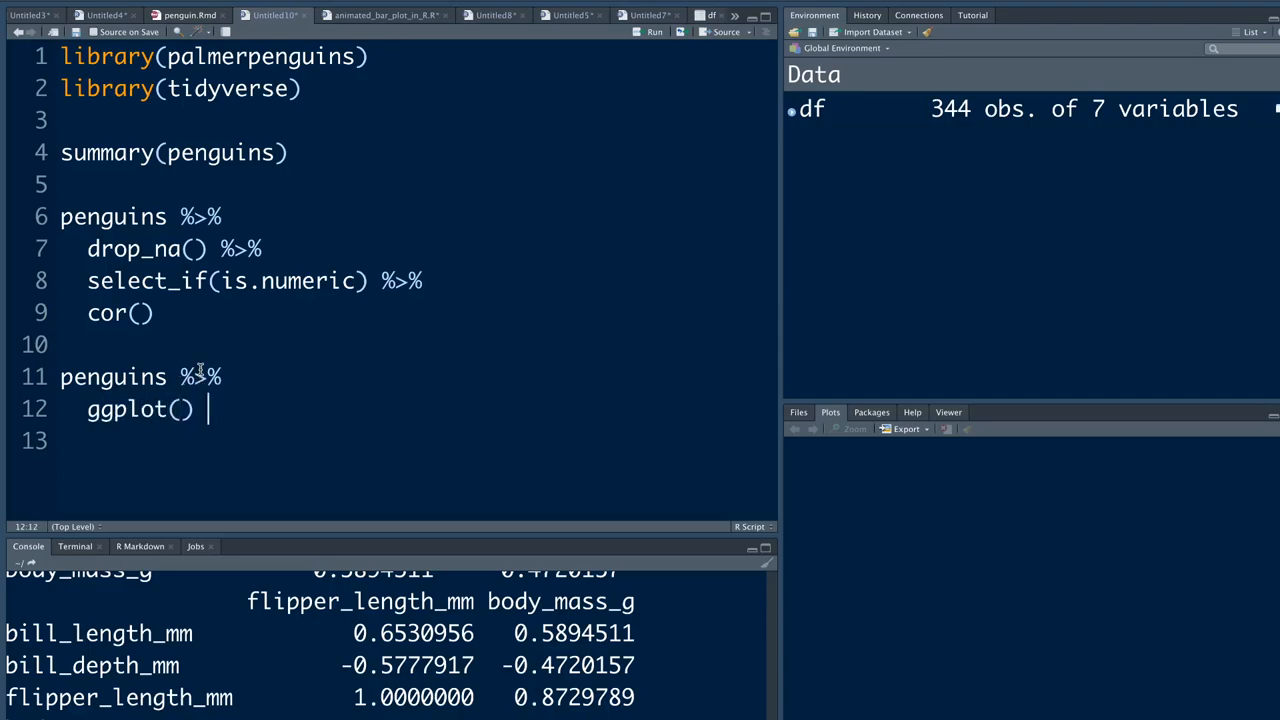
text(aes()
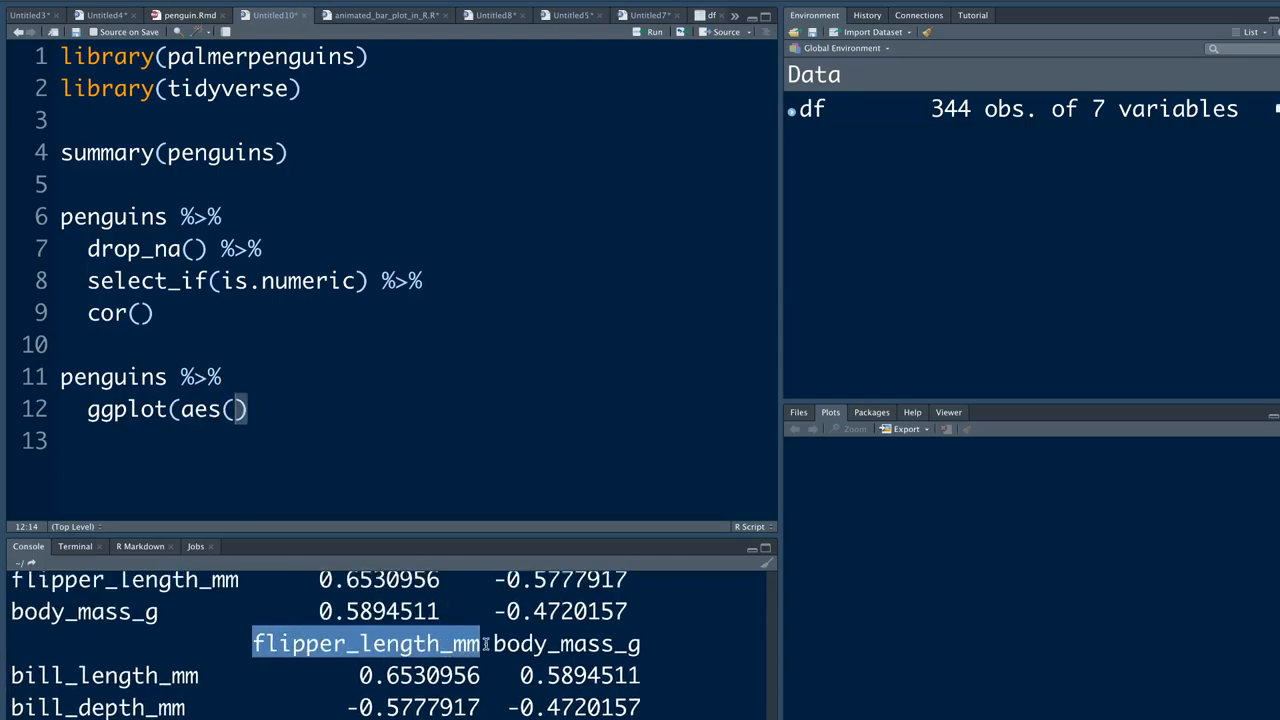
text(flipper_length_mm,)
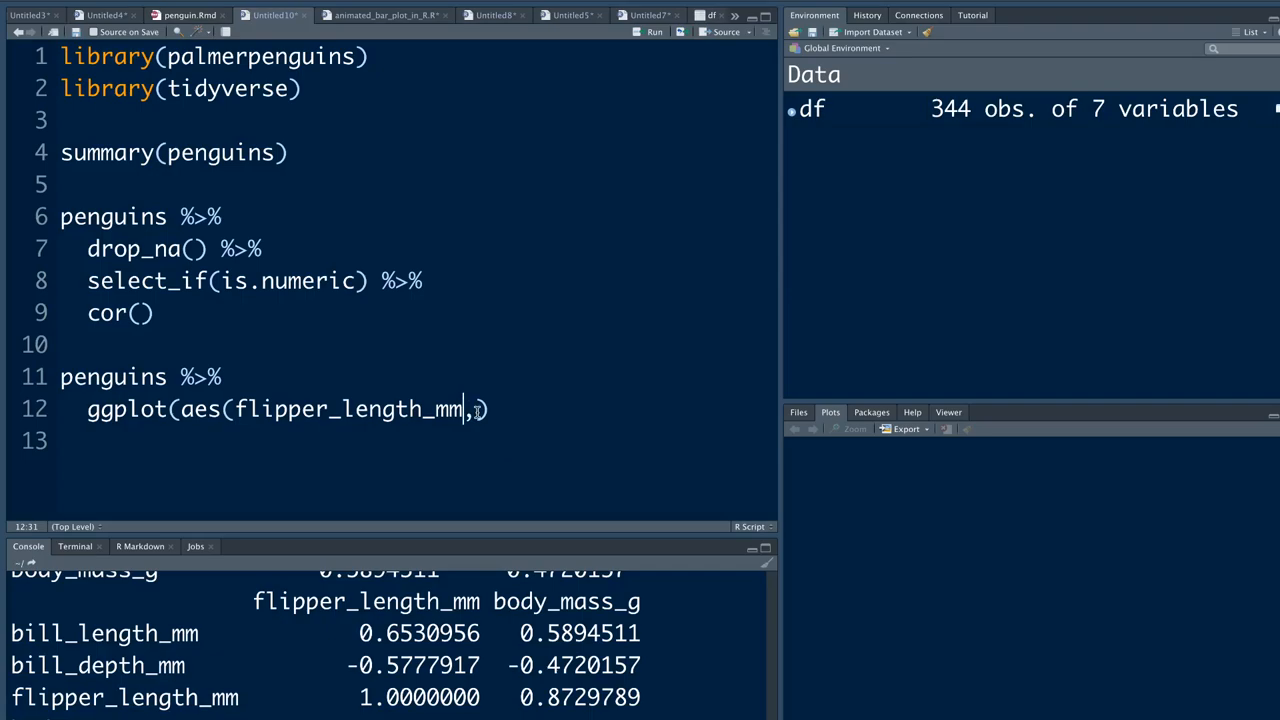
text(body_mass_g)
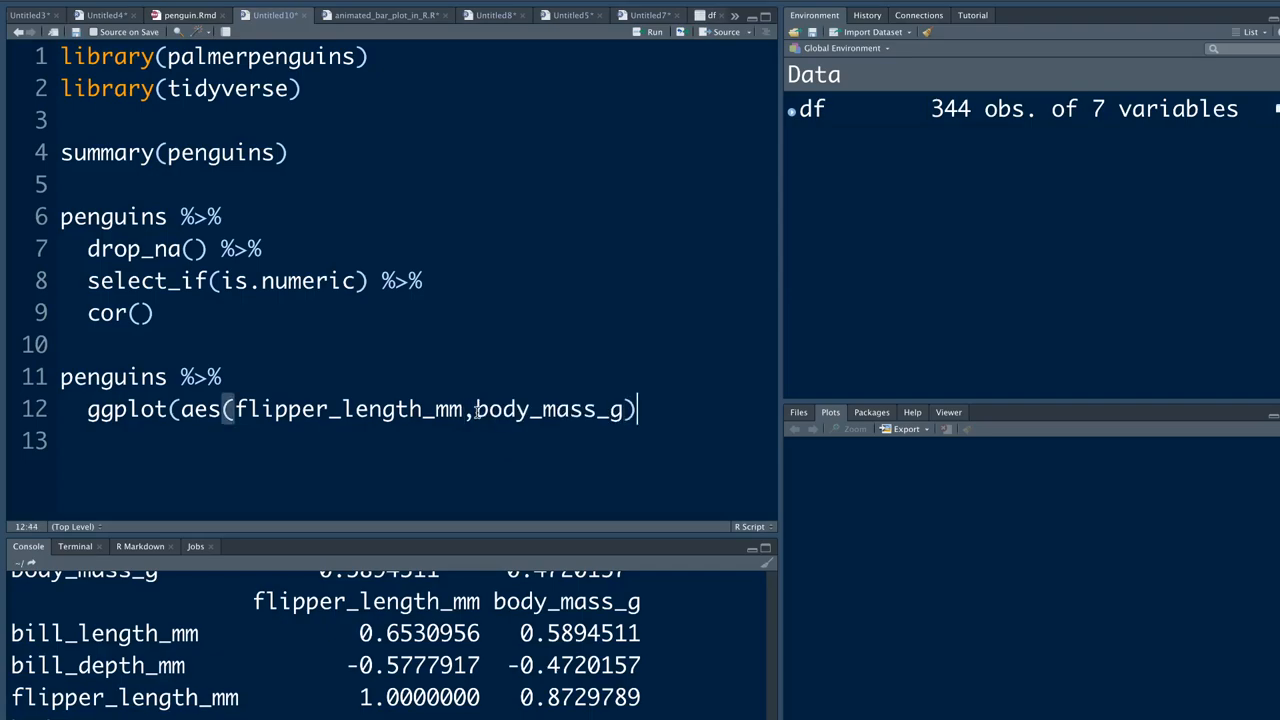
Add geom_point with fill by species and a theme_minimal() layer
text(+\ngeo)
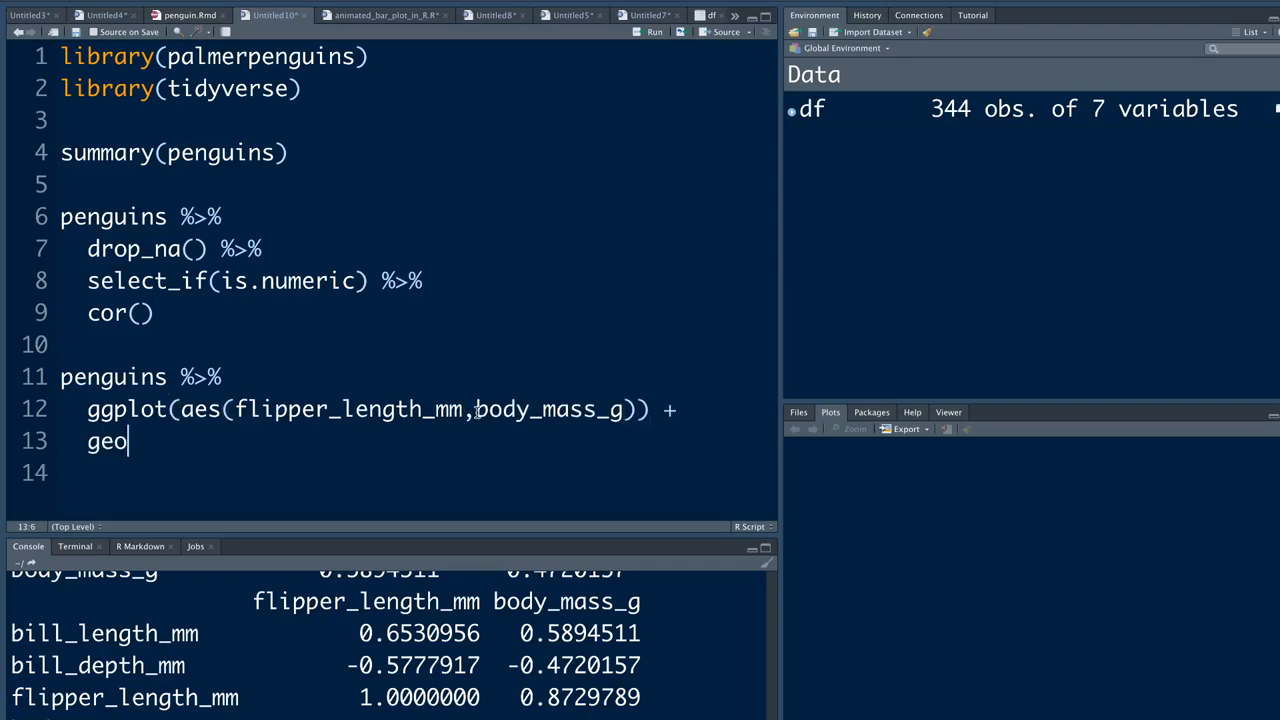
text(m_point(aes()
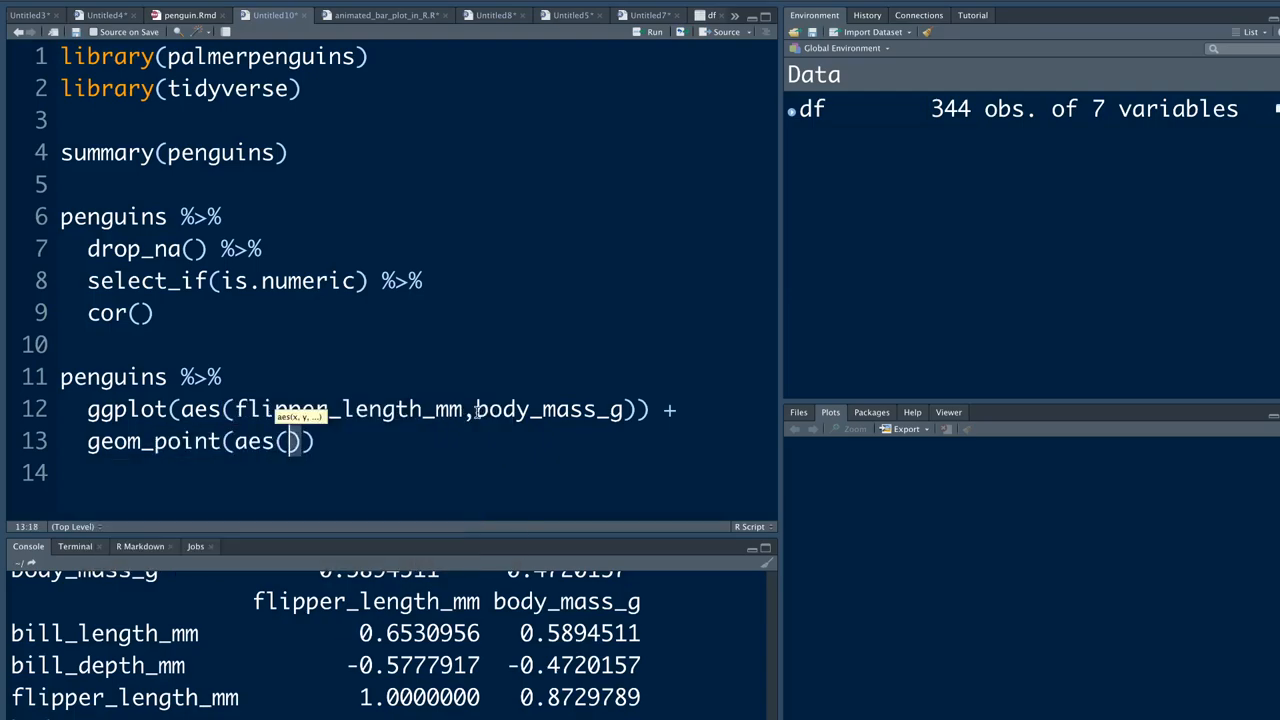
text(fill = species,)
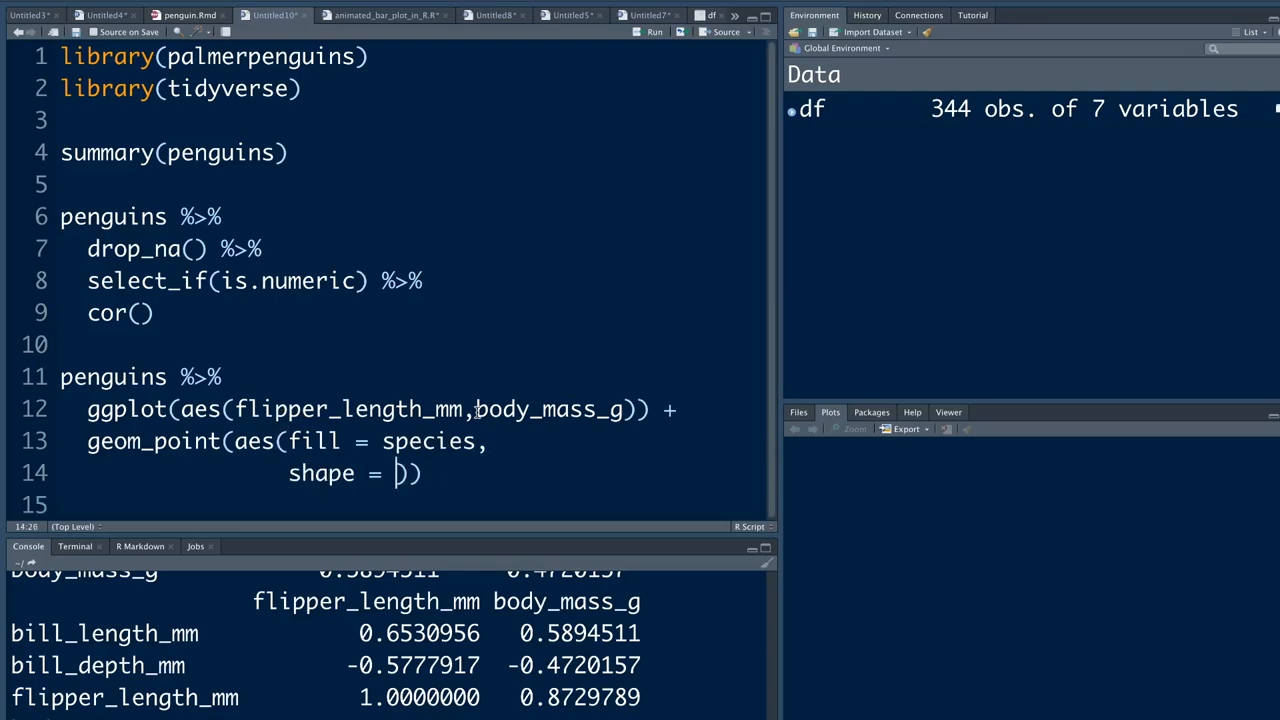
text(species)
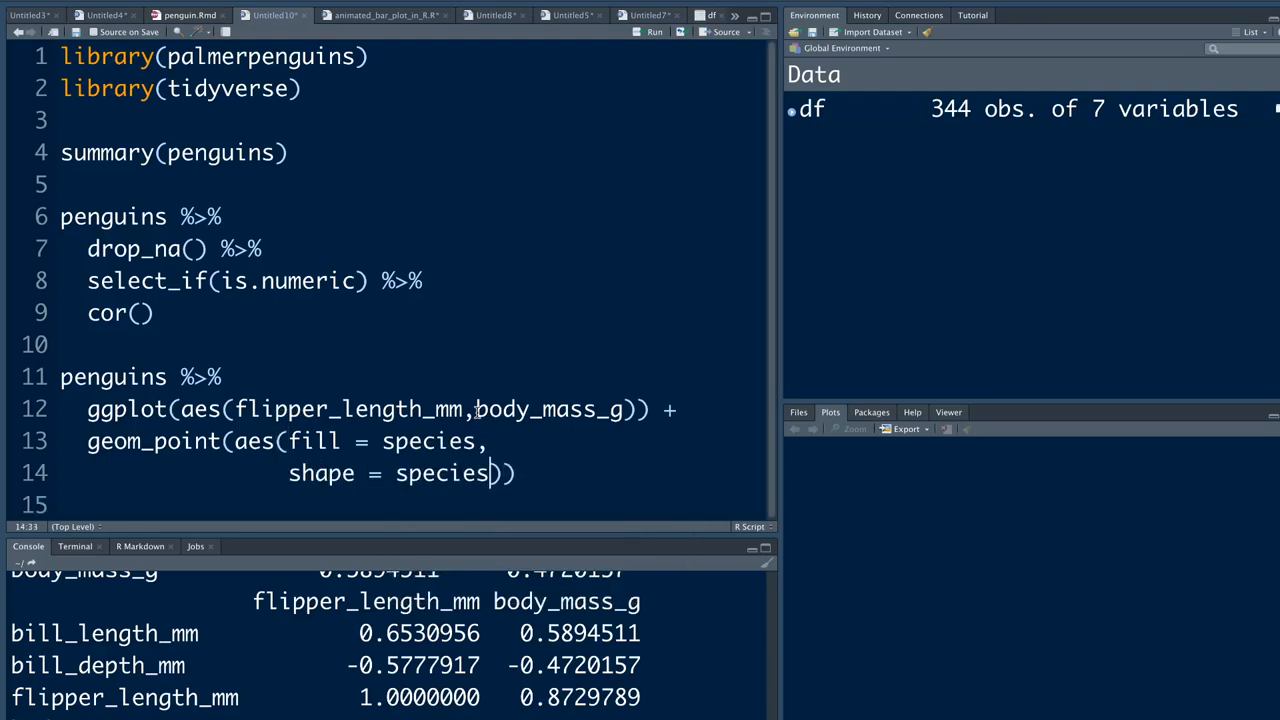
text(+)
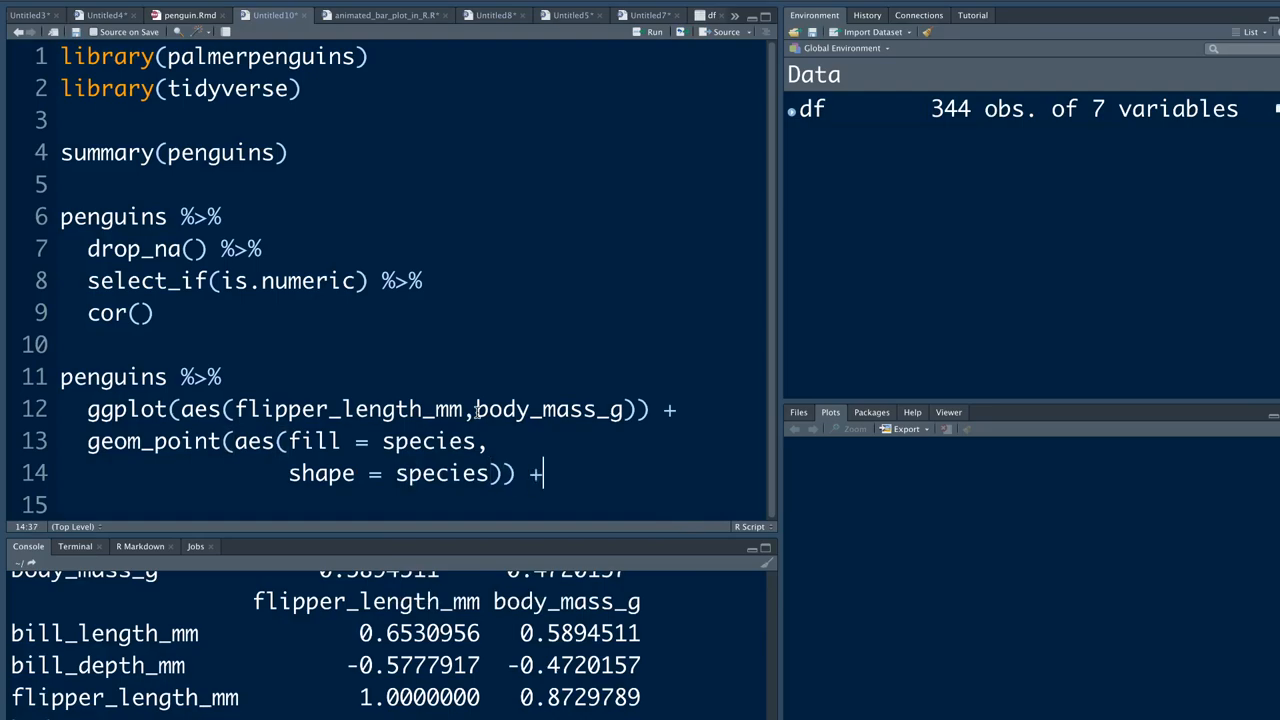
text(theme_minimal()
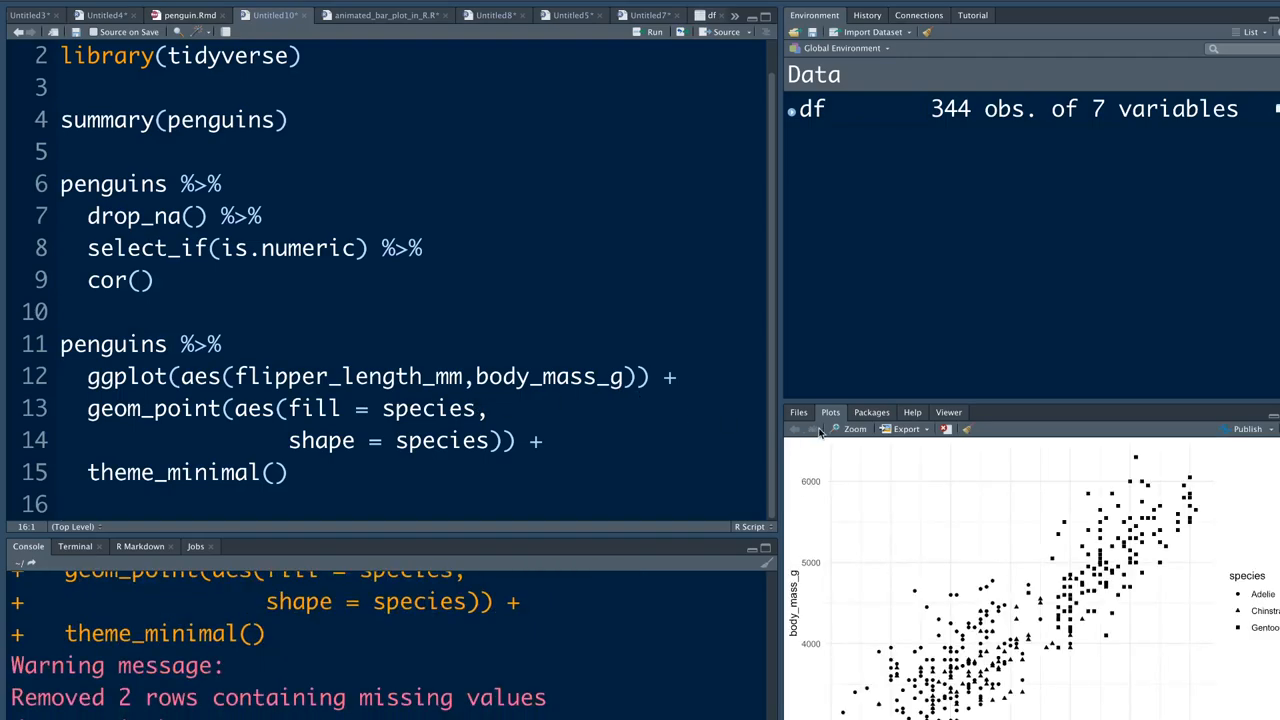
mouse_move(888, 515)
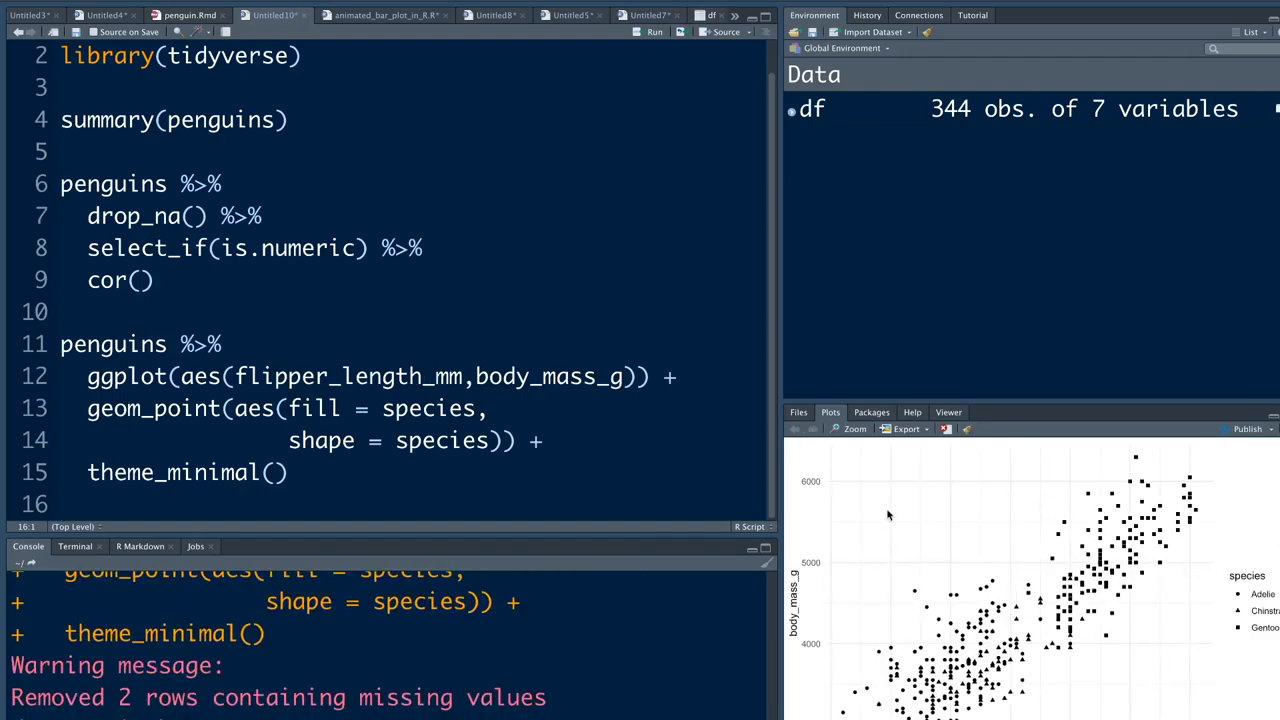
mouse_move(518, 392)
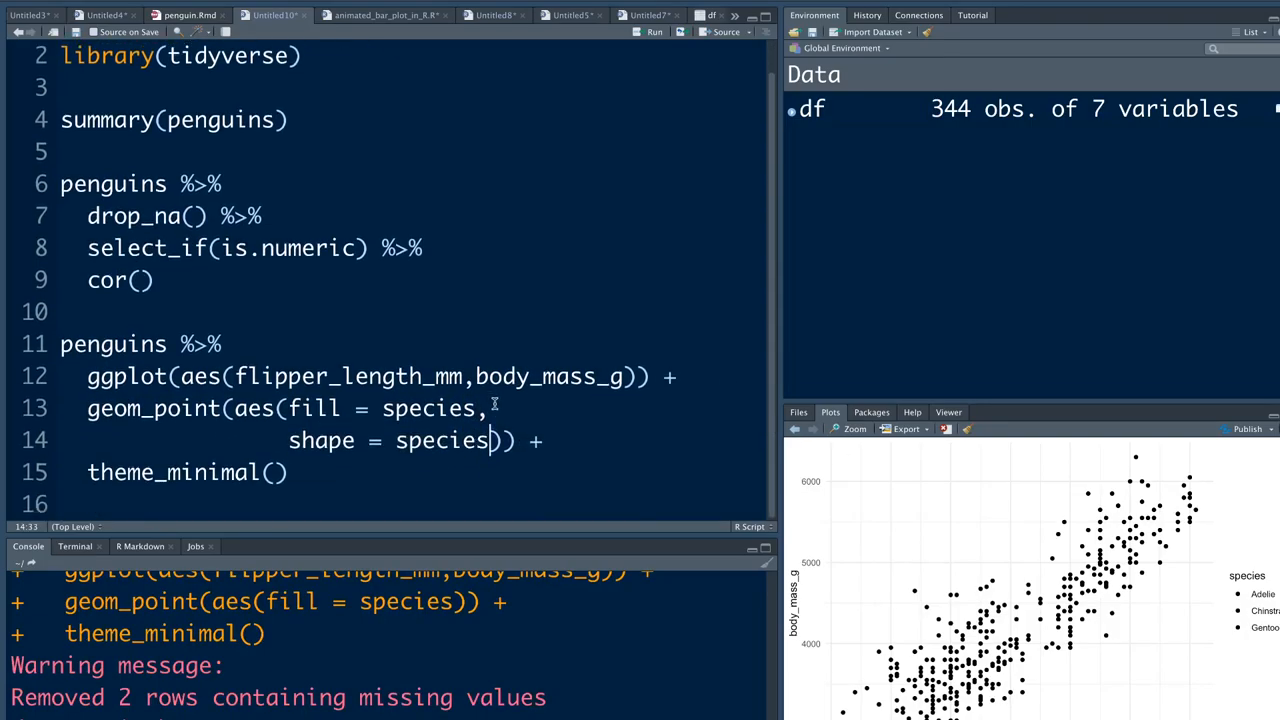
Adjust the species fill mapping in the ggplot call
text(, fill)
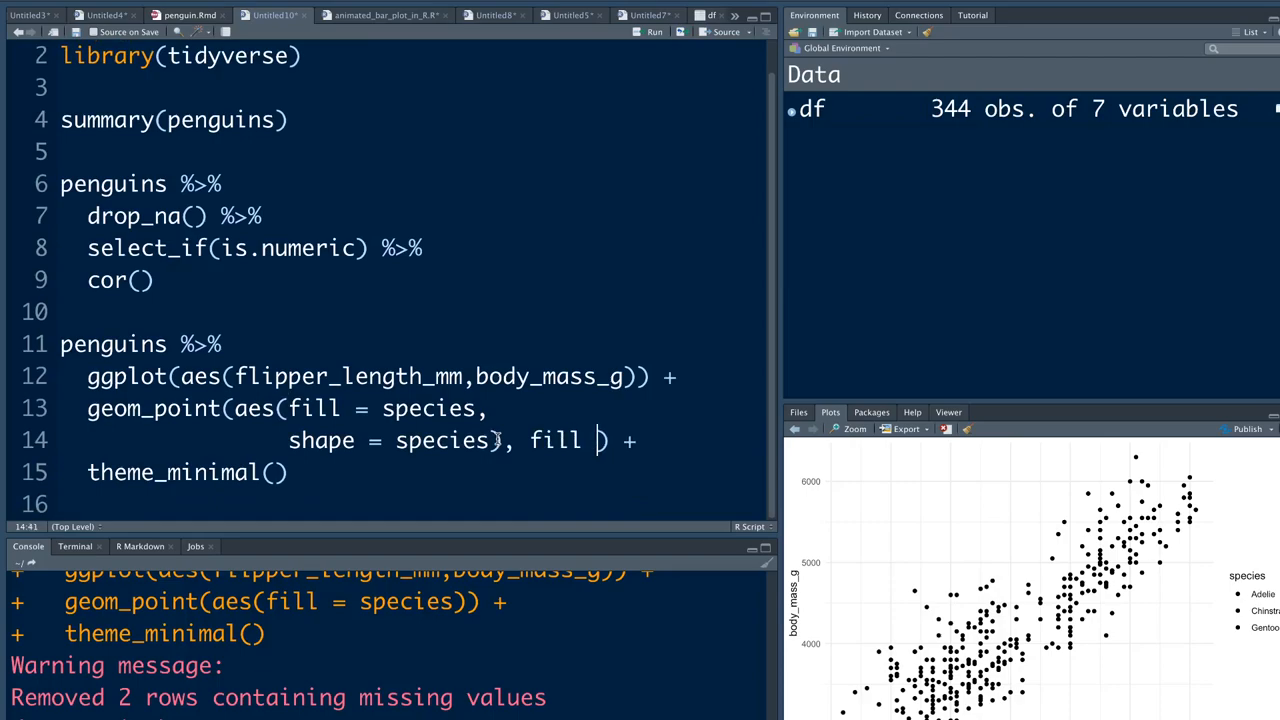
key(BackSpace)
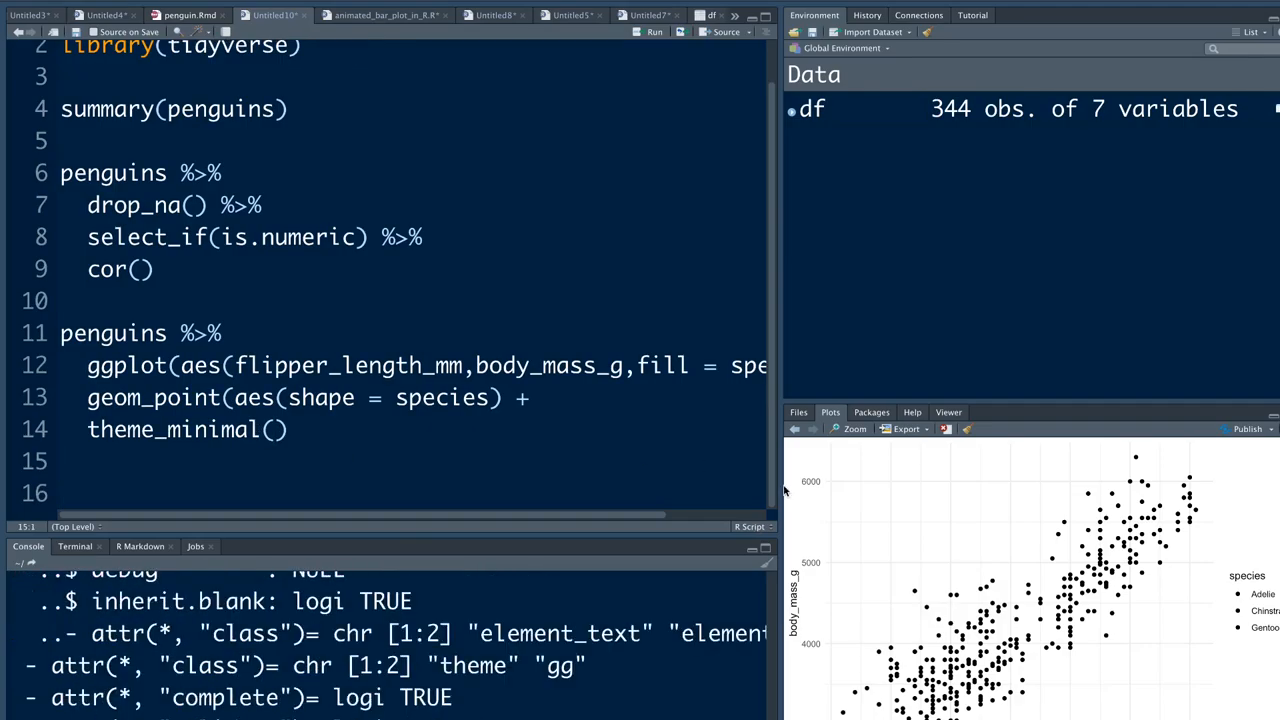
scroll(right, 3)
text())
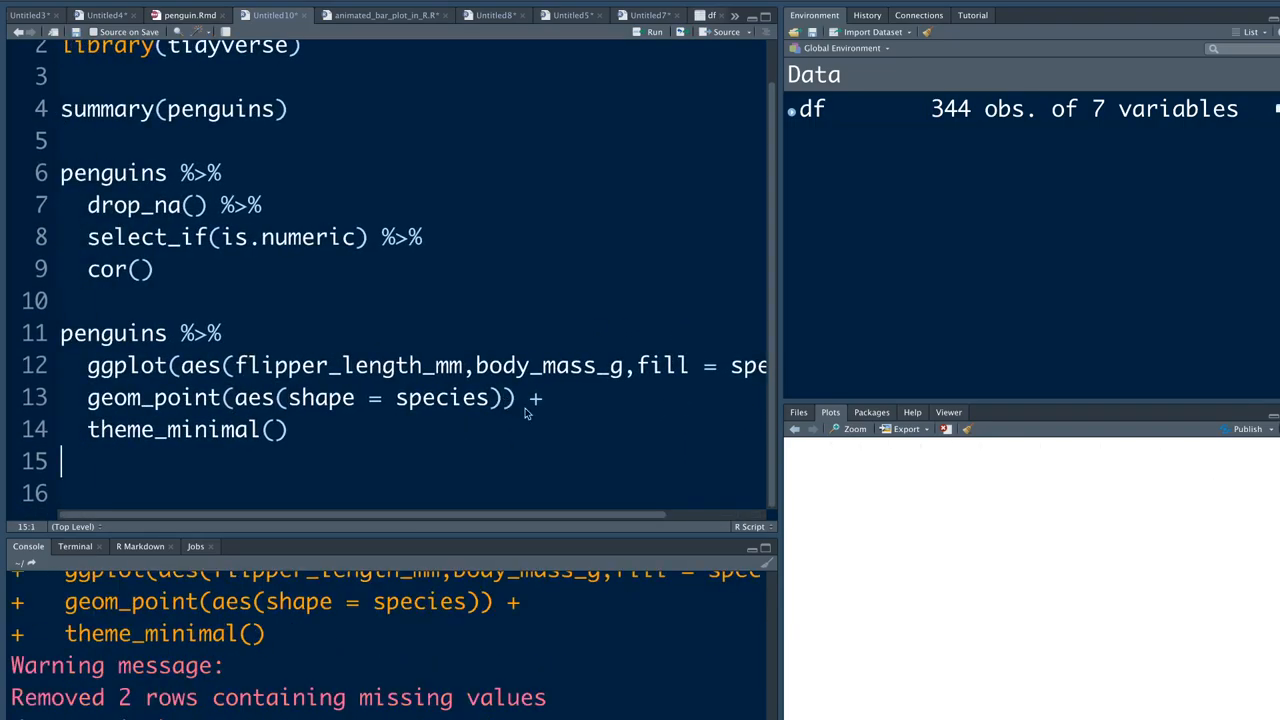
Add a scale_color_manual line starting with 'dark' colour values
click(655, 31)
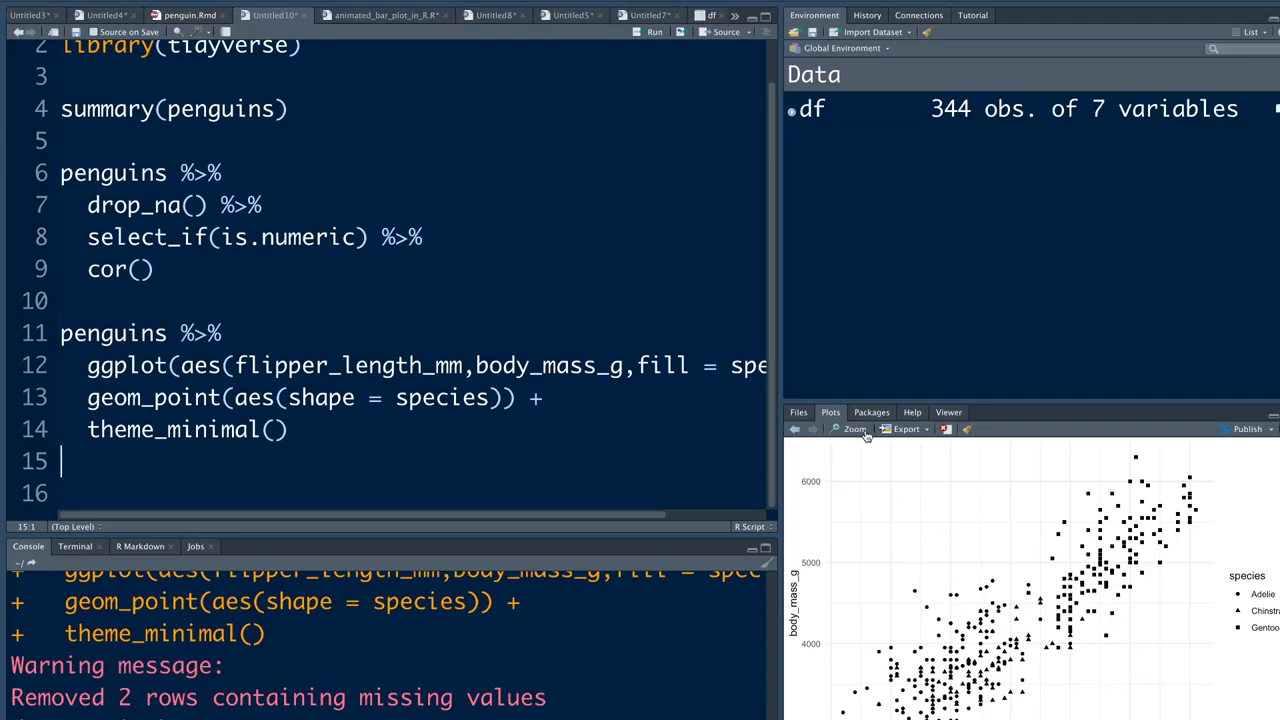
text(scale_)
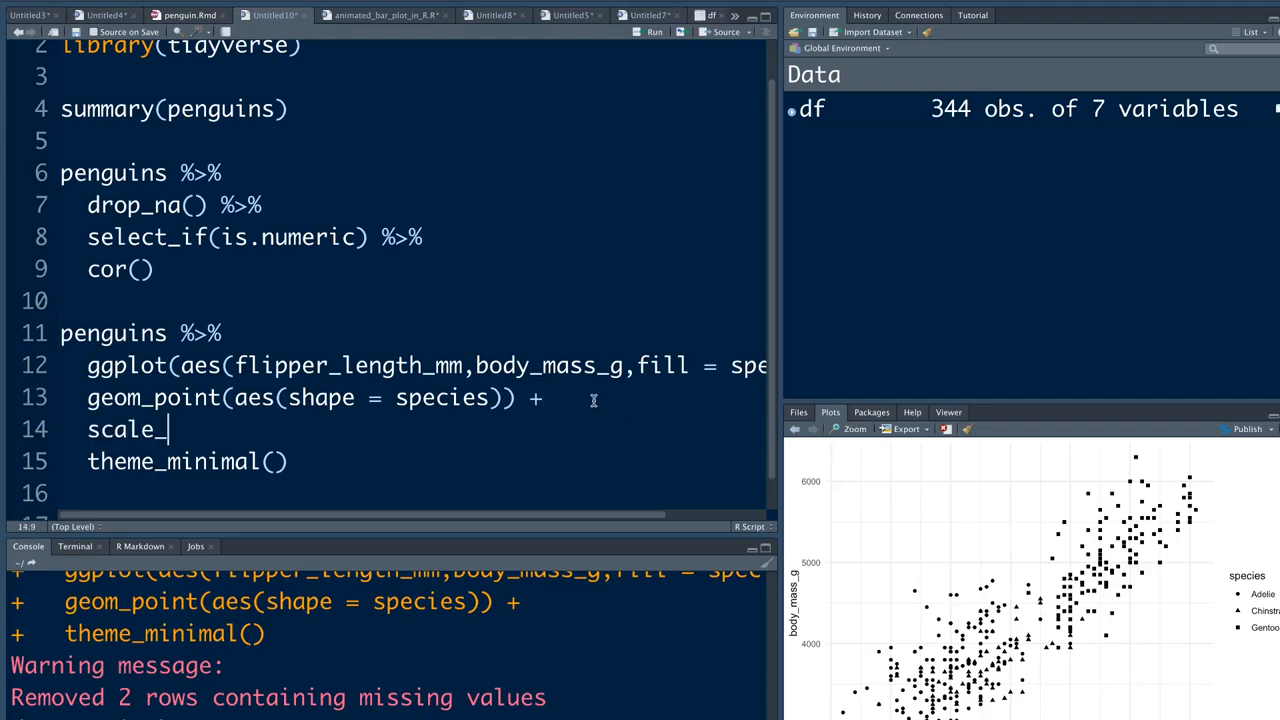
text(fil)
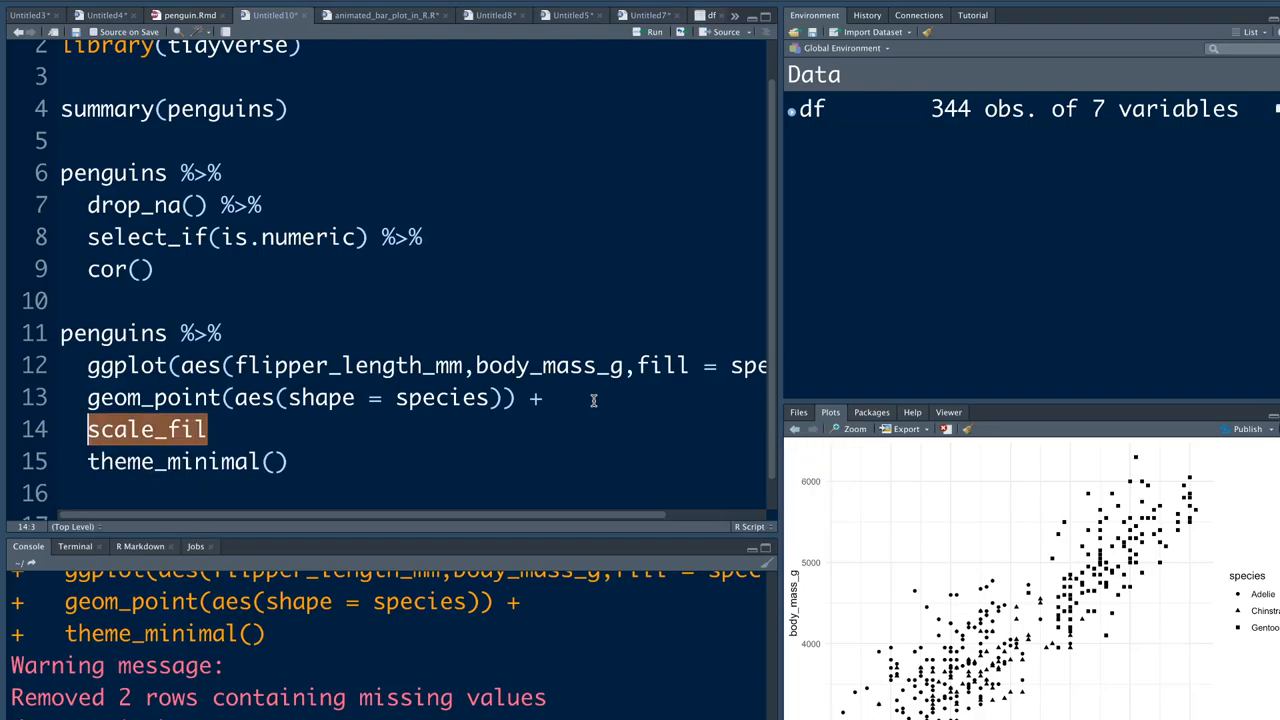
text(color)
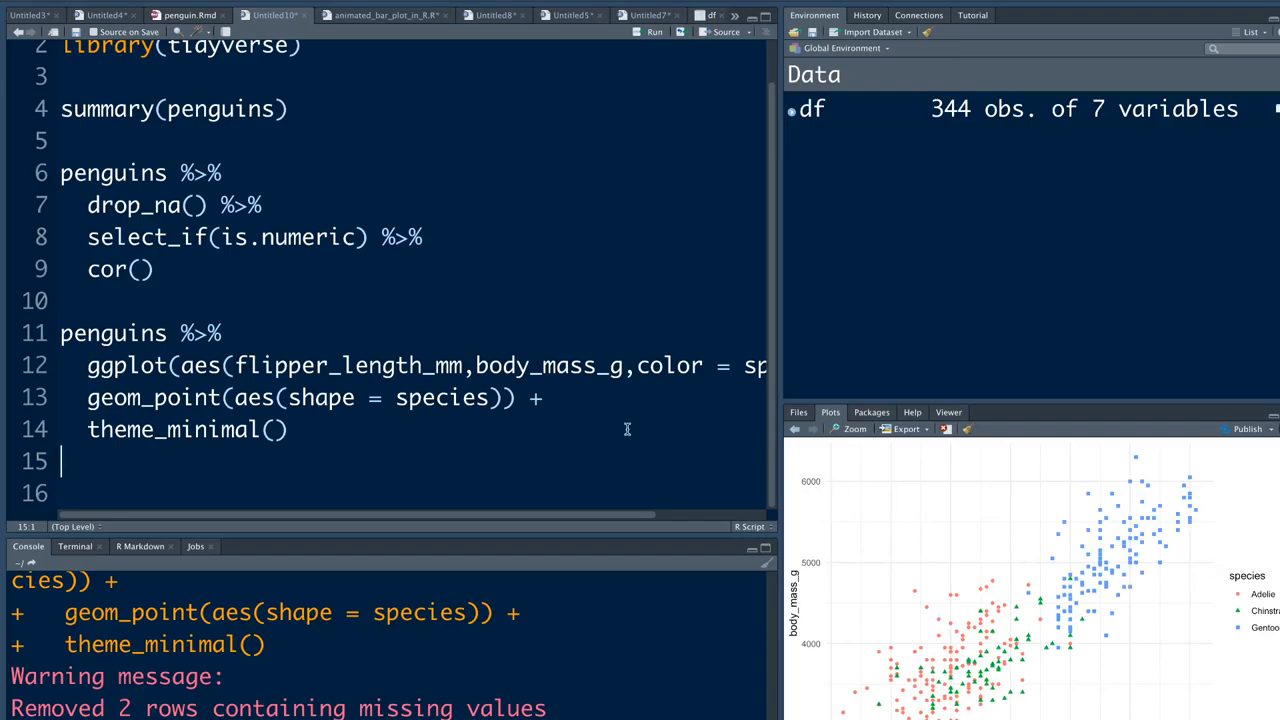
text(scale)
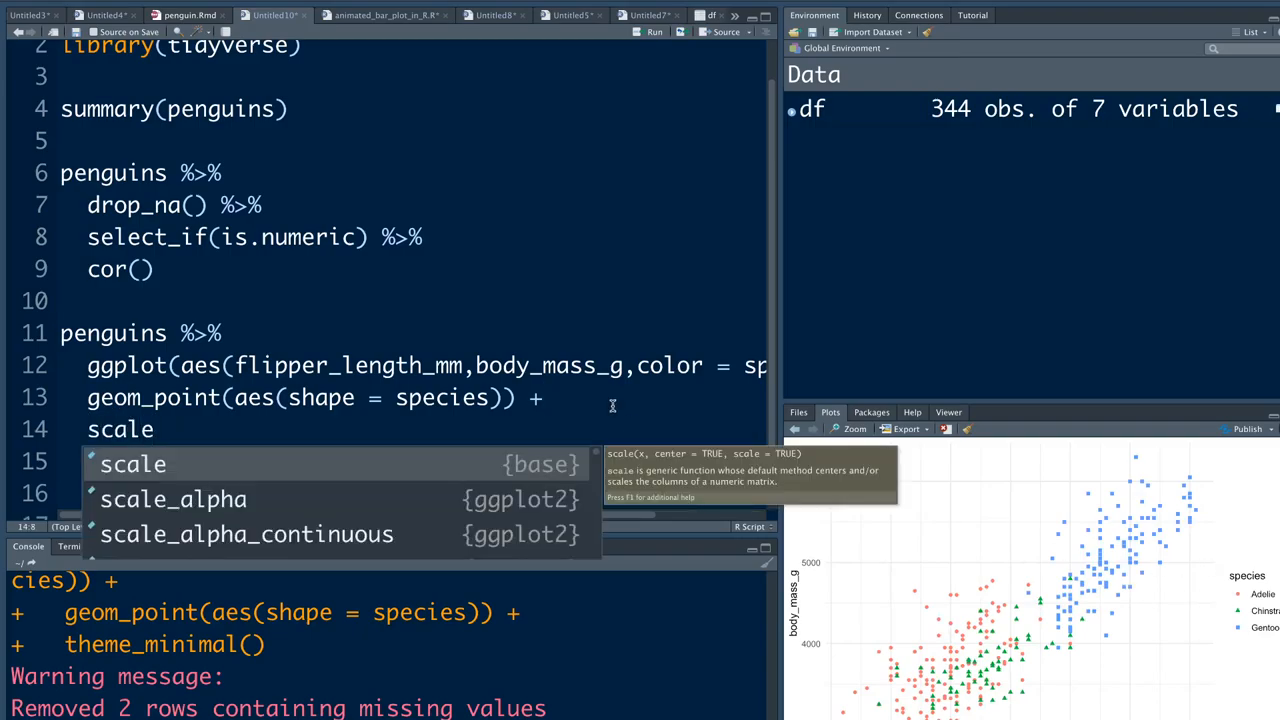
text(_color_manual()
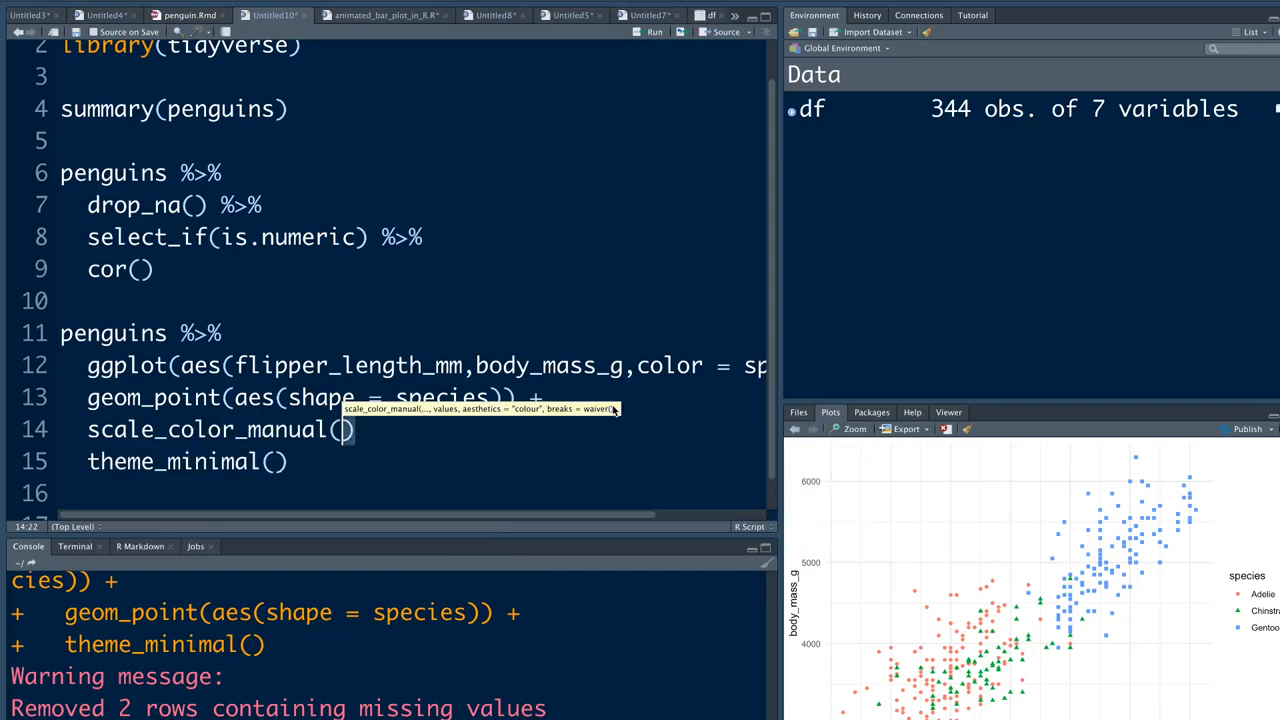
text(c)
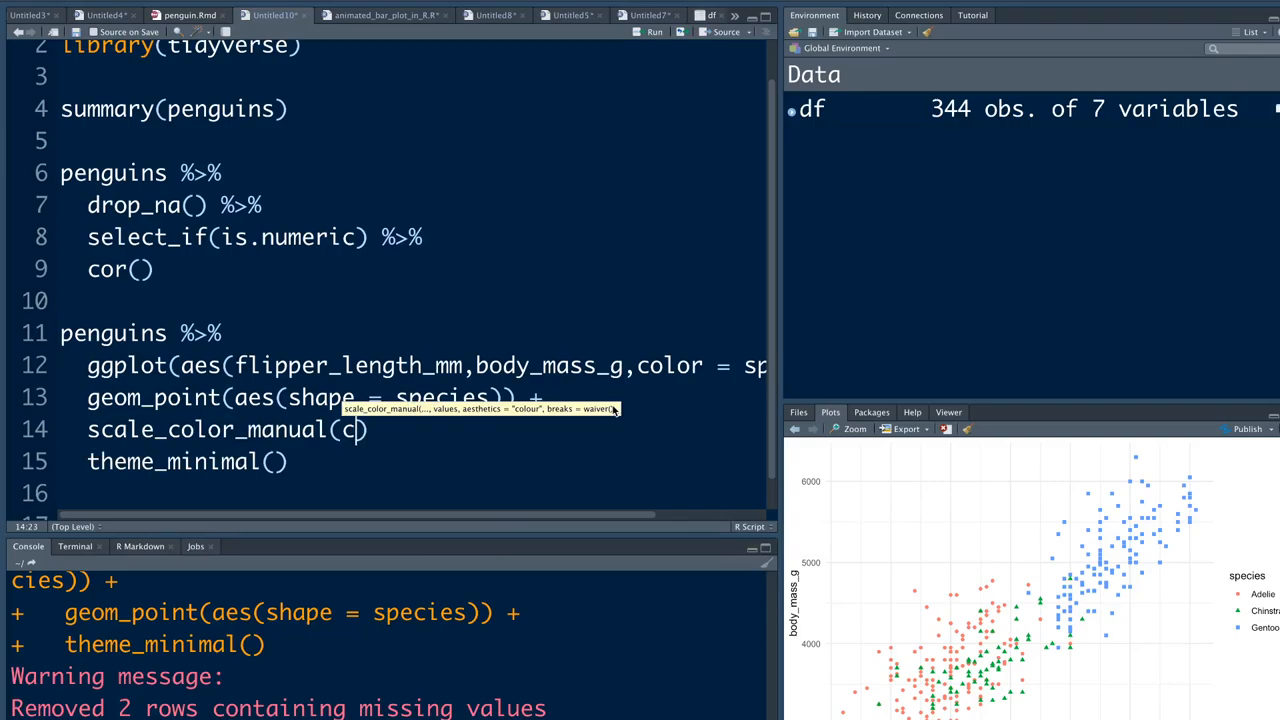
text('dark')
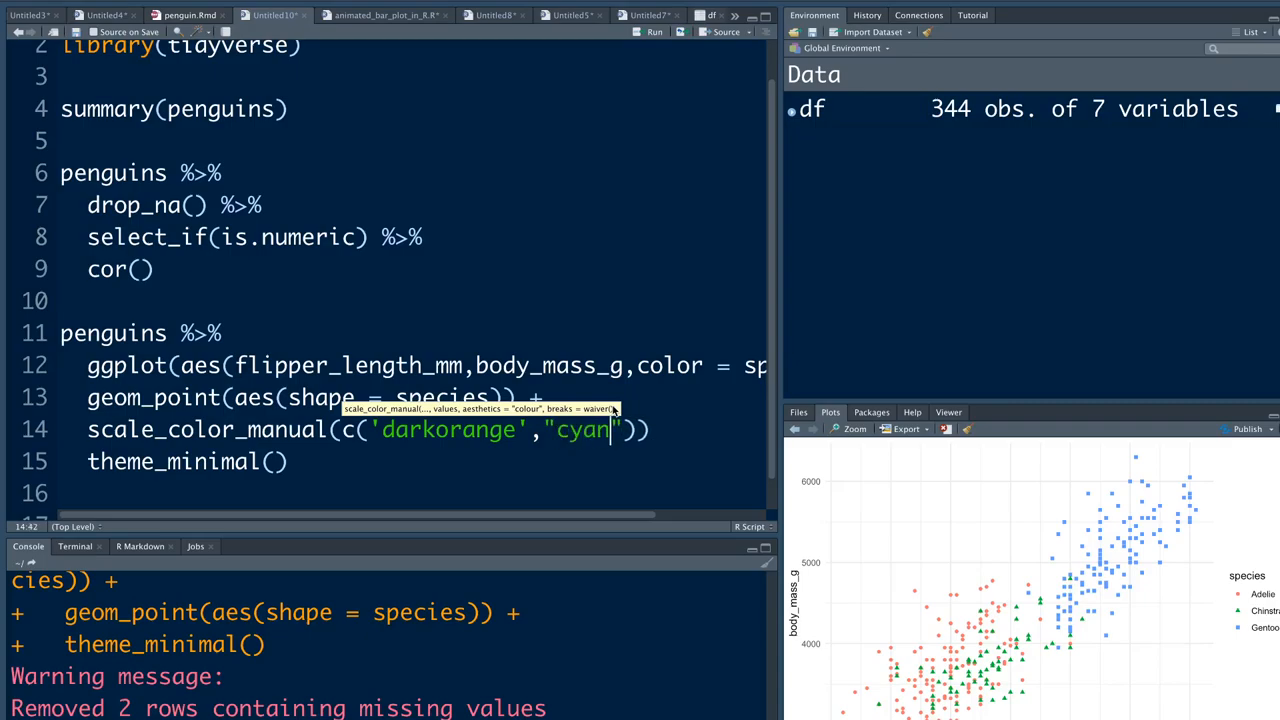
text(,")
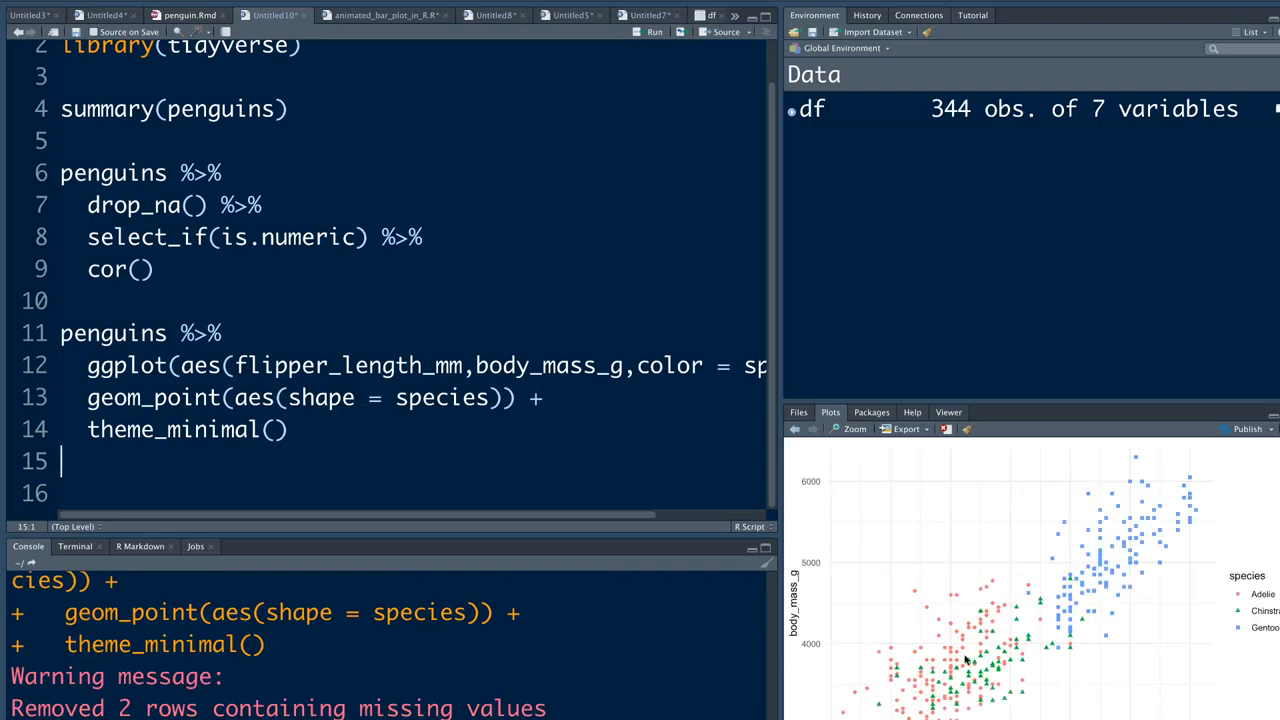
mouse_move(1046, 583)
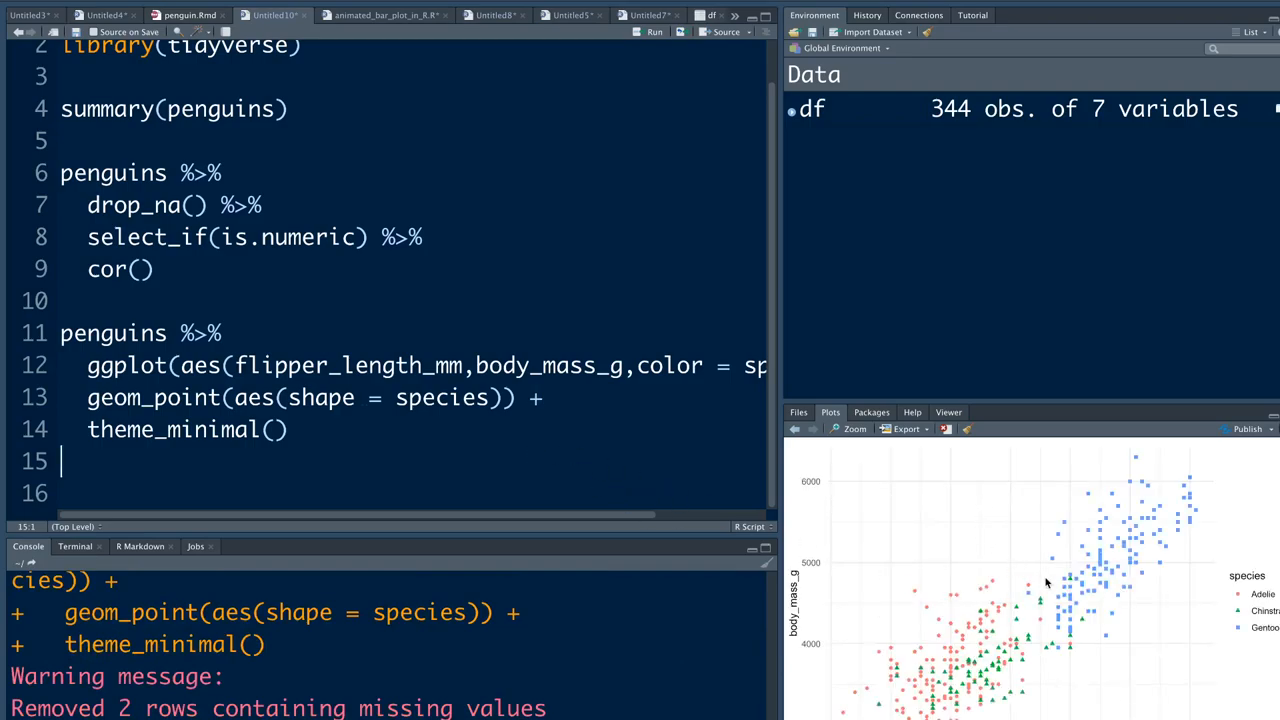
mouse_move(852, 429)
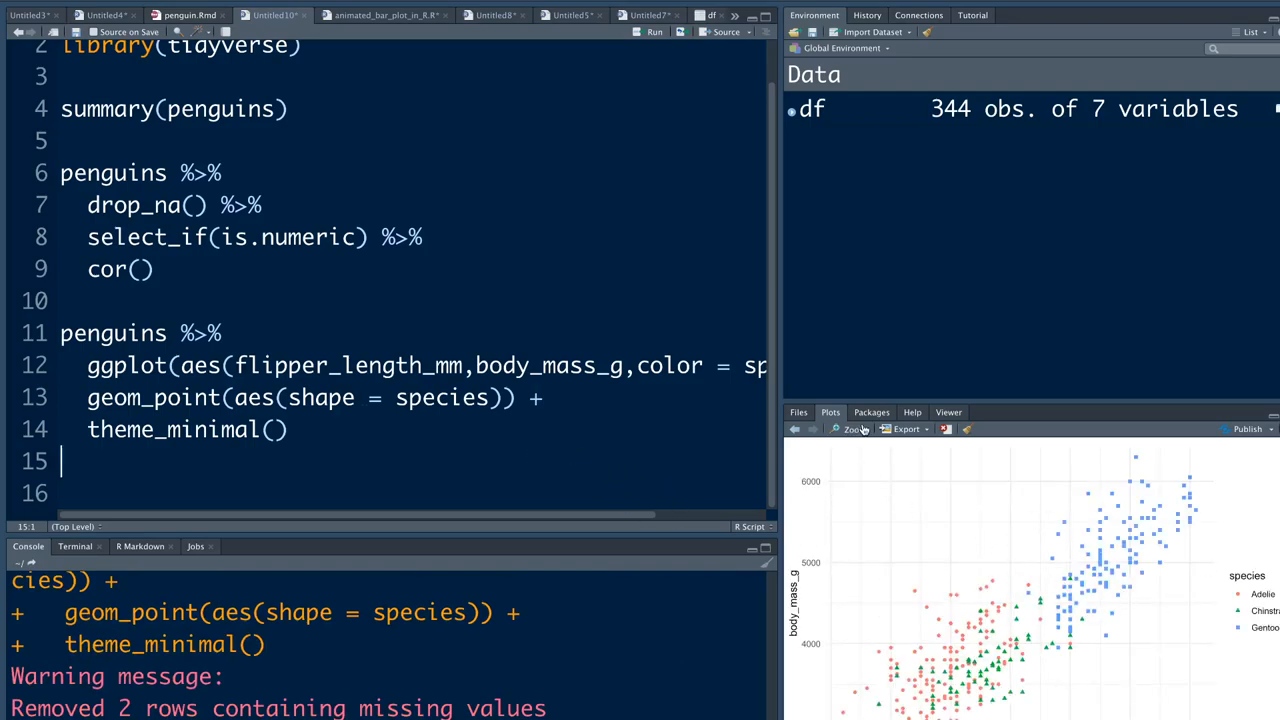
click(851, 428)
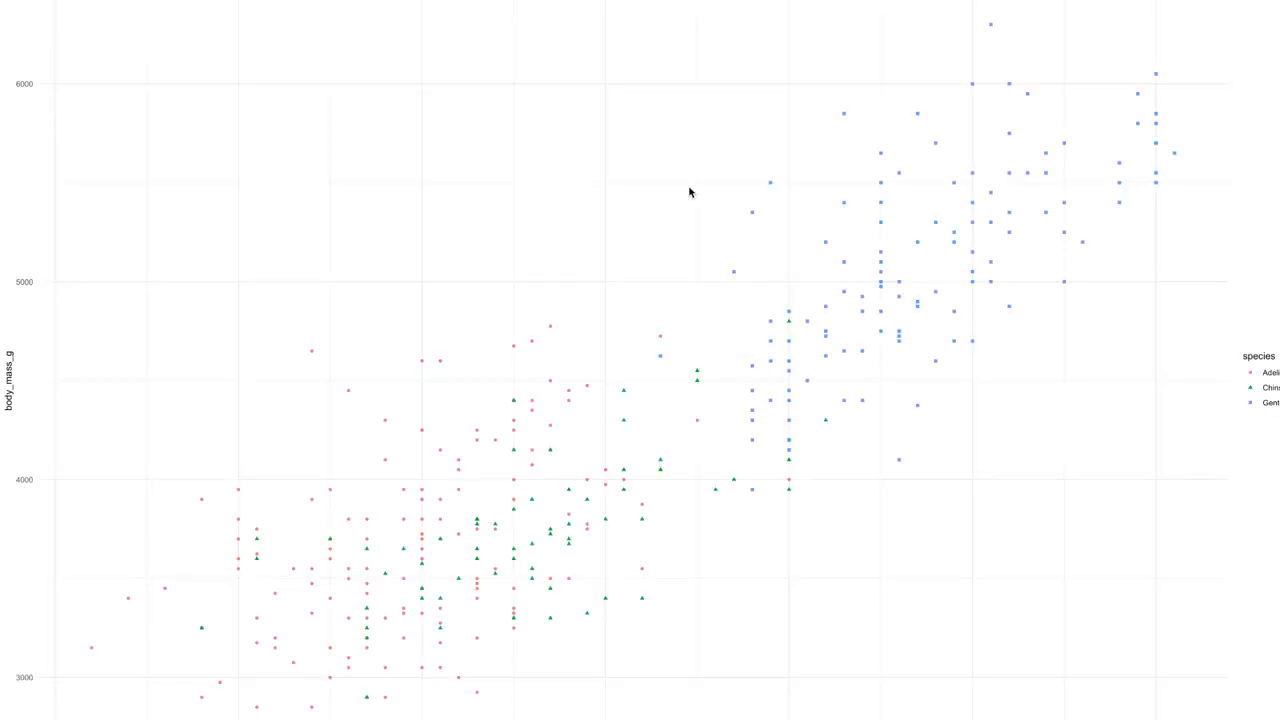
mouse_move(657, 328)
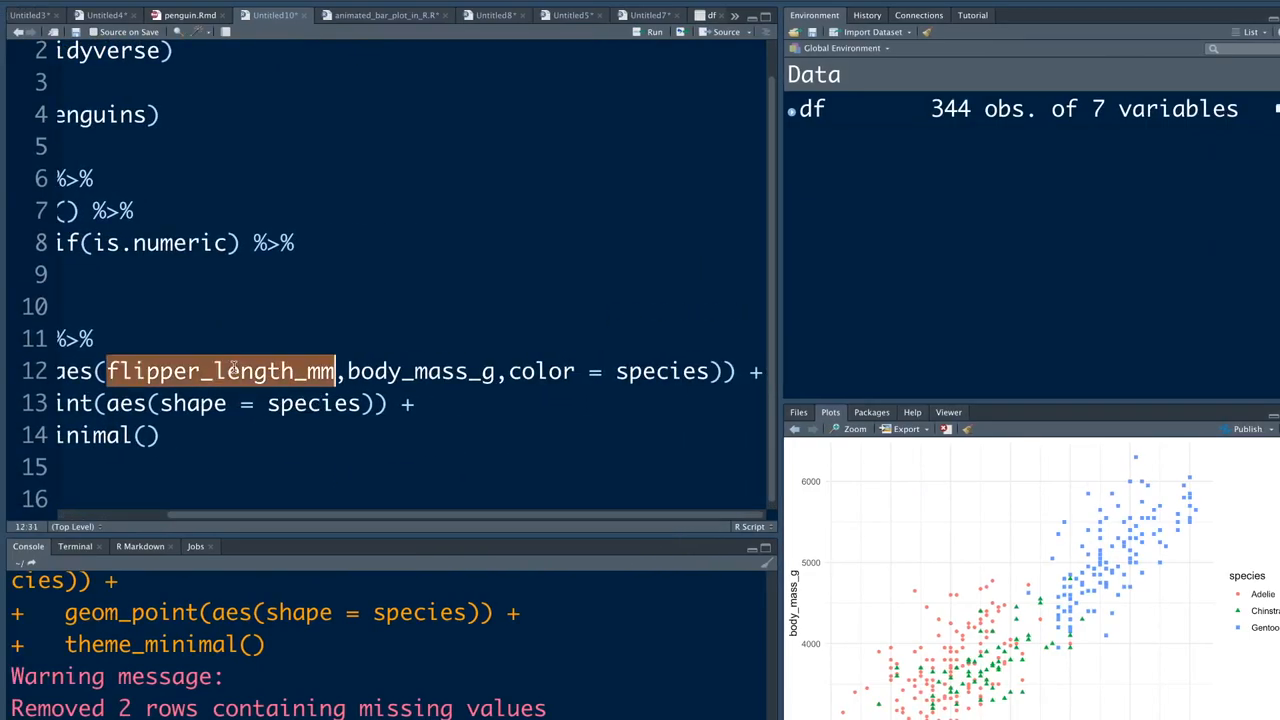
scroll(left, 3)
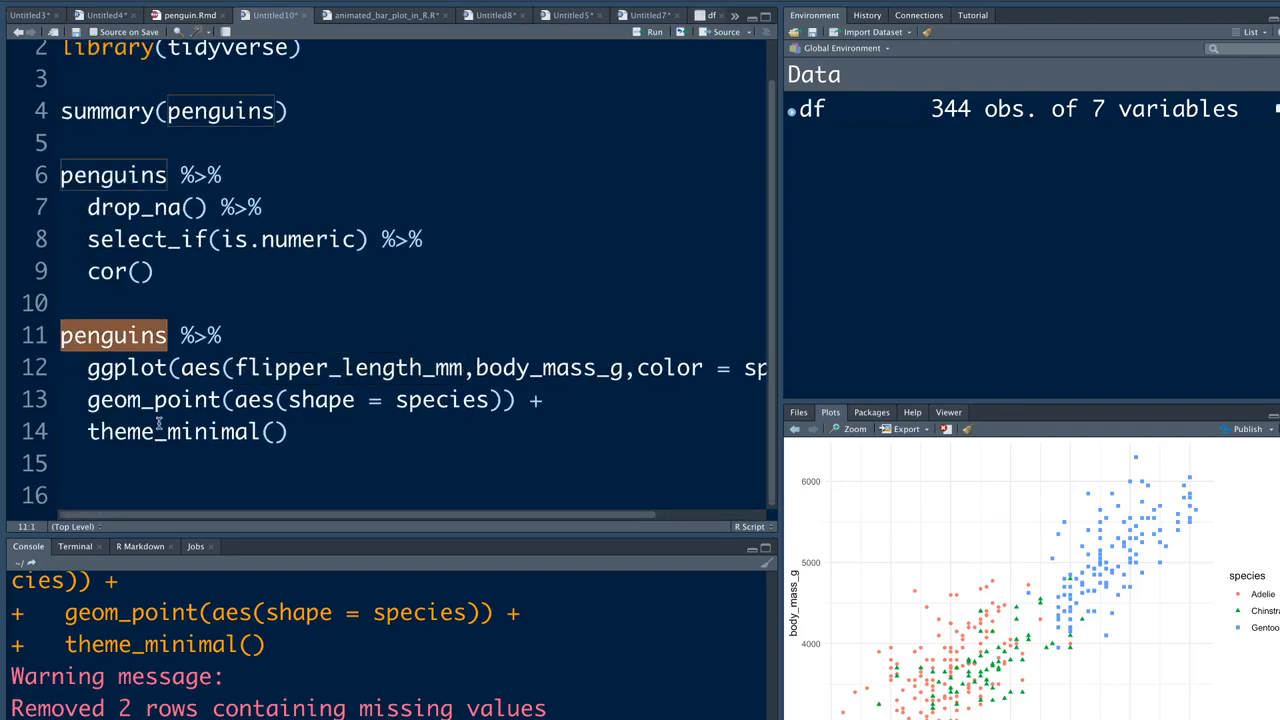
click(310, 460)
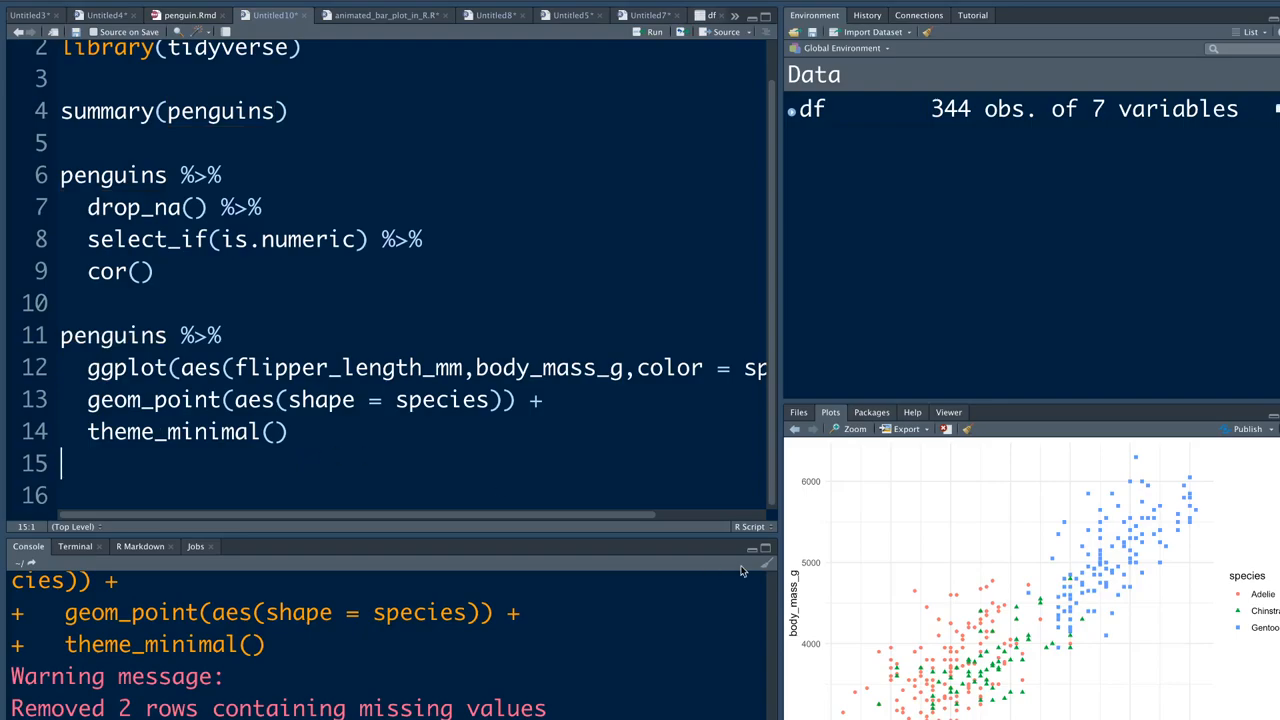
mouse_move(818, 562)
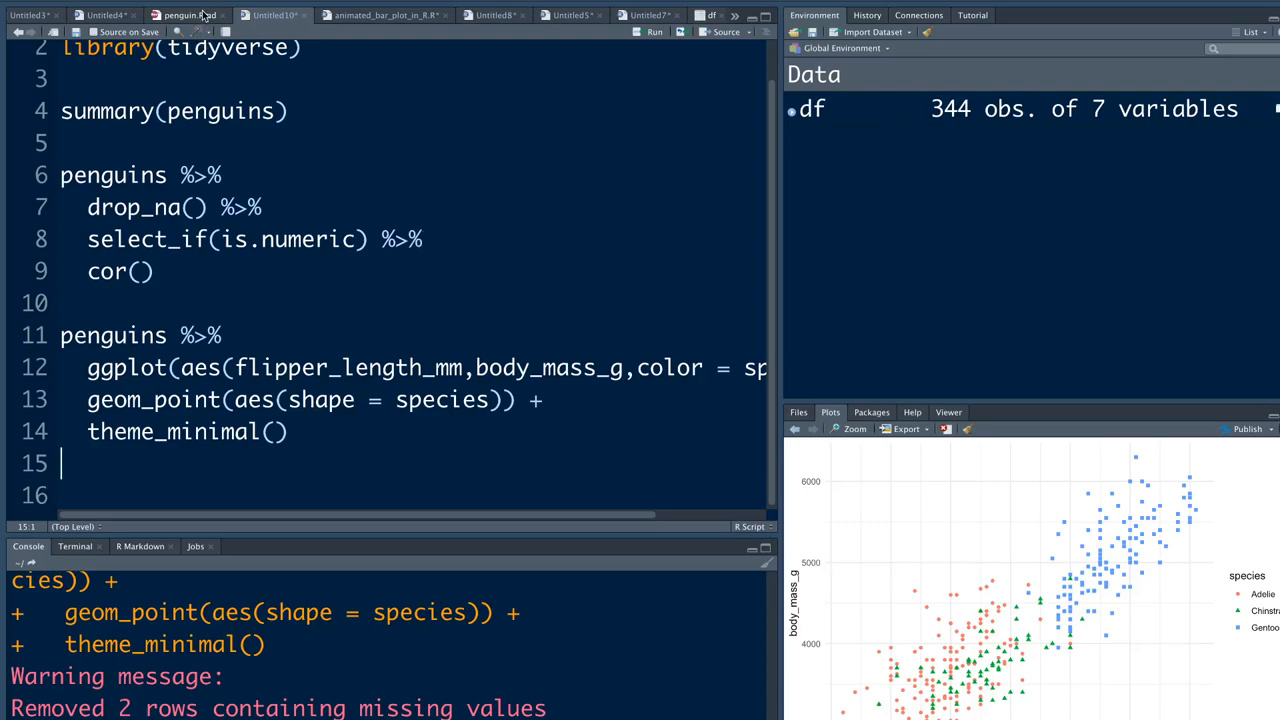
click(188, 14)
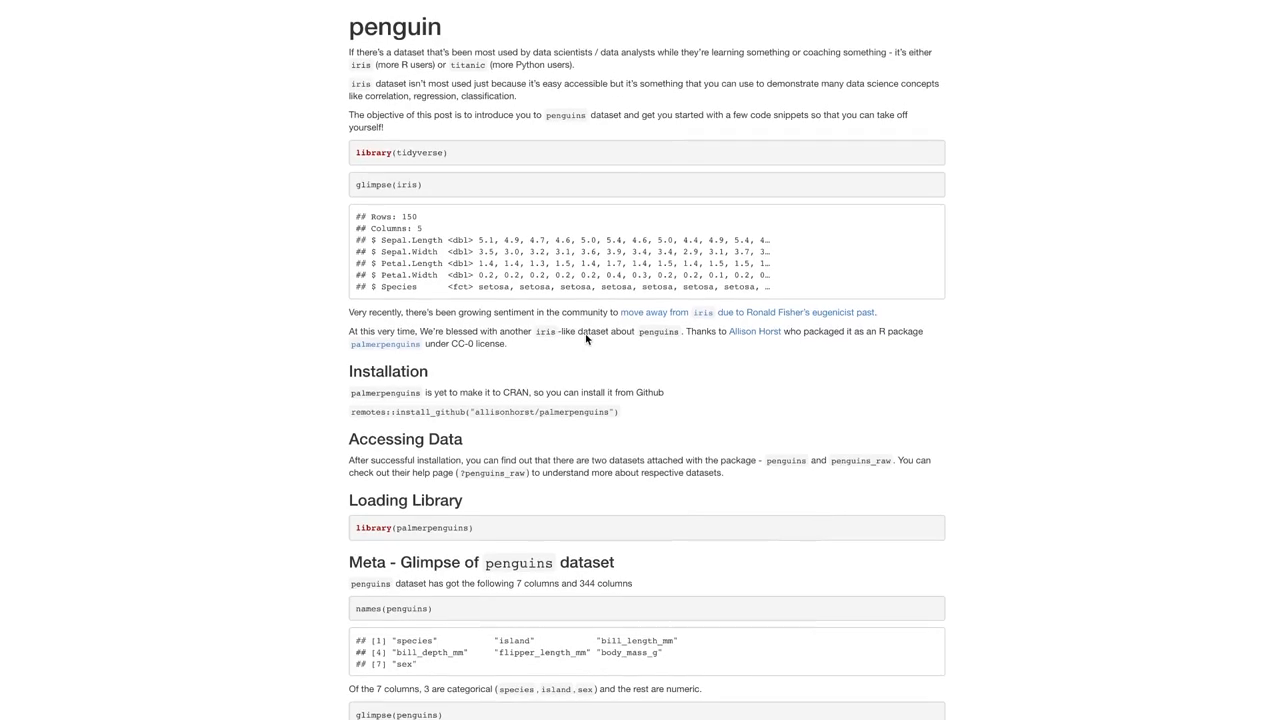
Scroll the penguins blog post through its bar plot, correlation and scatter plot sections
scroll(down, 3)
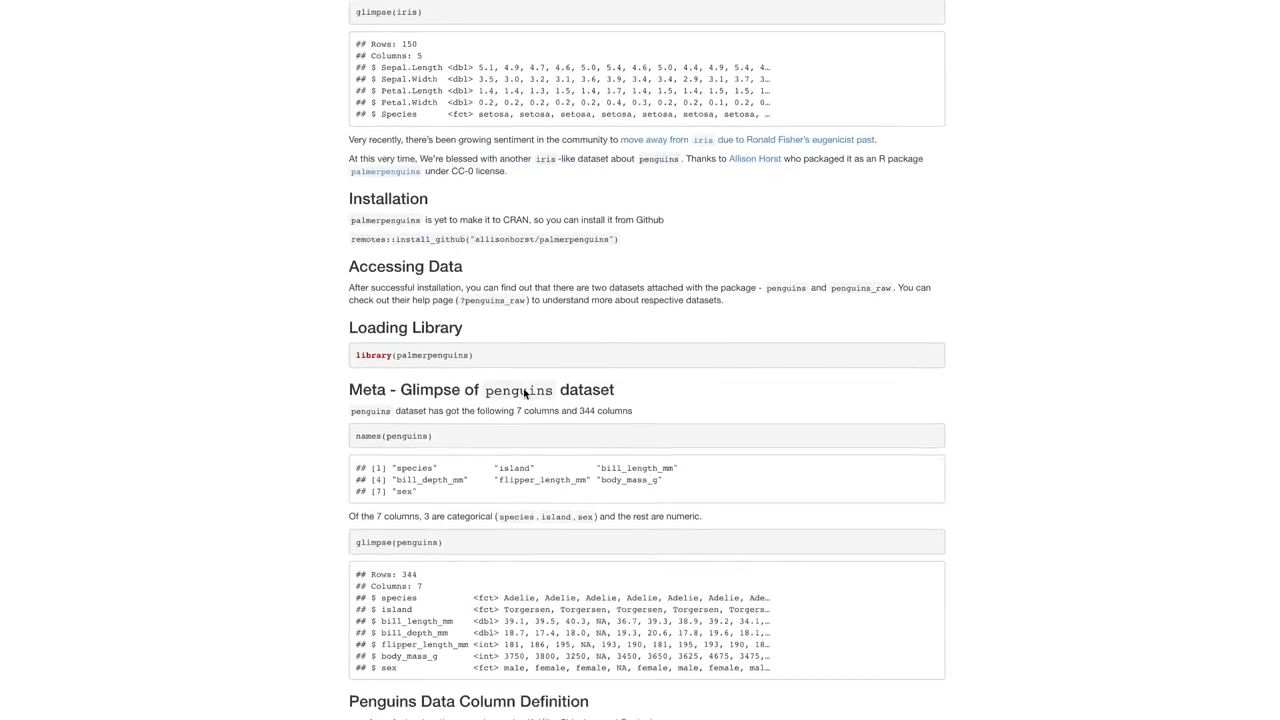
scroll(down, 3)
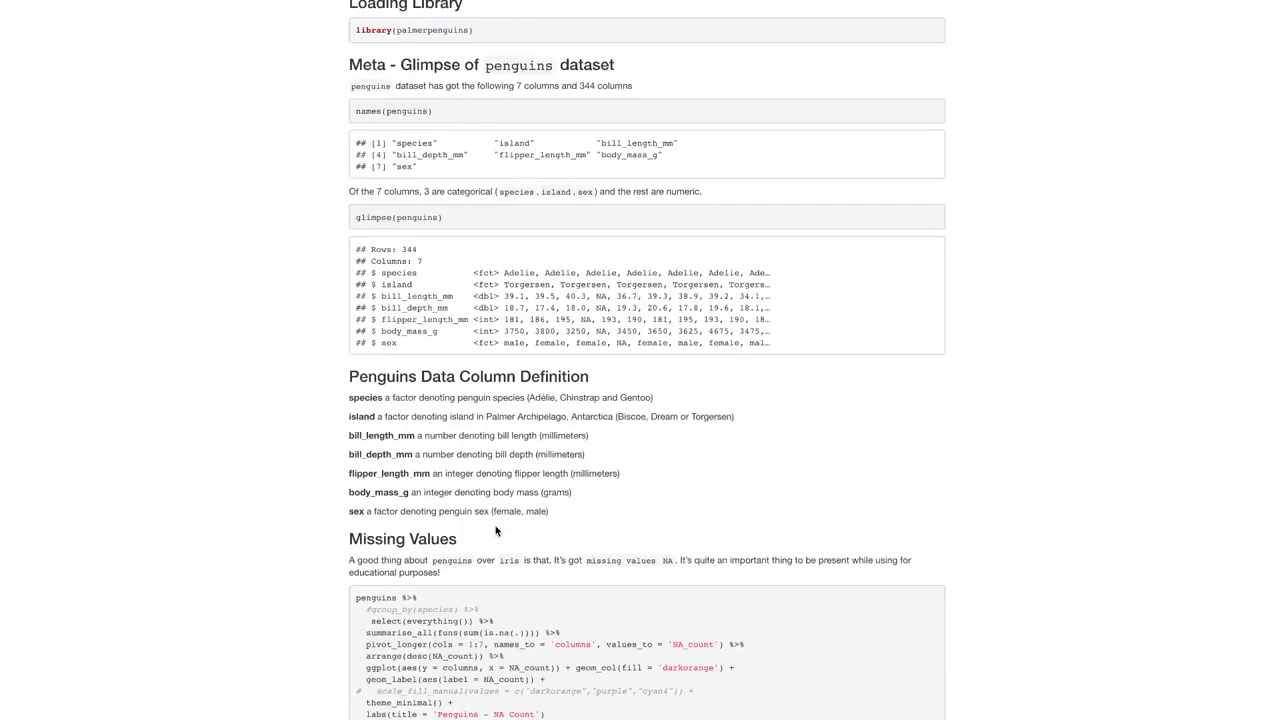
scroll(down, 3)
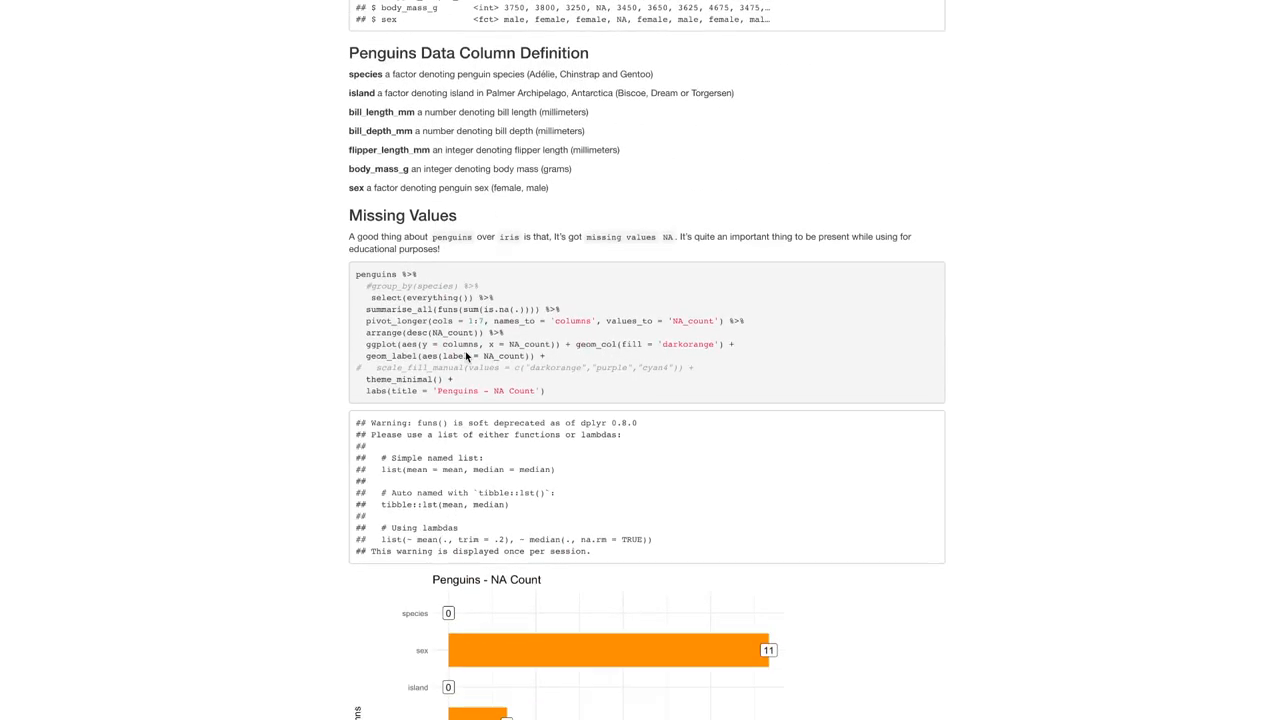
scroll(down, 3)
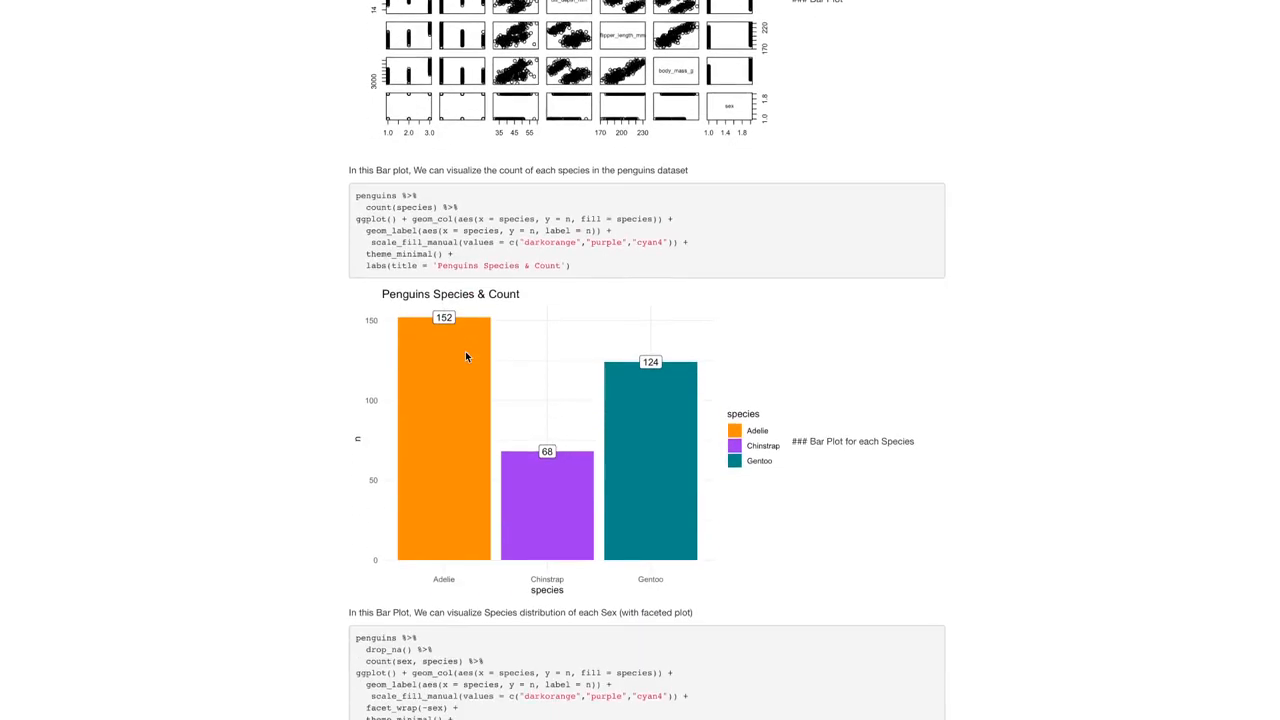
scroll(down, 3)
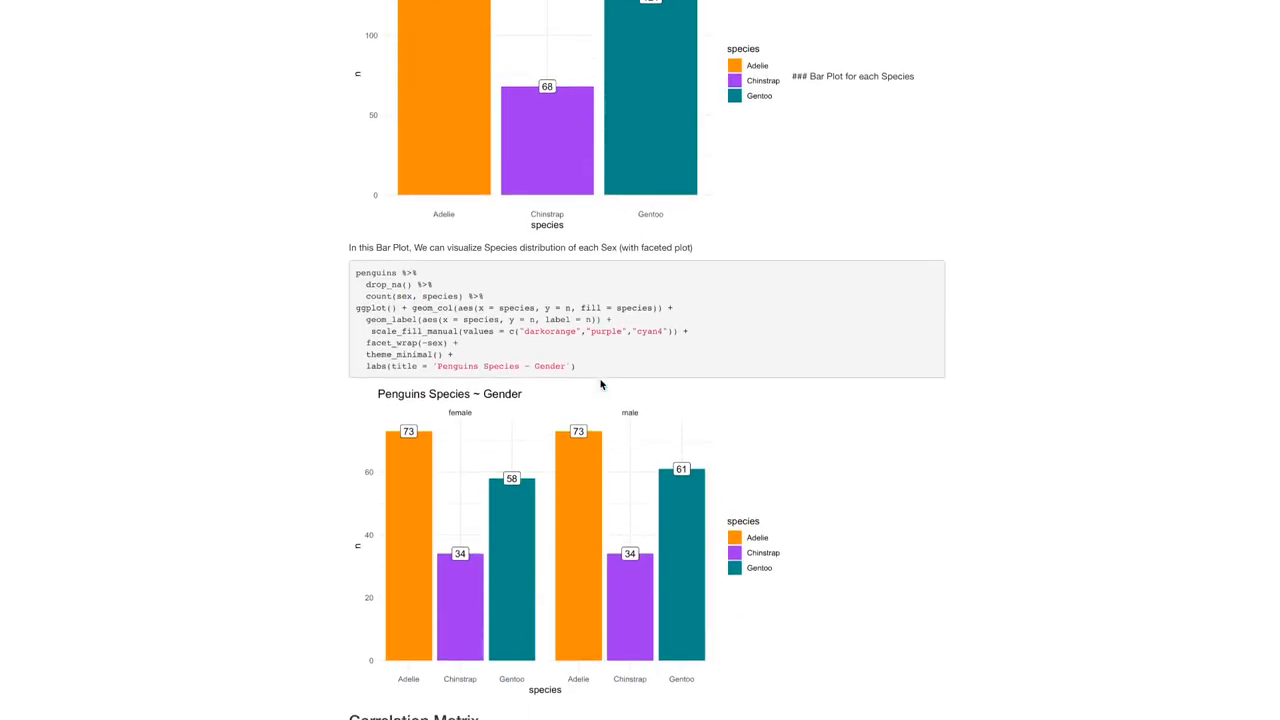
scroll(down, 3)
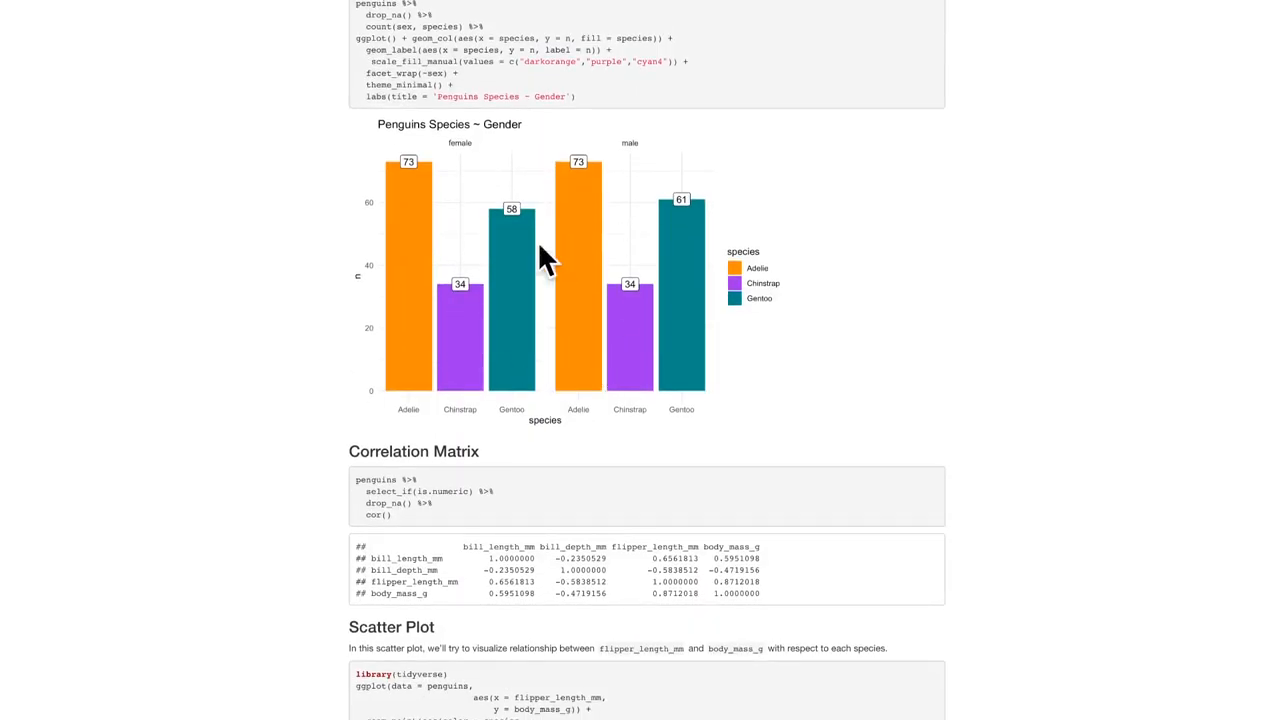
scroll(down, 3)
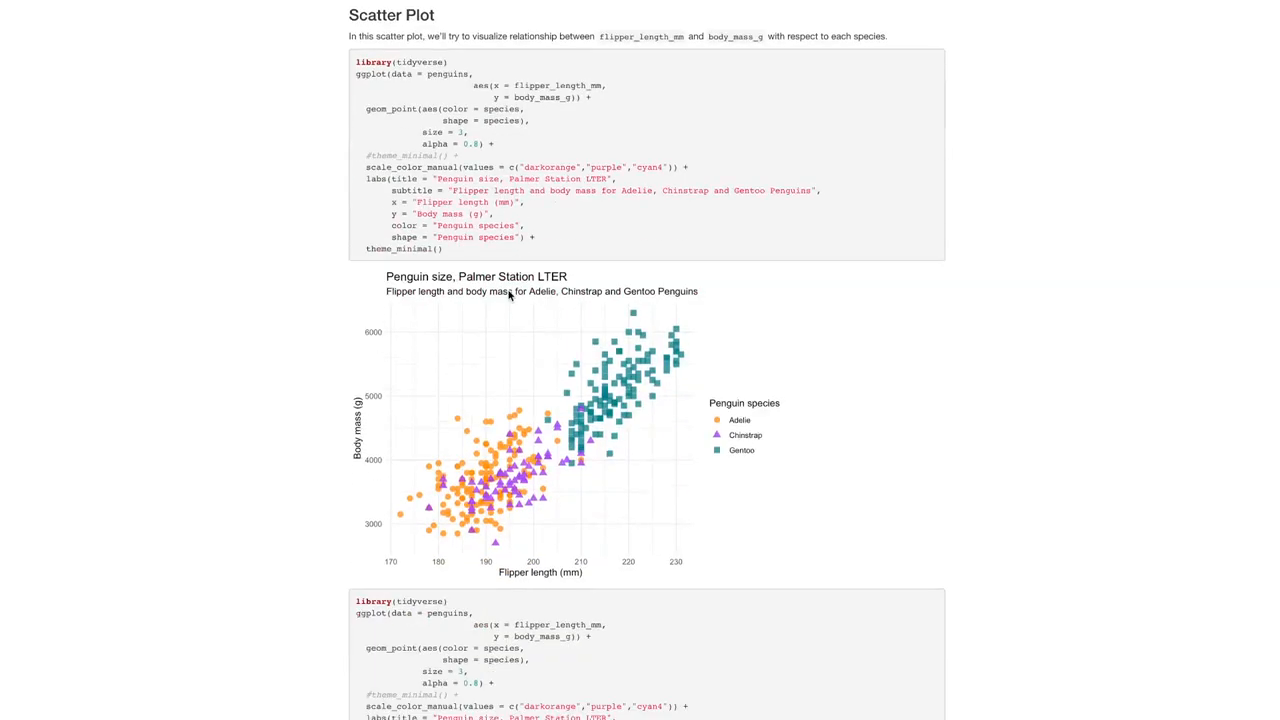
scroll(down, 3)
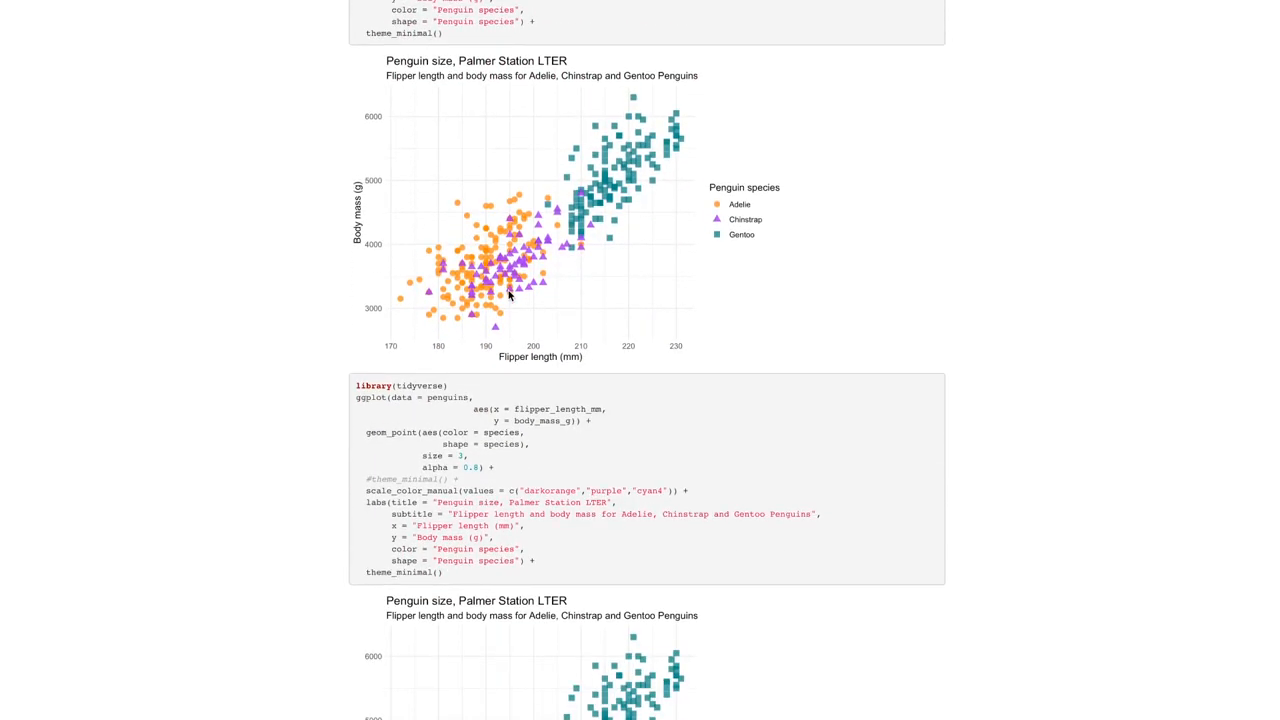
scroll(down, 3)
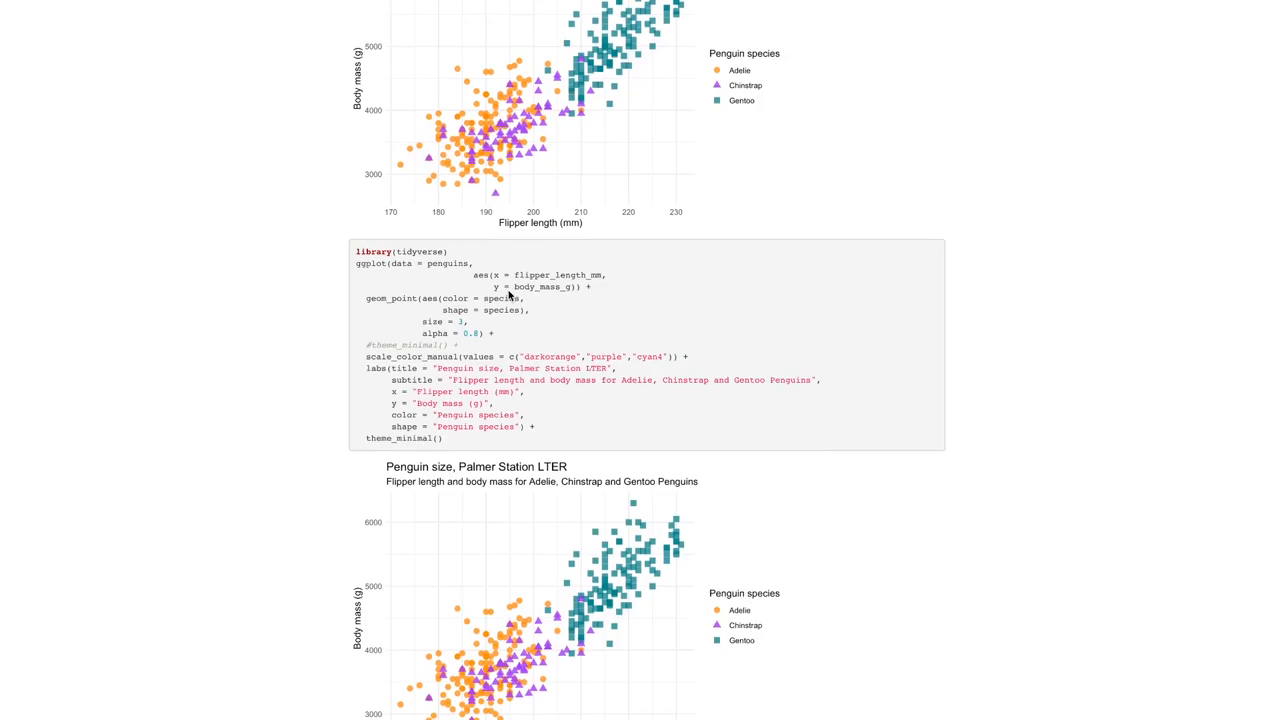
scroll(down, 3)
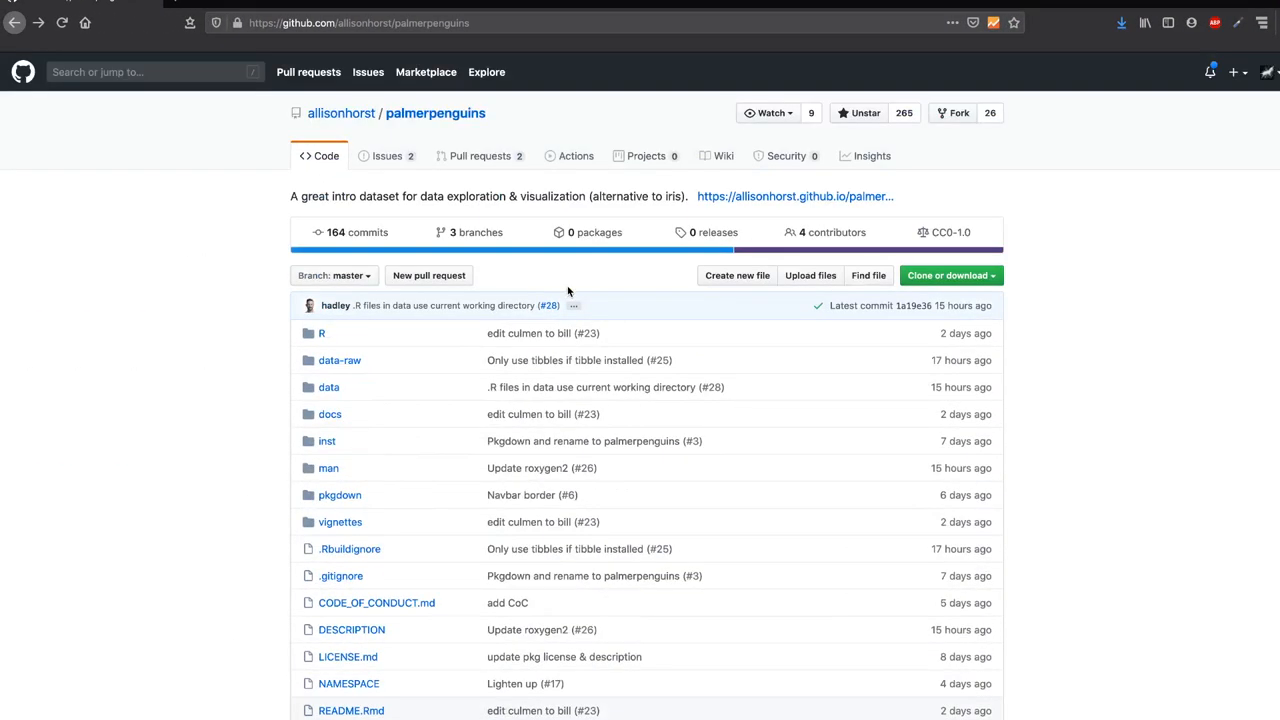
mouse_move(341, 113)
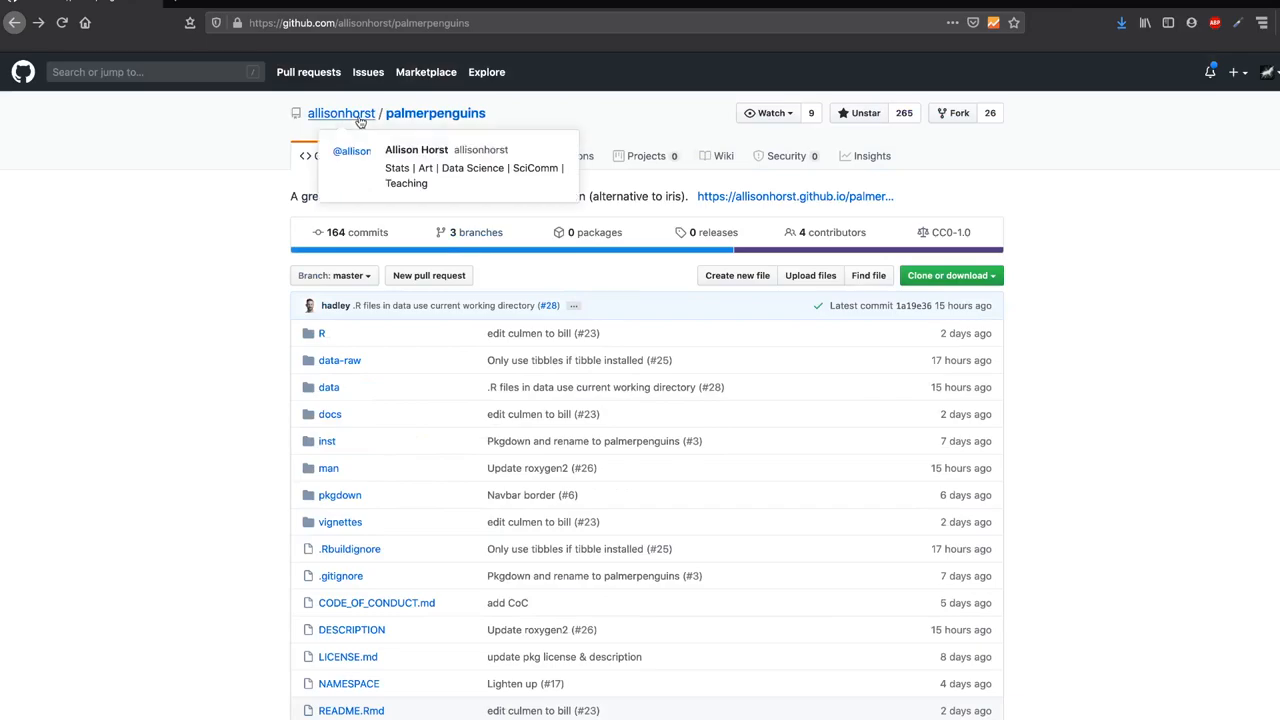
mouse_move(233, 474)
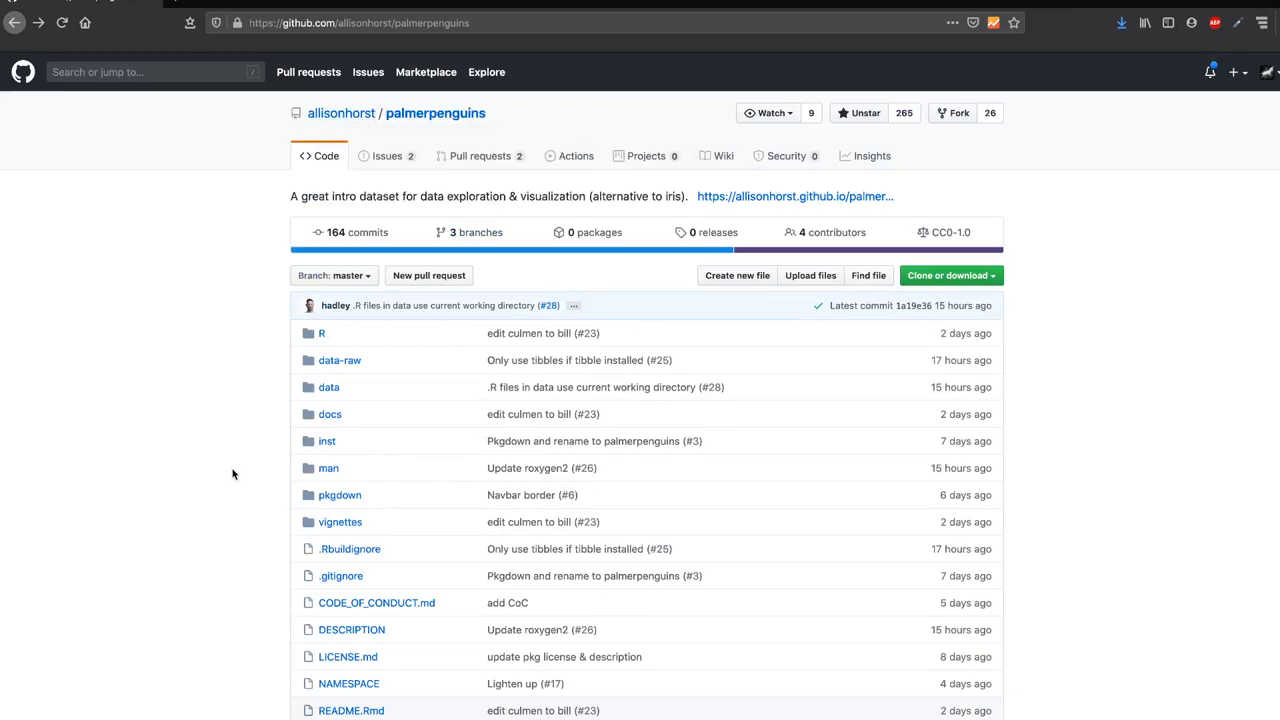
Scroll the palmerpenguins README down to the Meet the Palmer penguins artwork and culmen diagram
scroll(down, 3)
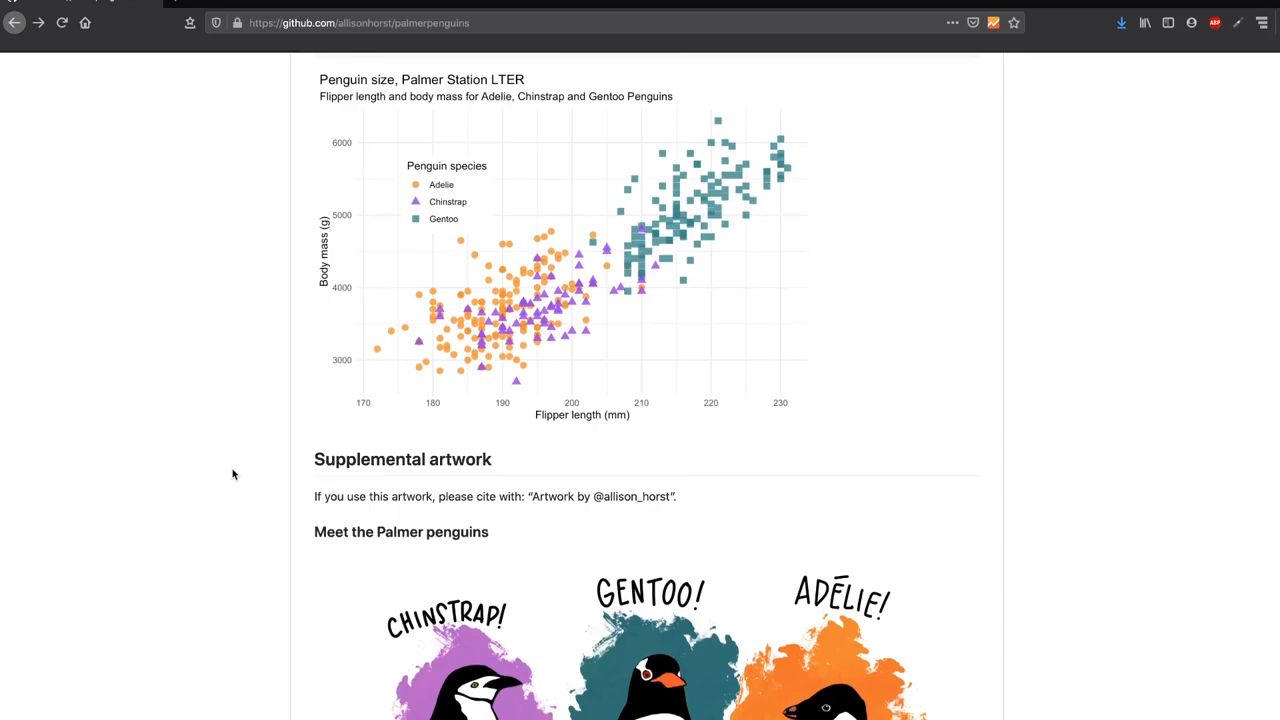
scroll(down, 3)
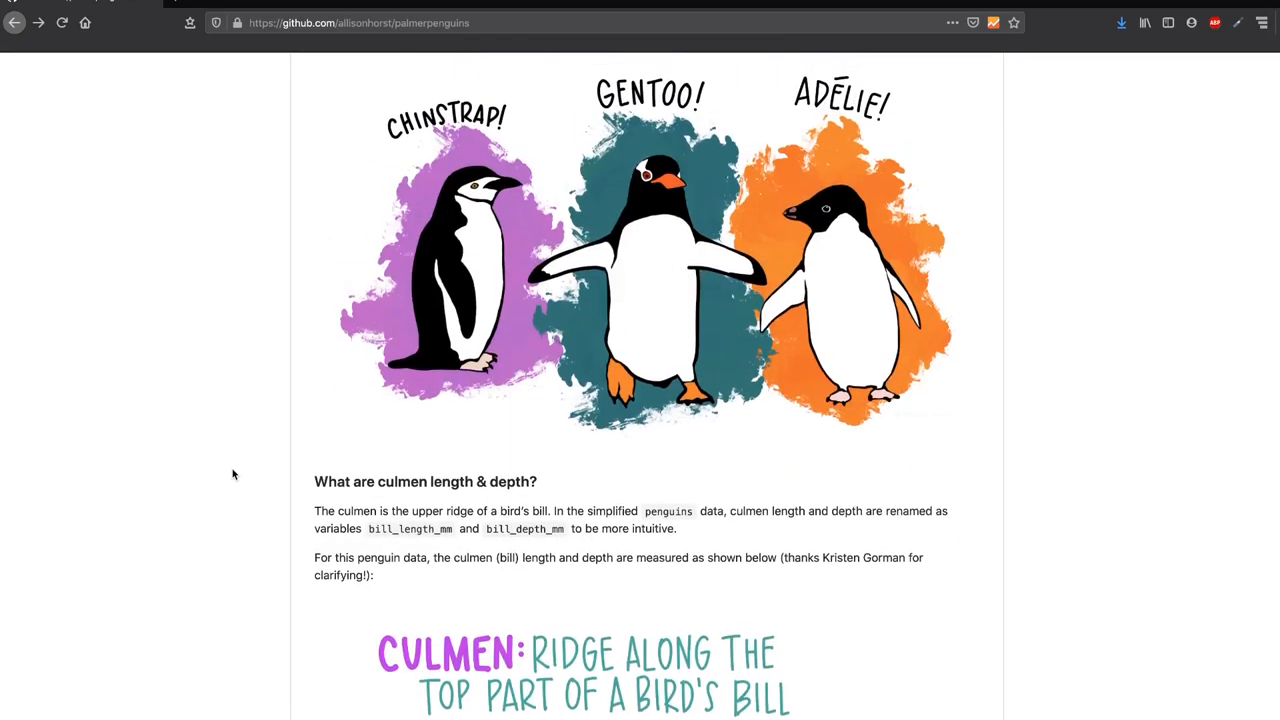
scroll(down, 3)
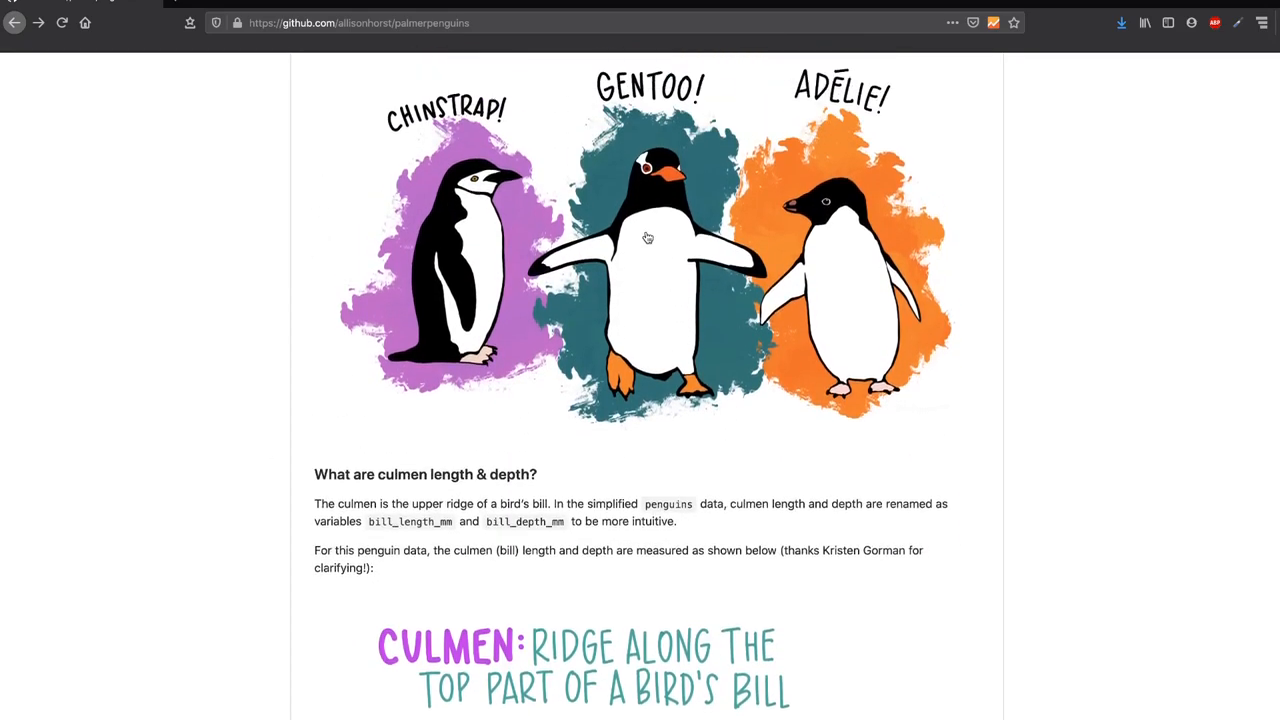
scroll(up, 3)
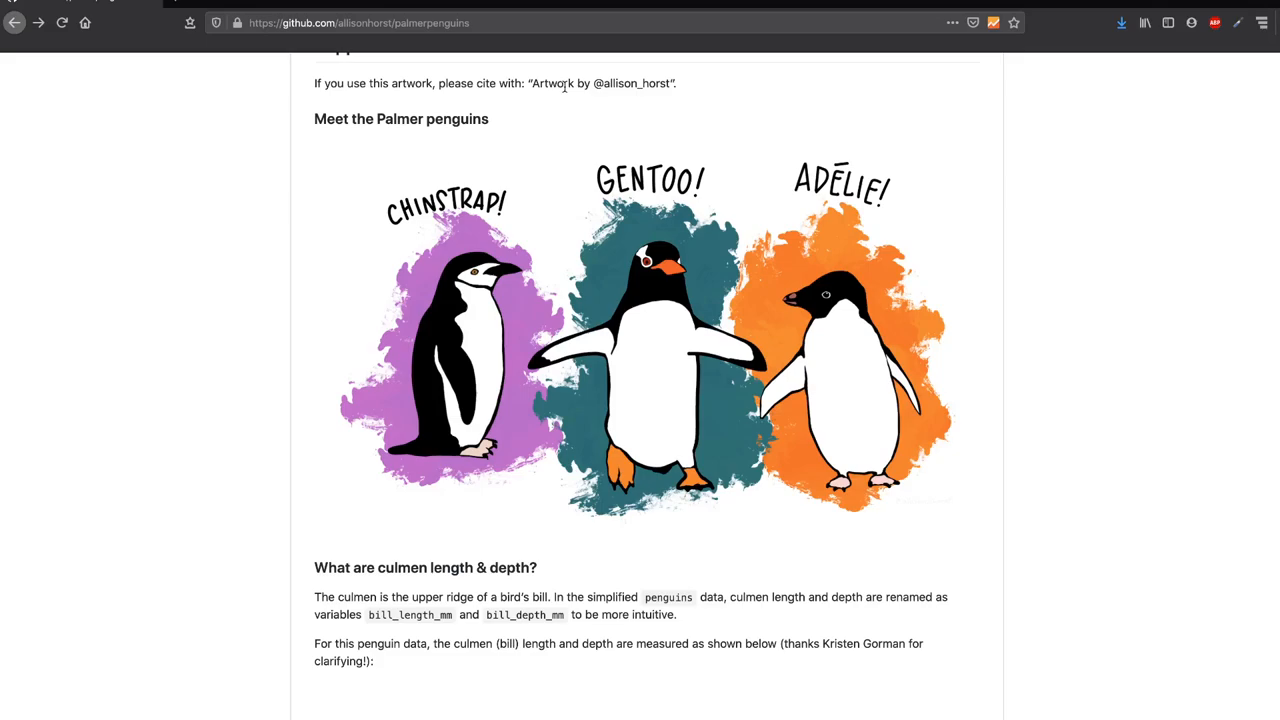
mouse_move(663, 306)
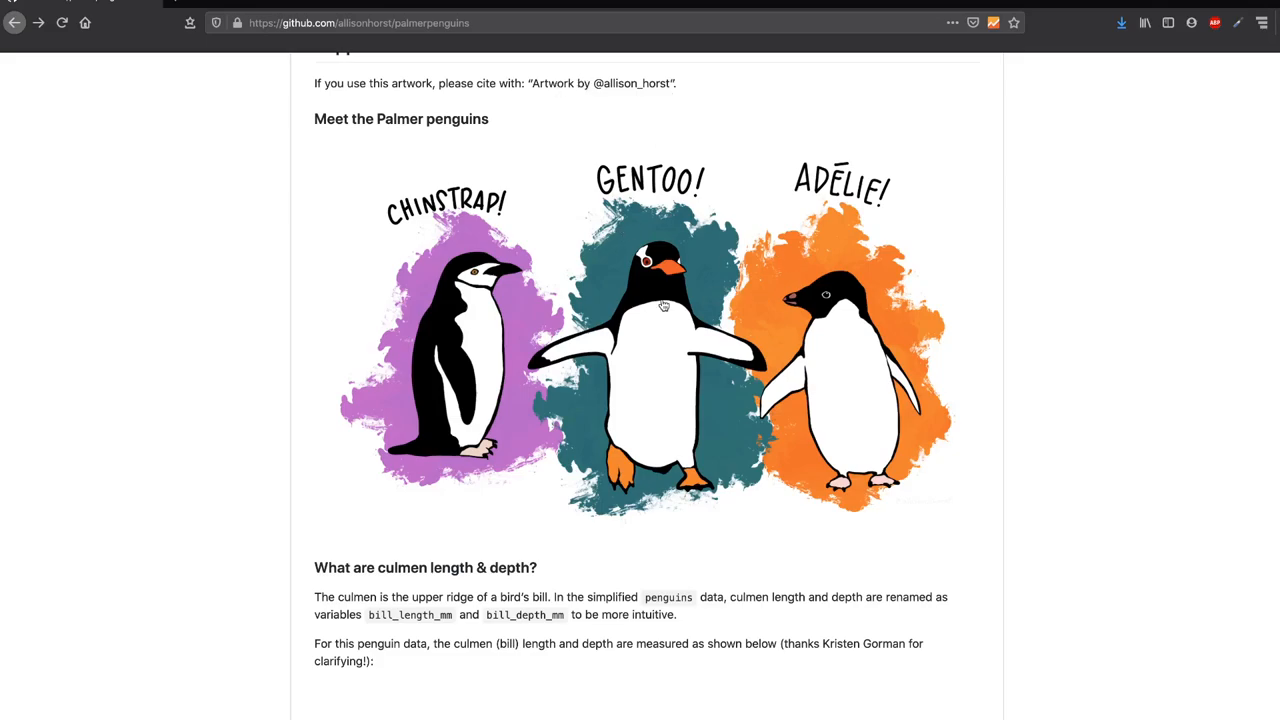
scroll(down, 3)
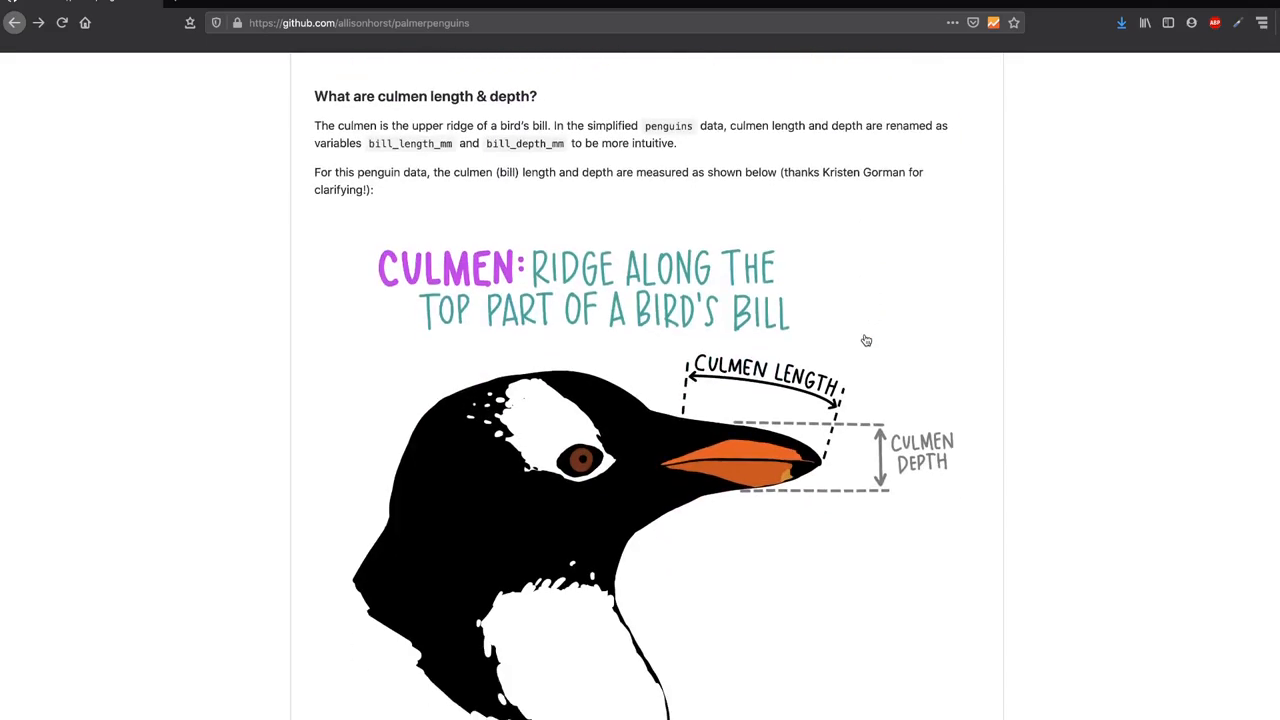
scroll(down, 3)
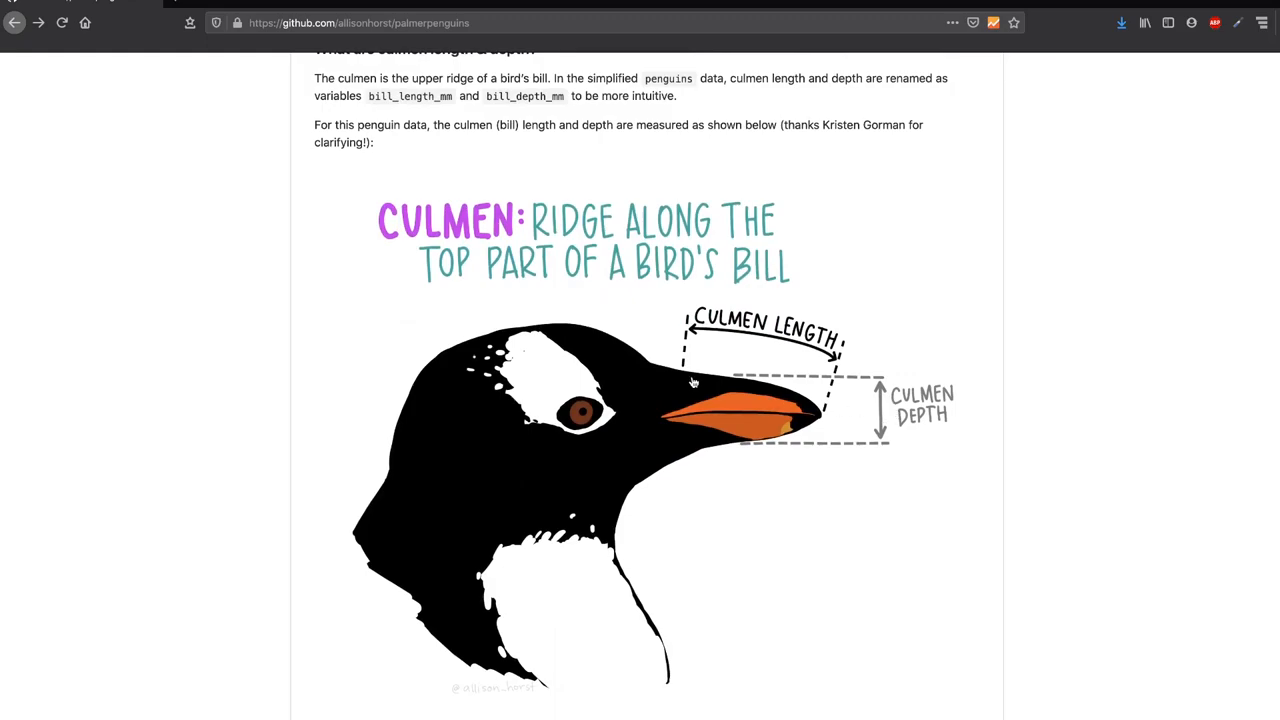
mouse_move(641, 336)
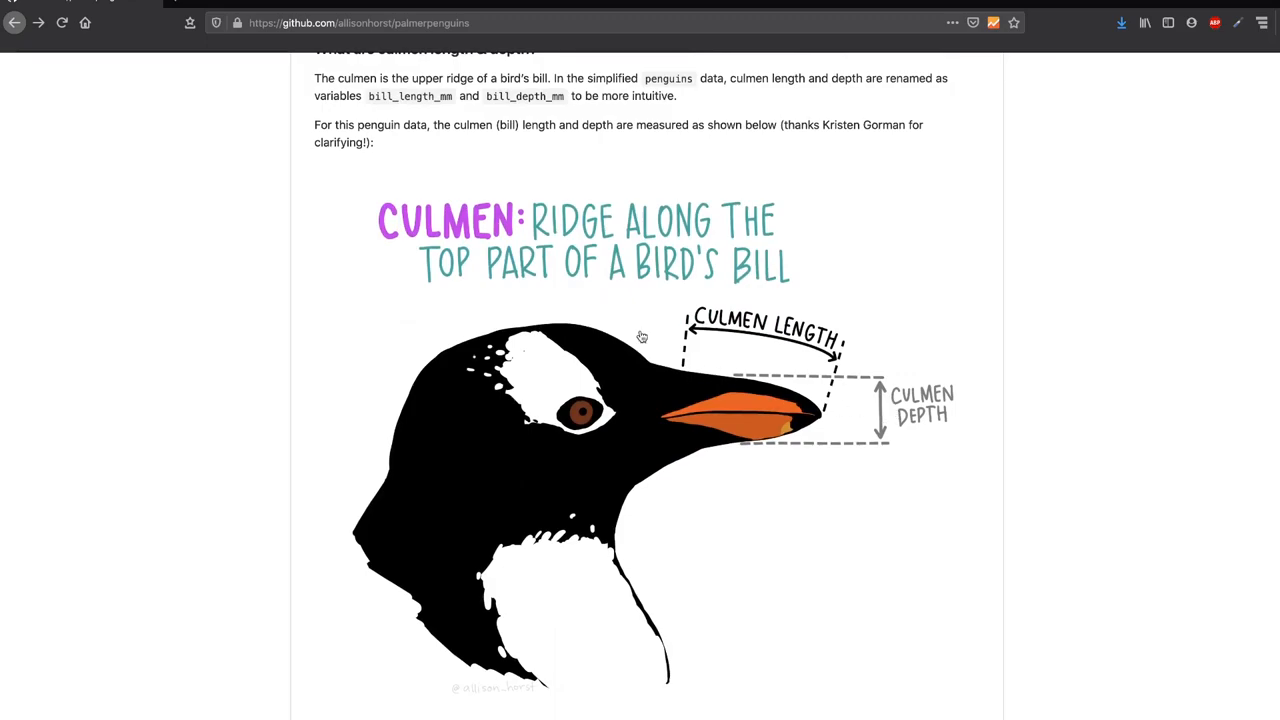
scroll(down, 3)
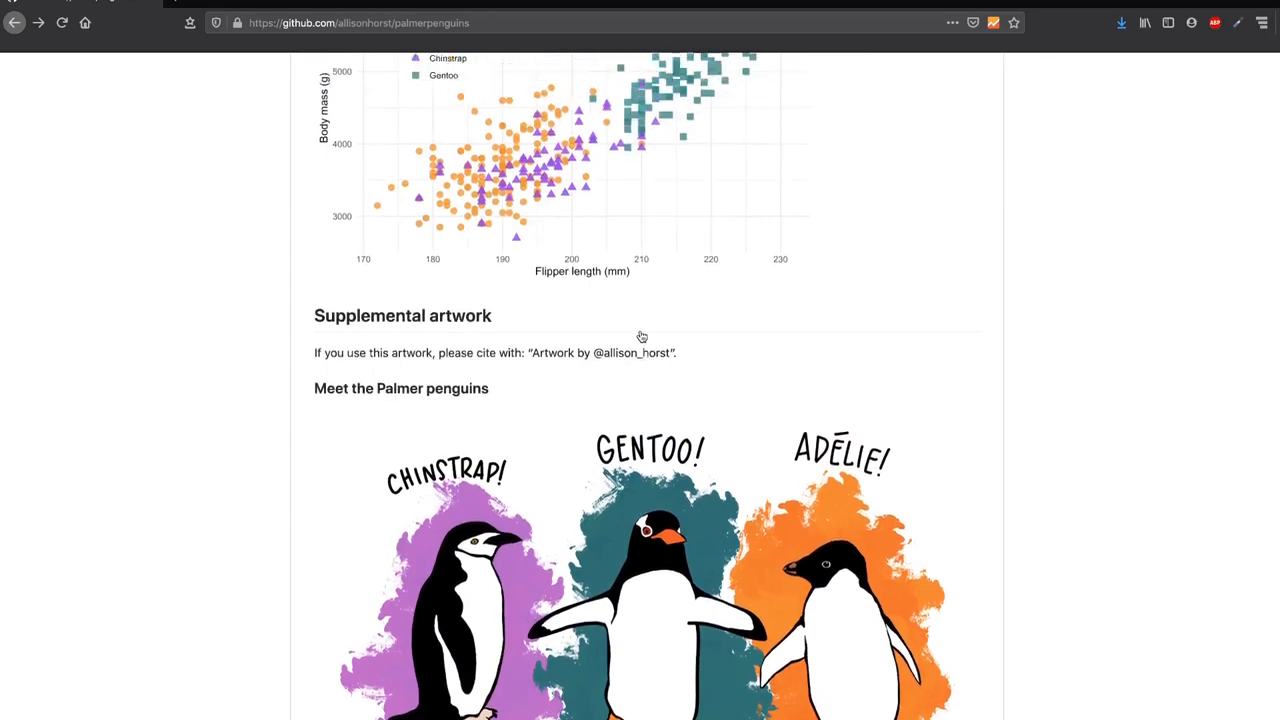